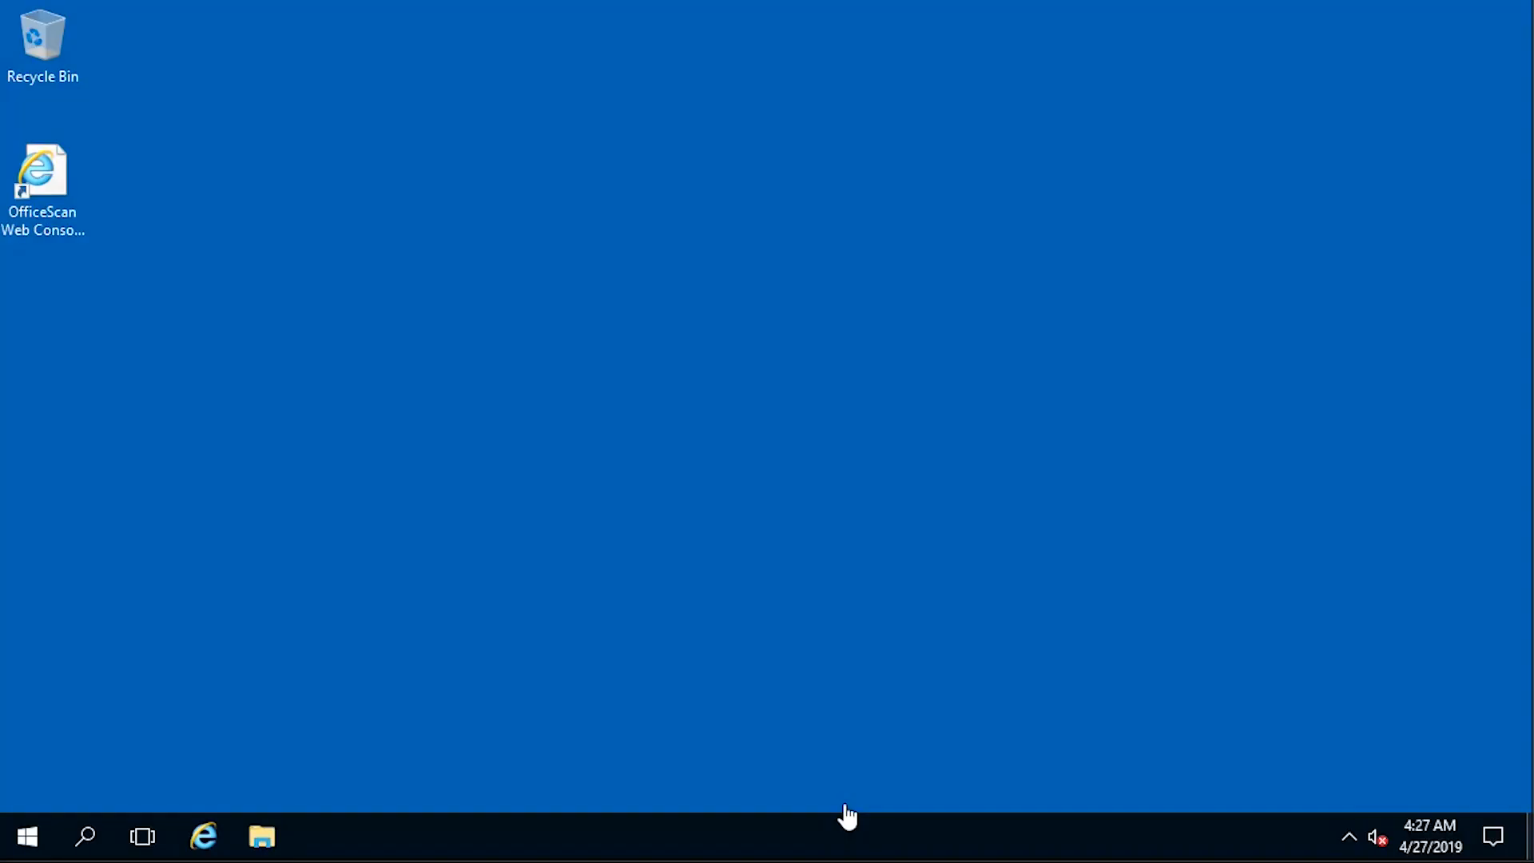
pyautogui.moveTo(435, 832)
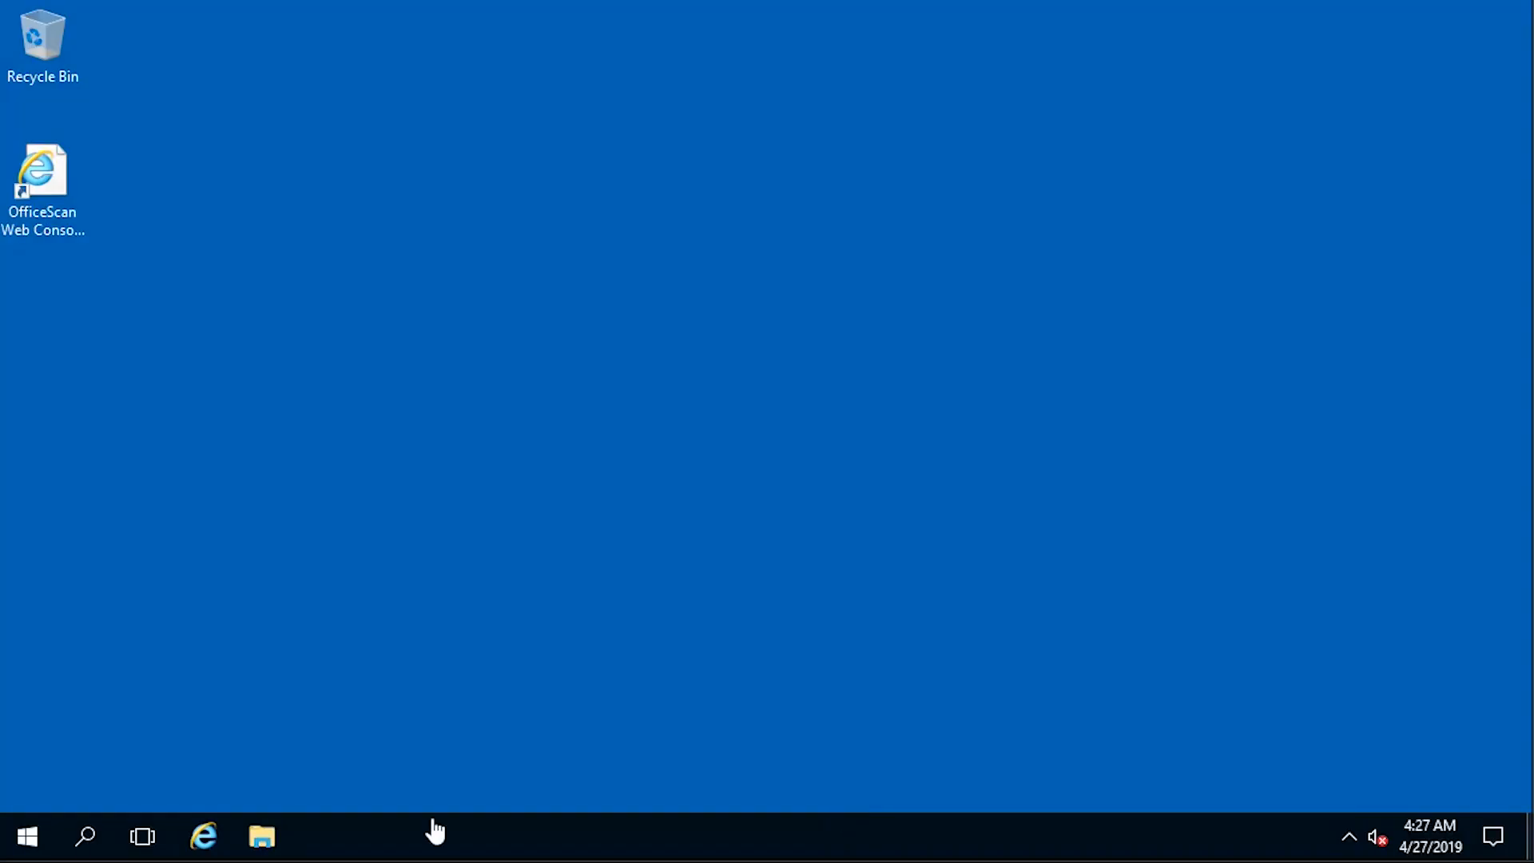
# - Browse File Explorer from Local Disk (C:) through Trend Micro to the OfficeScan folder
pyautogui.click(262, 836)
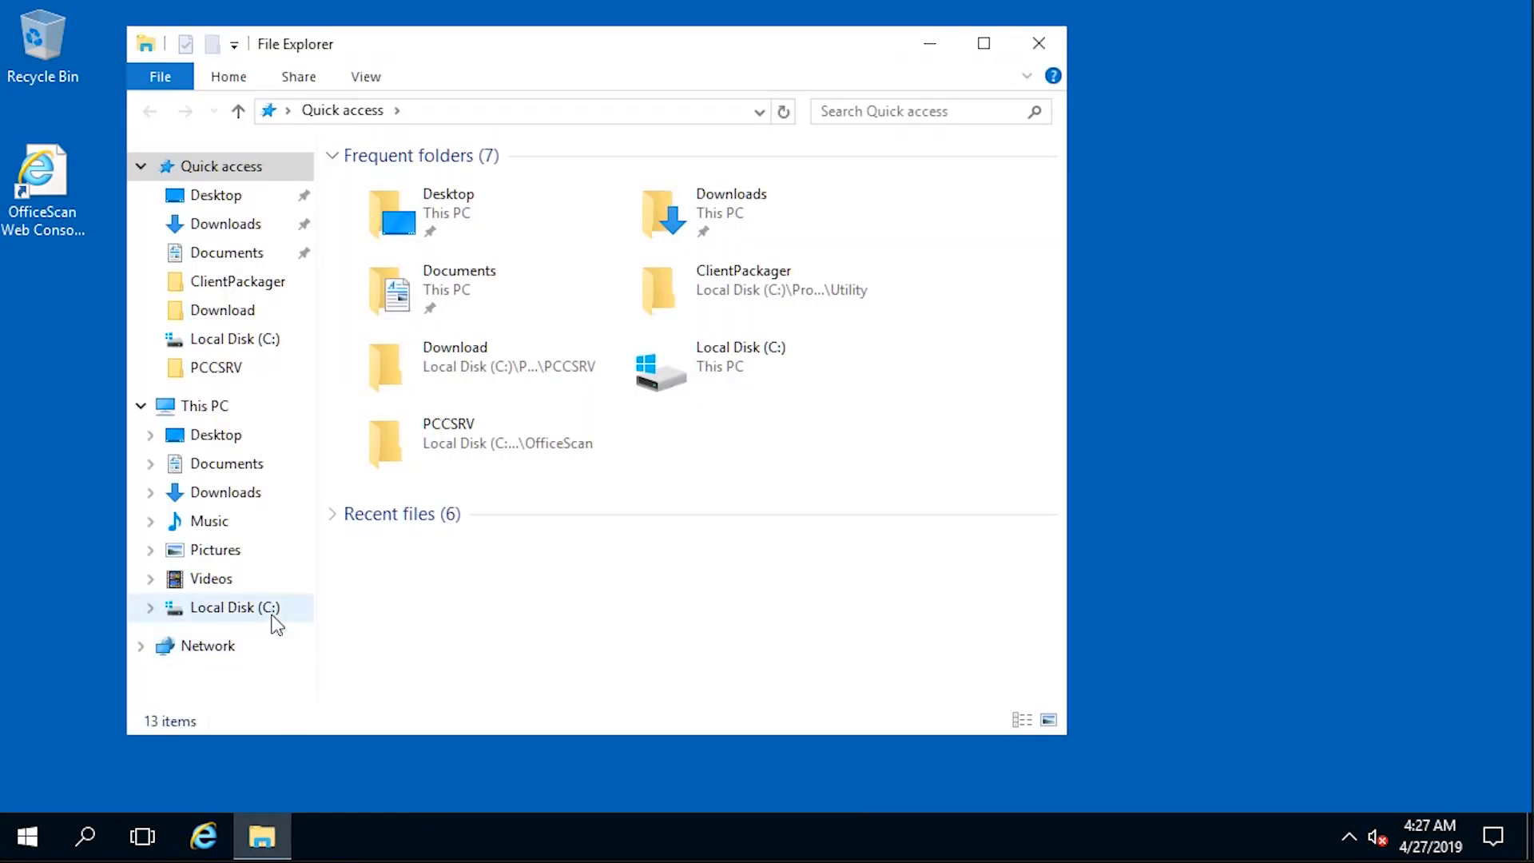
pyautogui.click(250, 588)
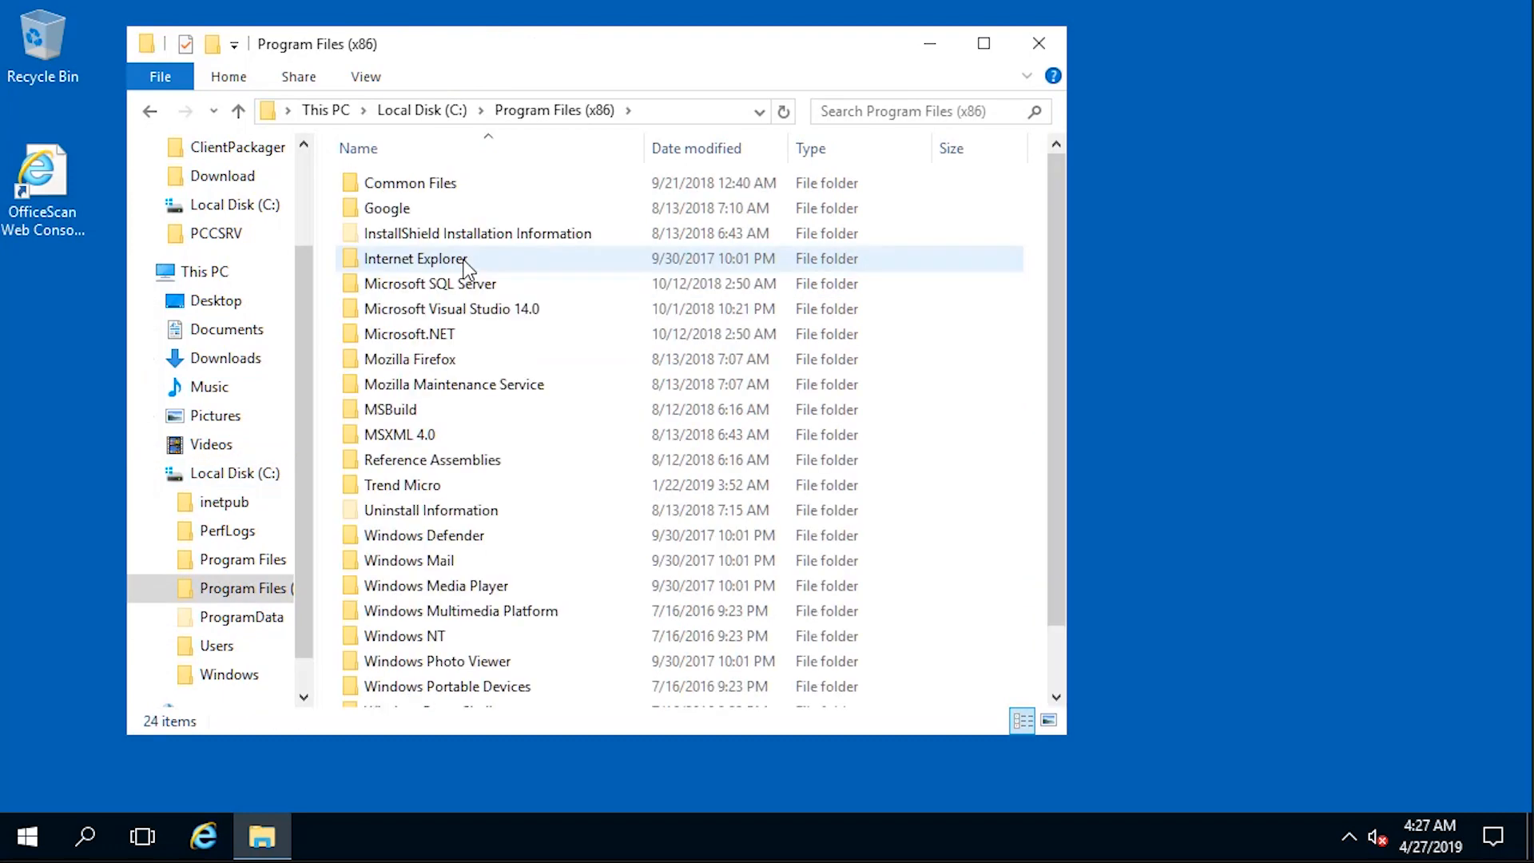
pyautogui.doubleClick(402, 484)
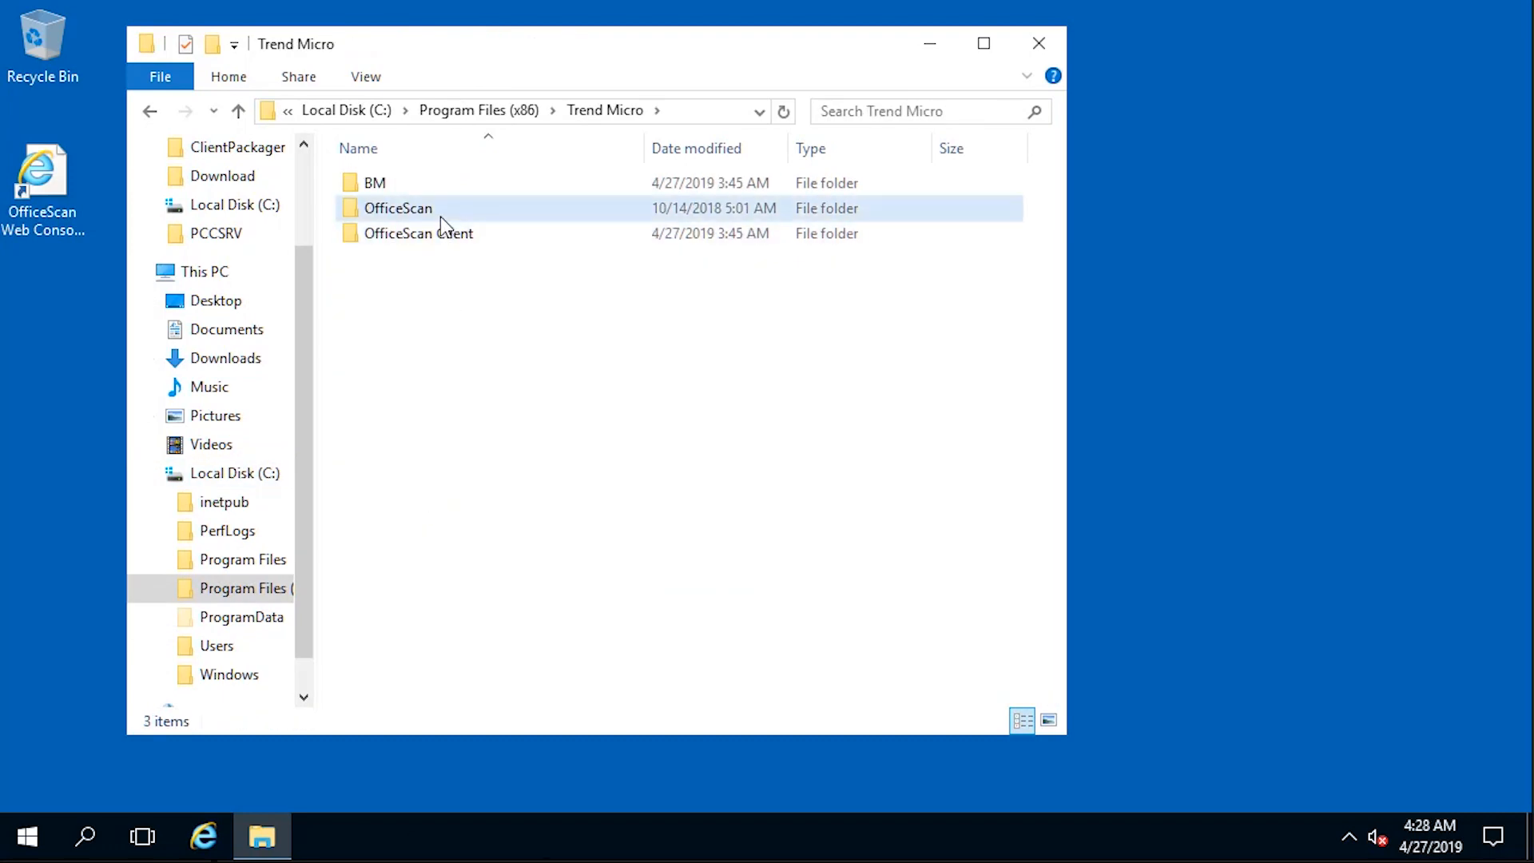
pyautogui.doubleClick(397, 208)
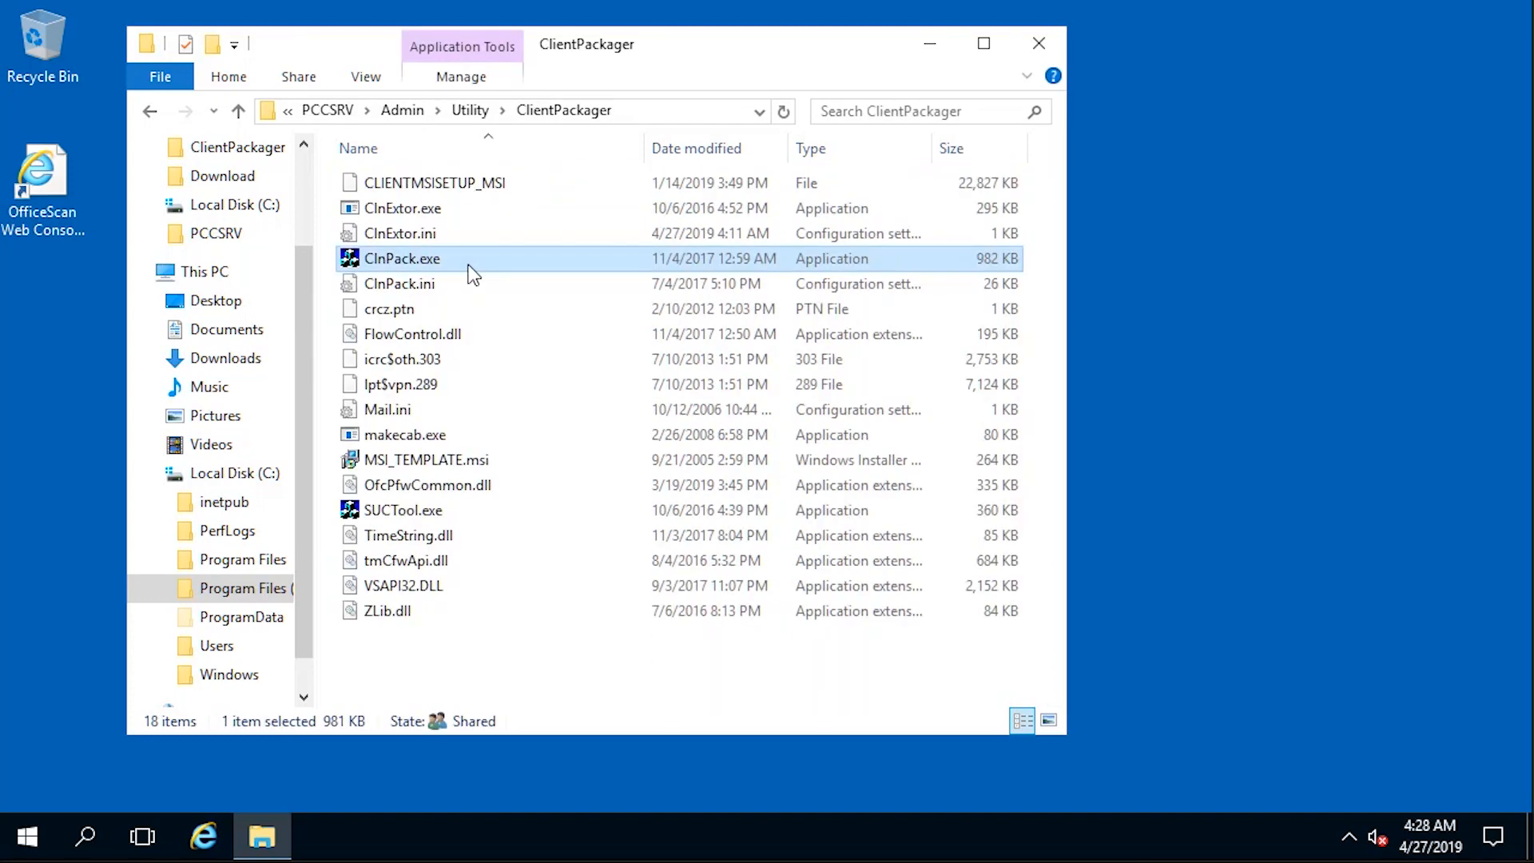
pyautogui.moveTo(499, 308)
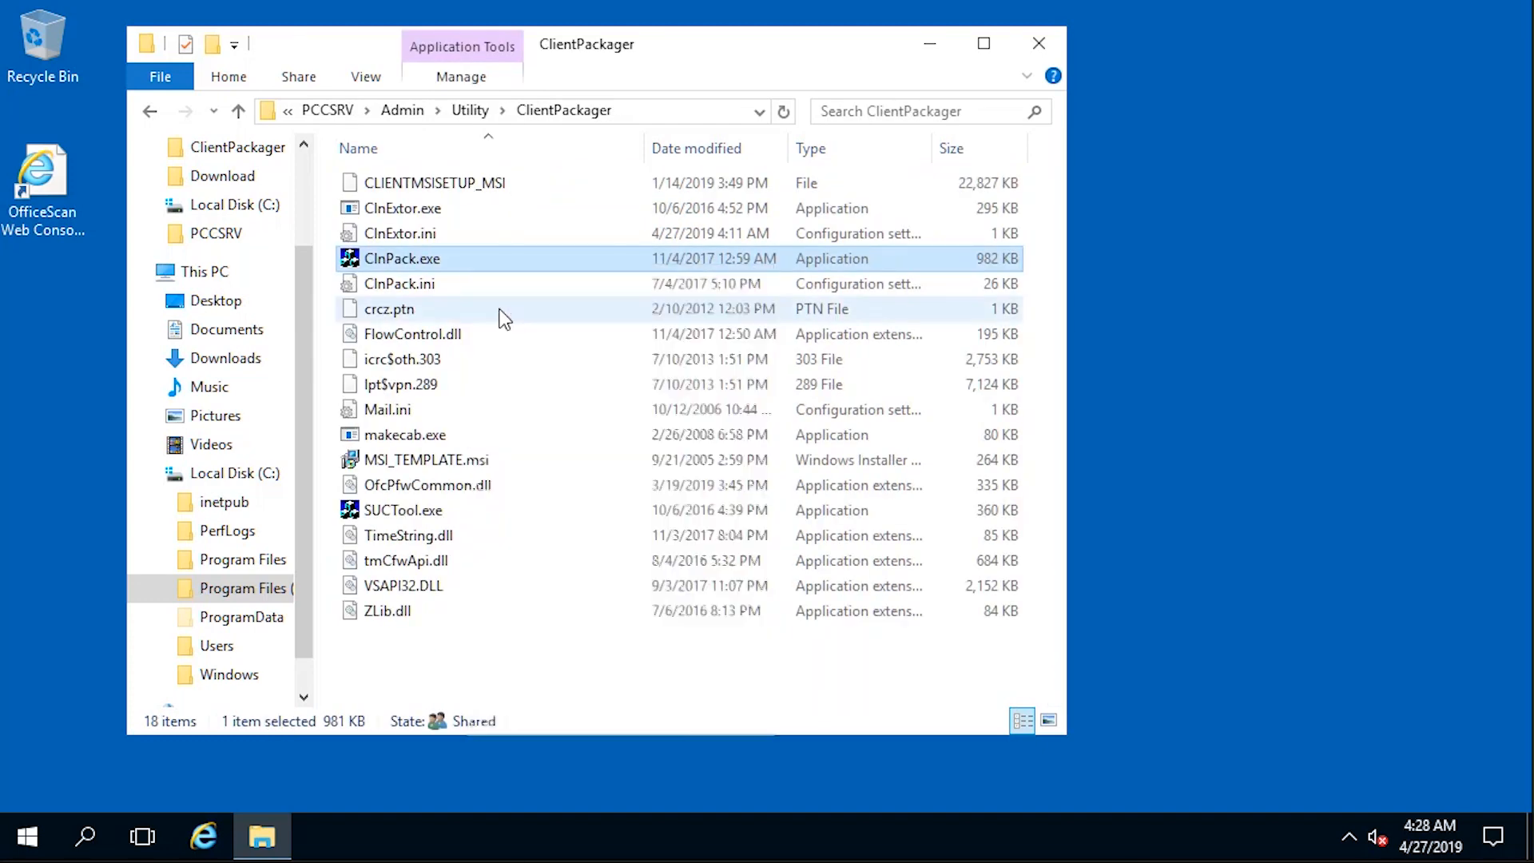
# - Run ClnPack.exe as administrator and view the Package type dropdown options
pyautogui.rightClick(402, 258)
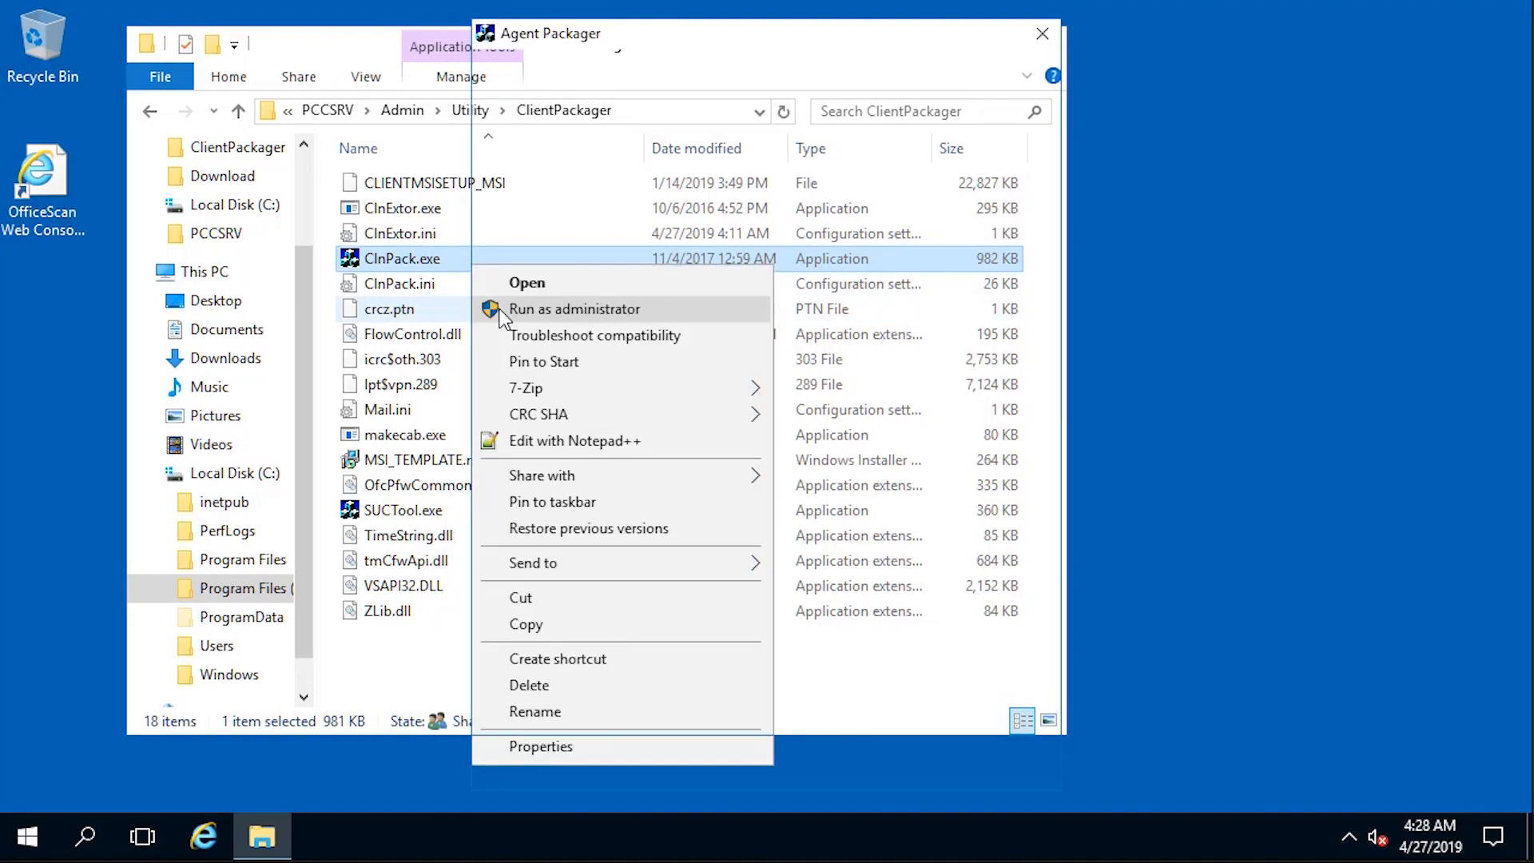
pyautogui.click(575, 309)
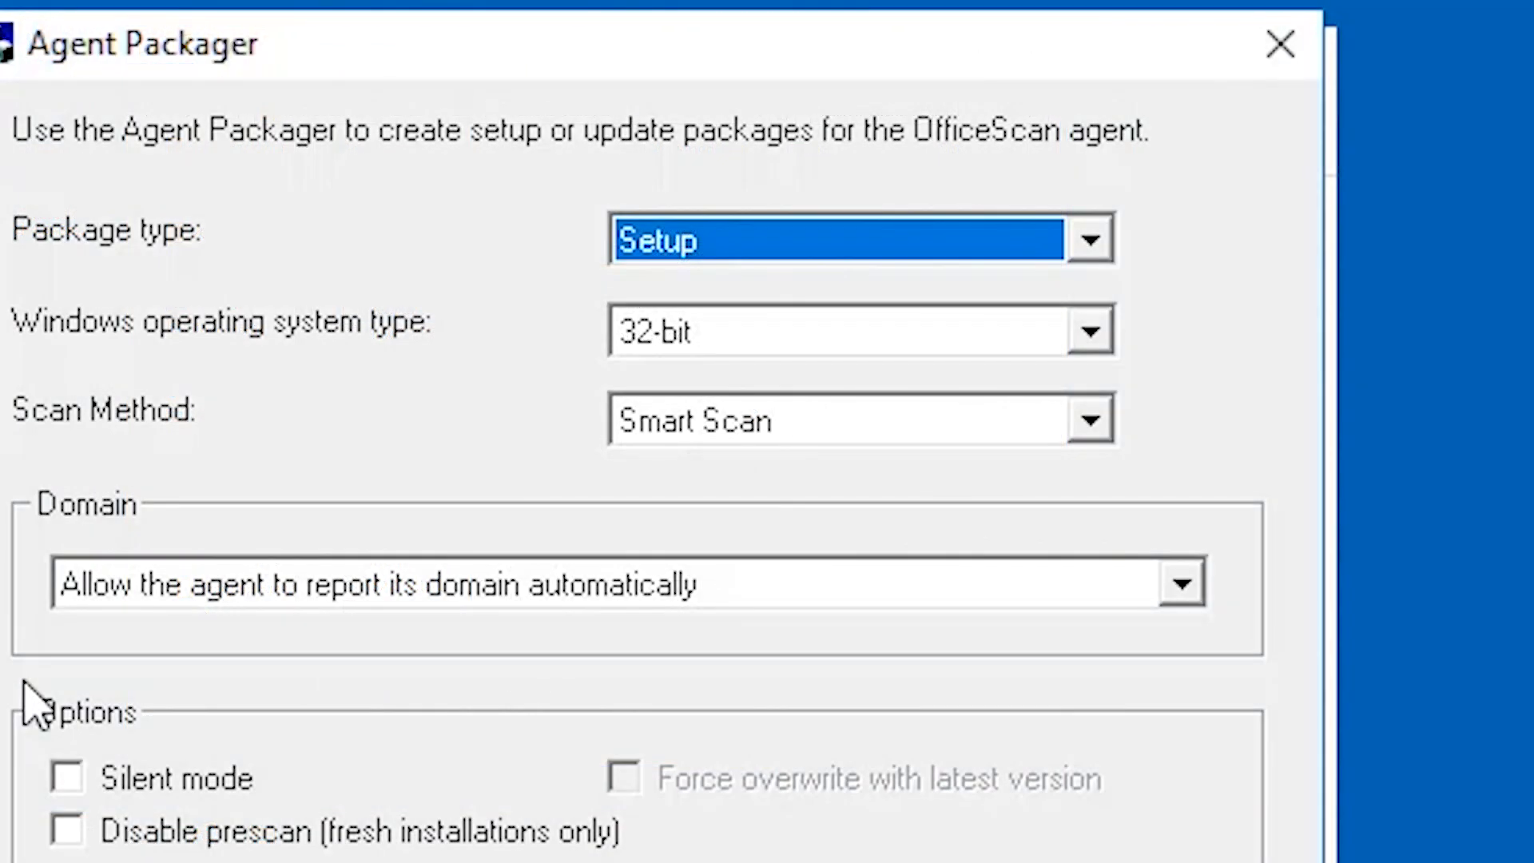
pyautogui.moveTo(964, 387)
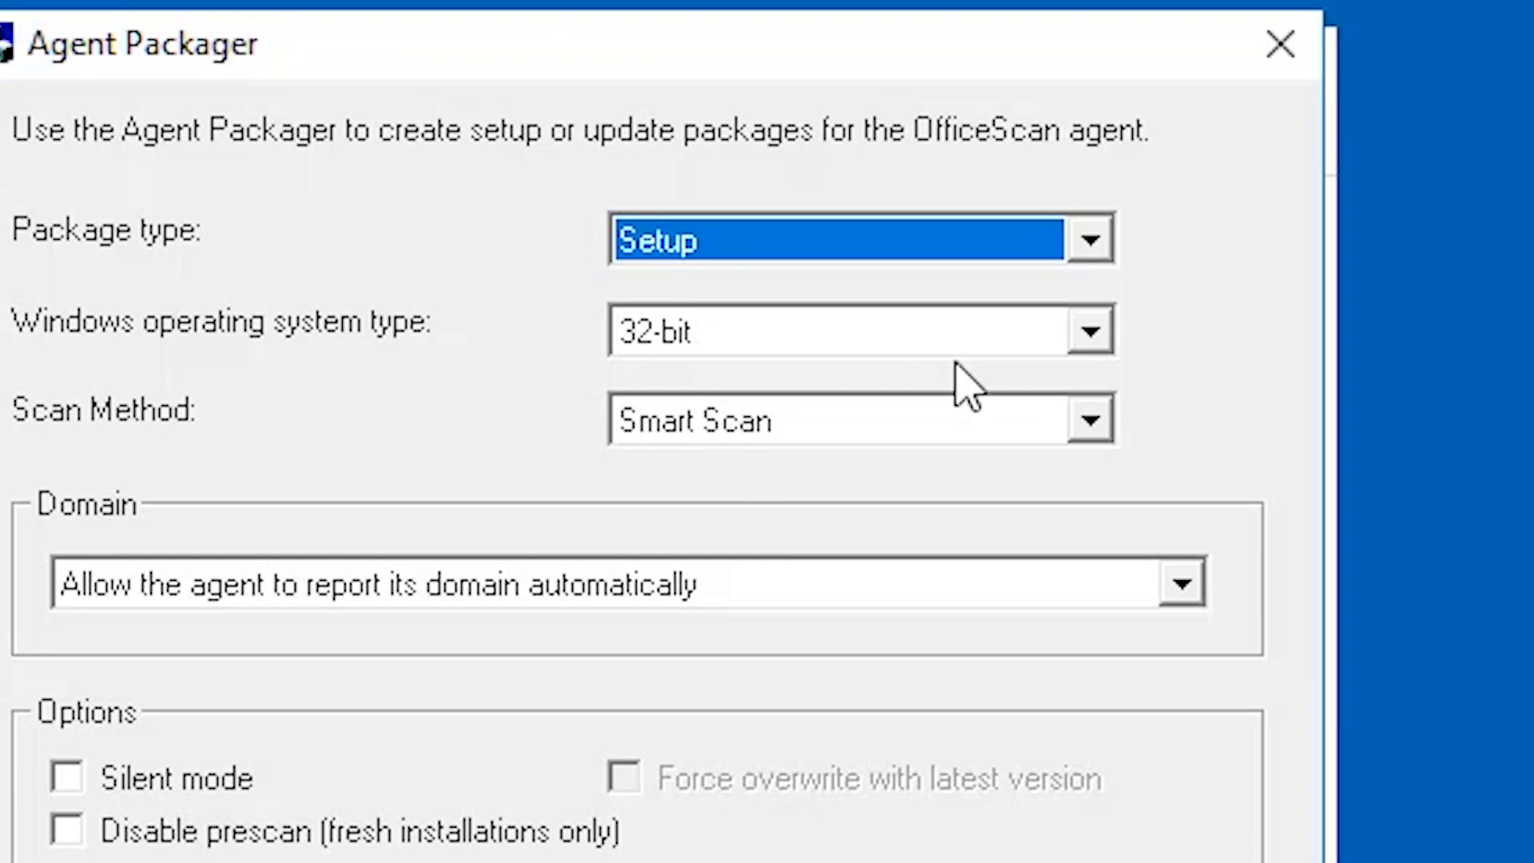
pyautogui.click(1089, 239)
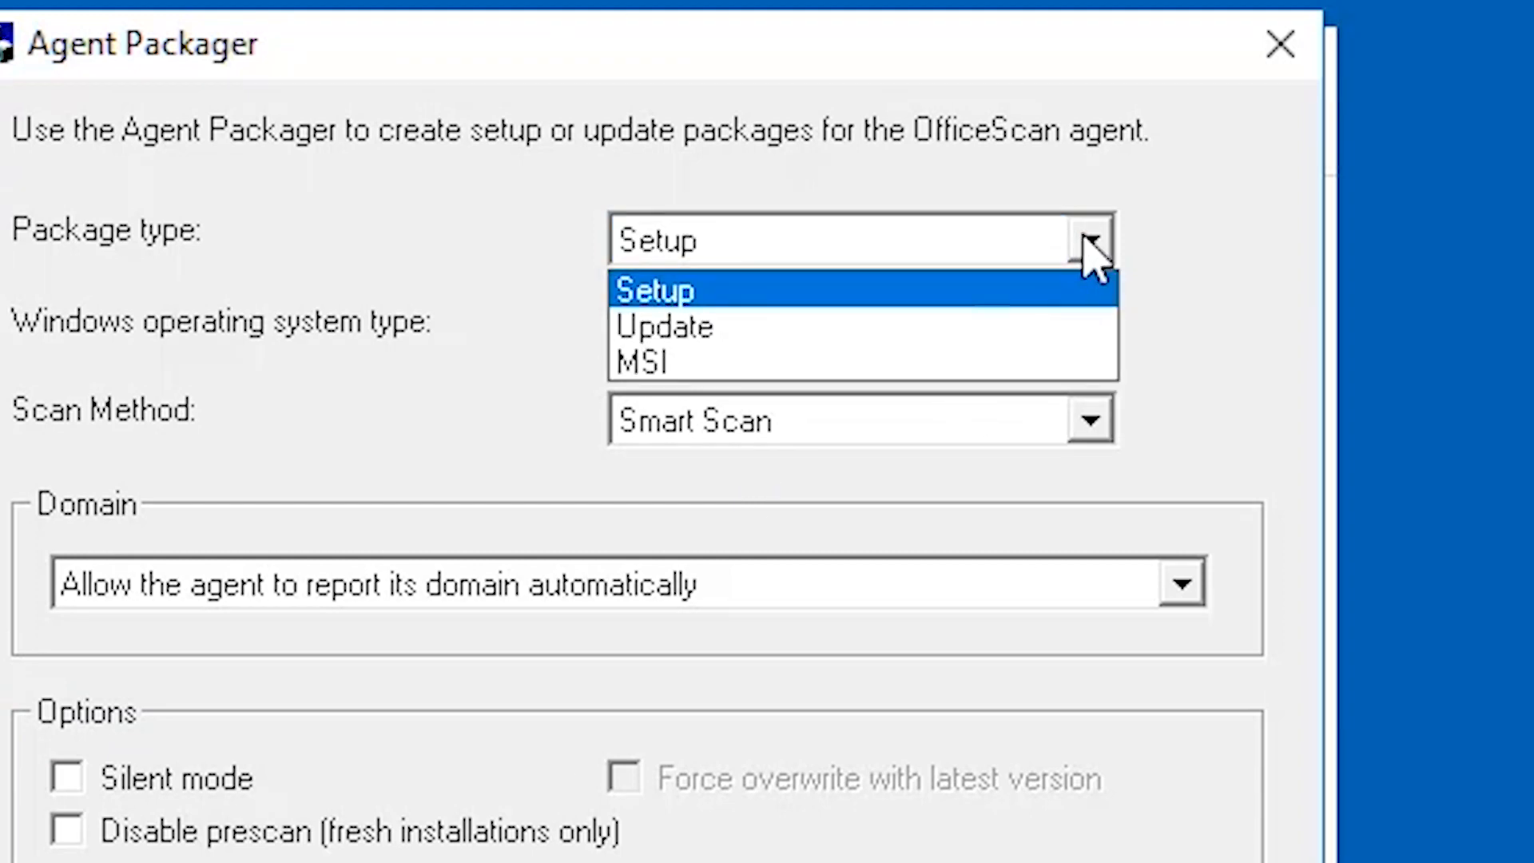
pyautogui.moveTo(827, 328)
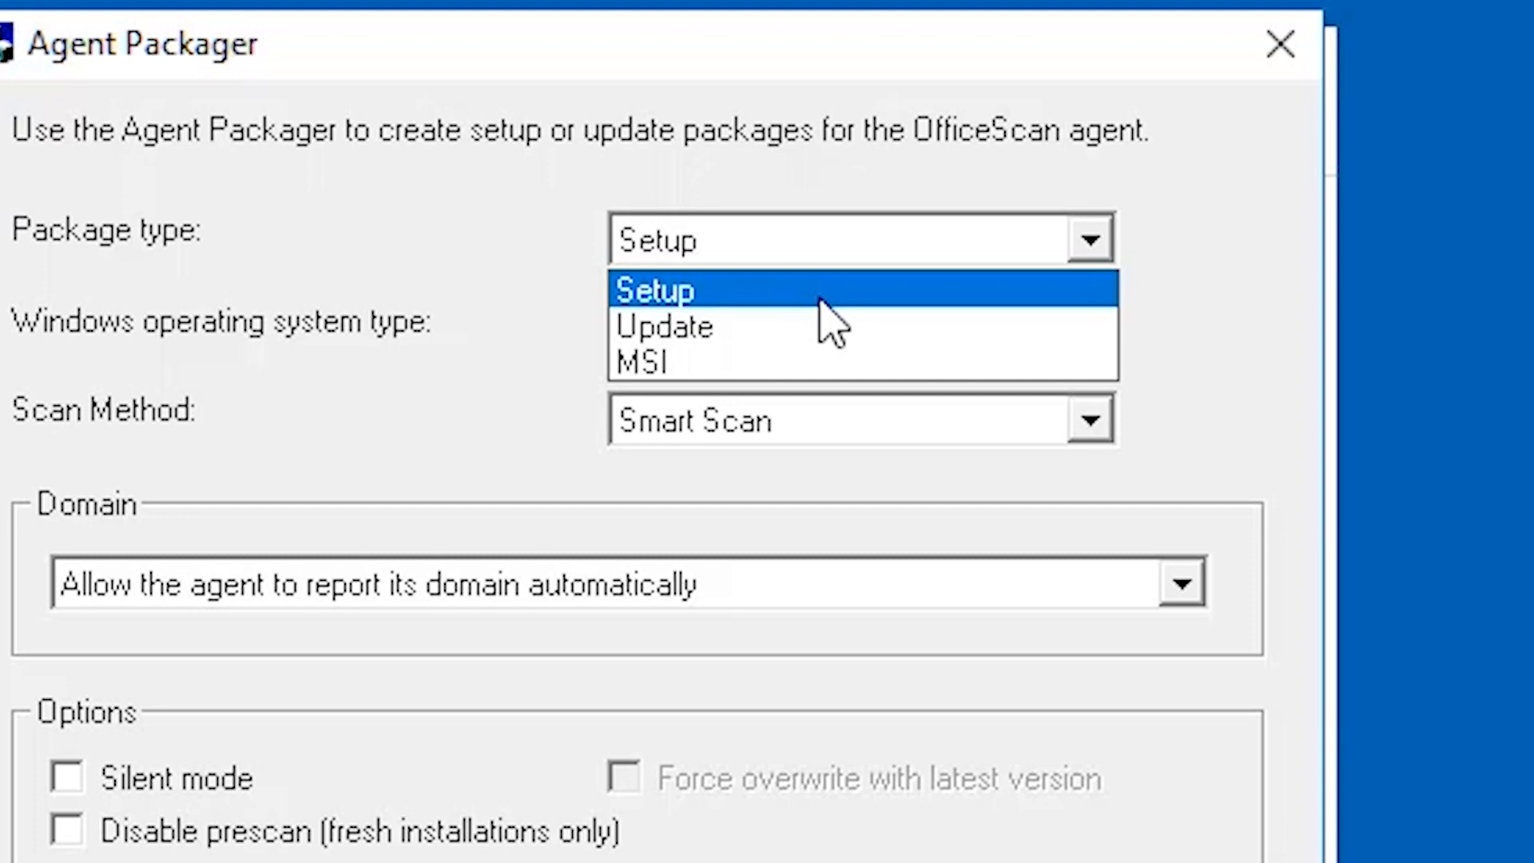
pyautogui.moveTo(812, 326)
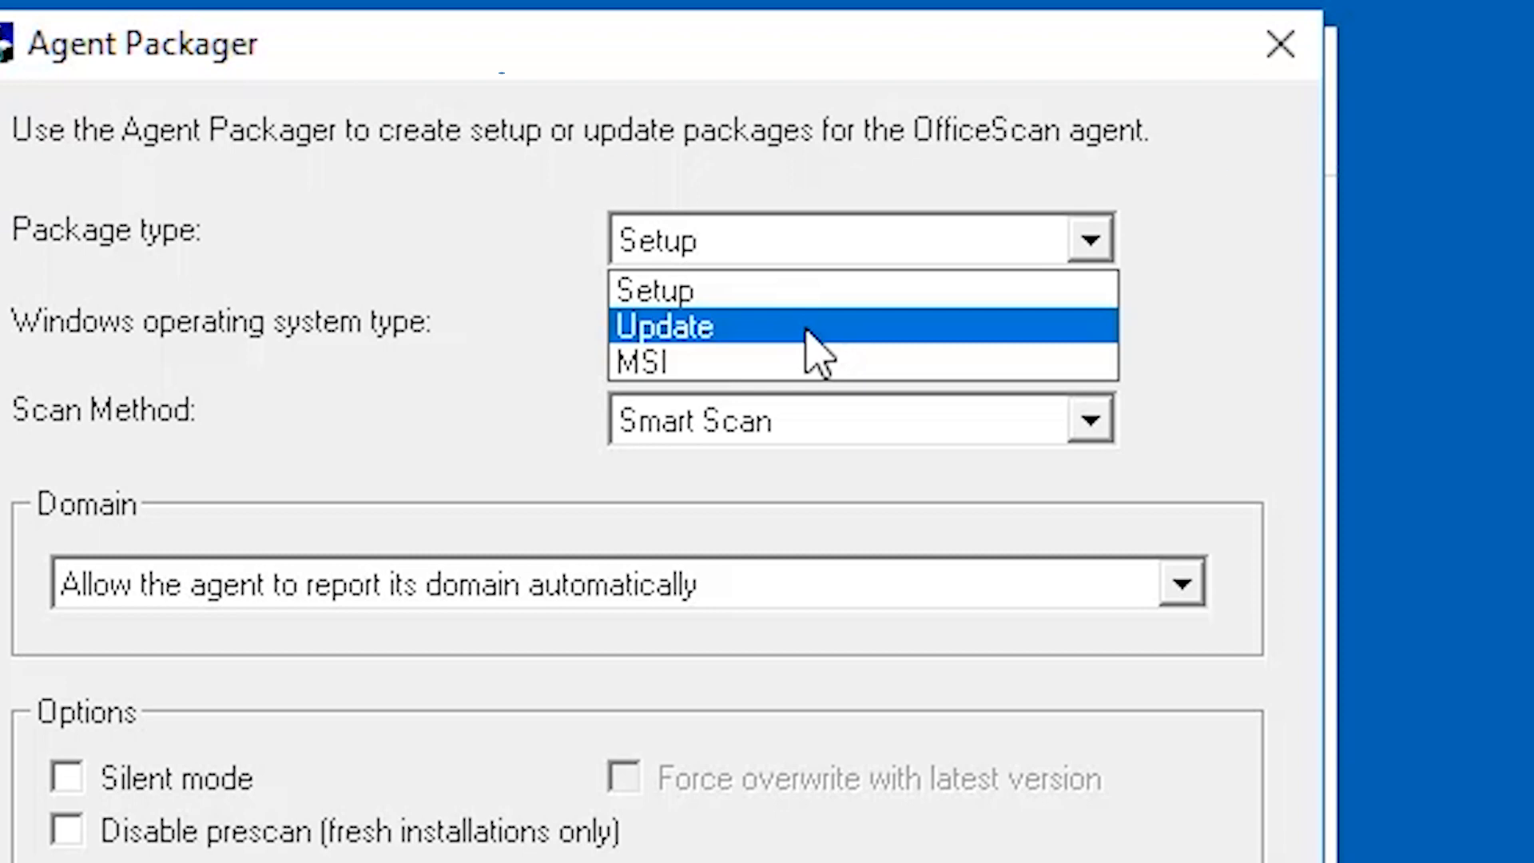
pyautogui.moveTo(812, 361)
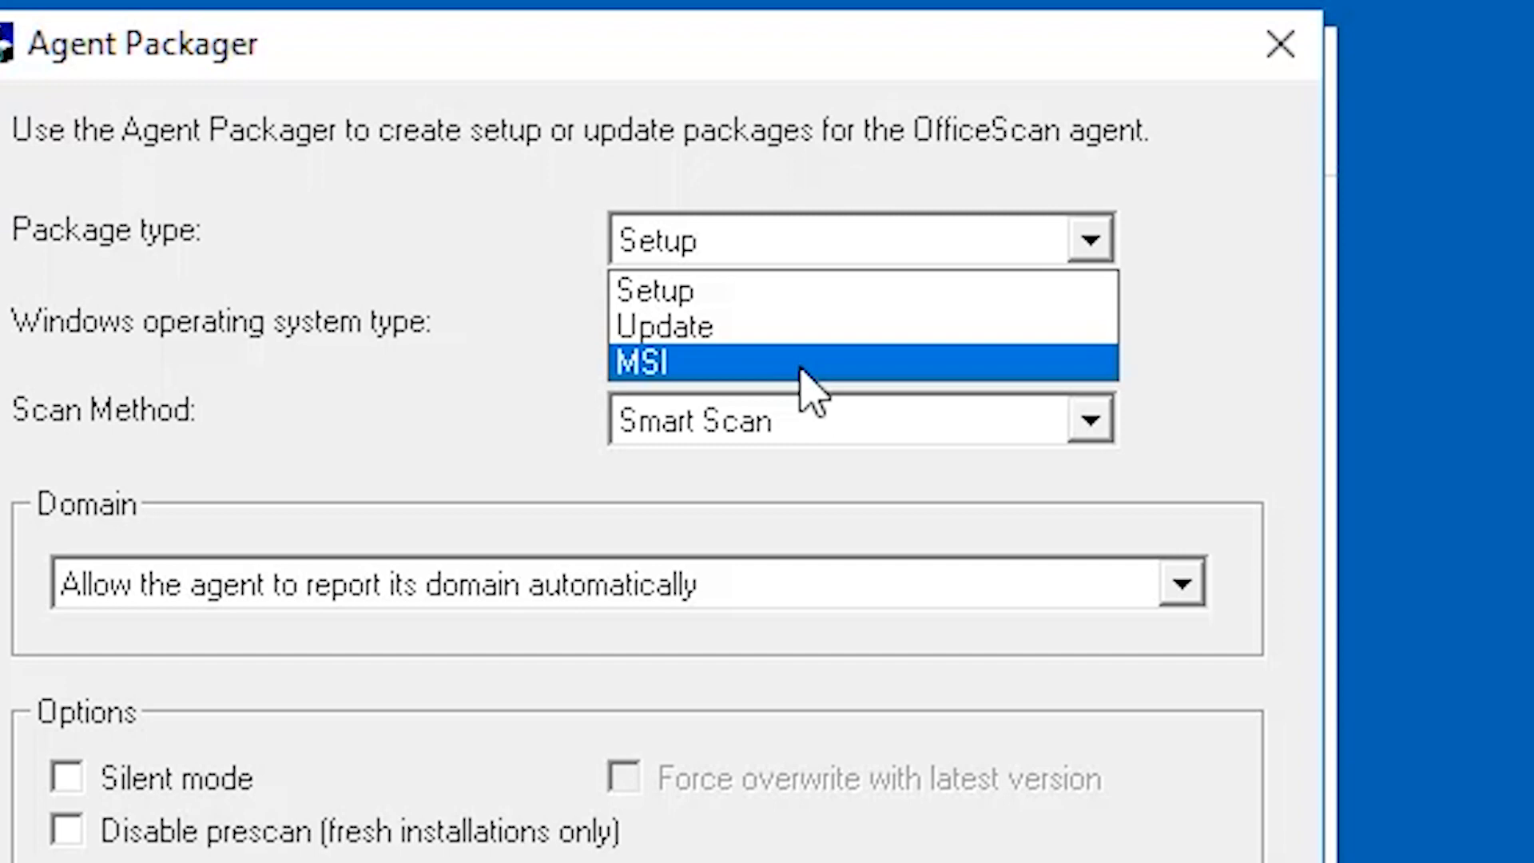
# - Choose MSI from the Package type dropdown
pyautogui.click(646, 362)
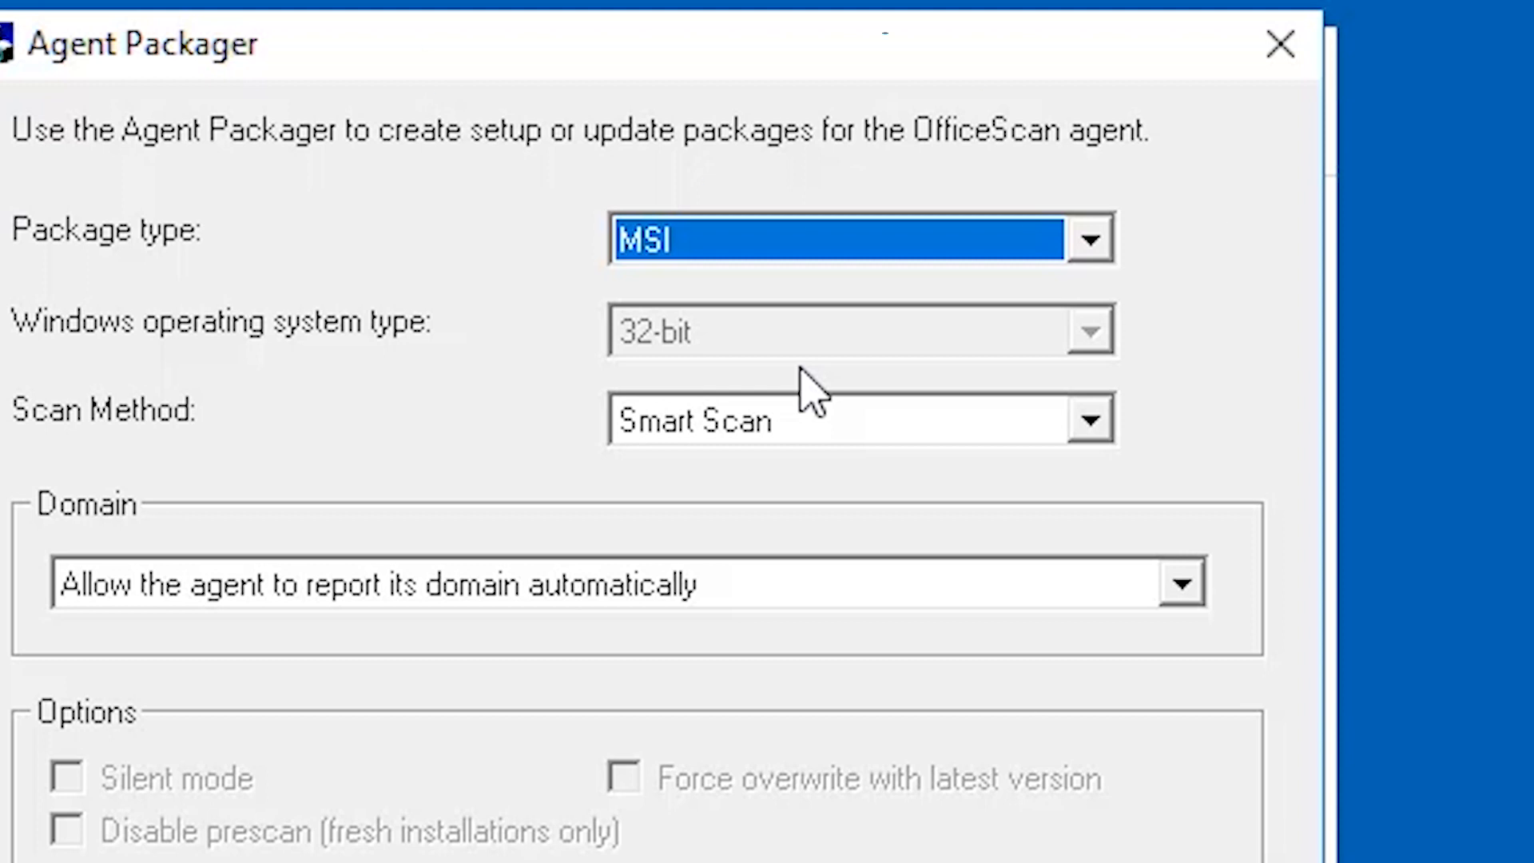
pyautogui.moveTo(338, 396)
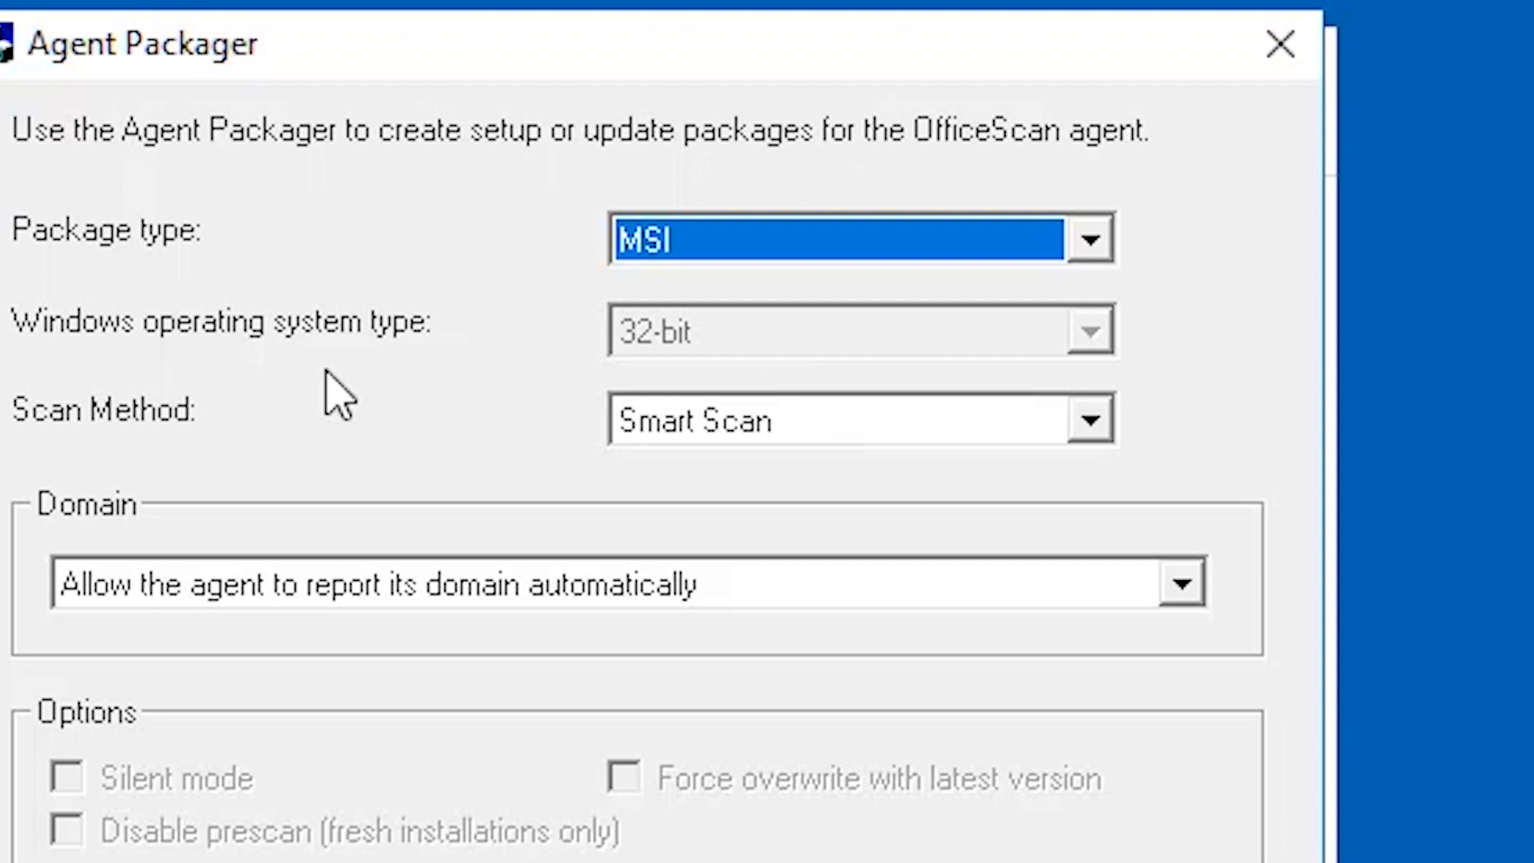
pyautogui.moveTo(176, 377)
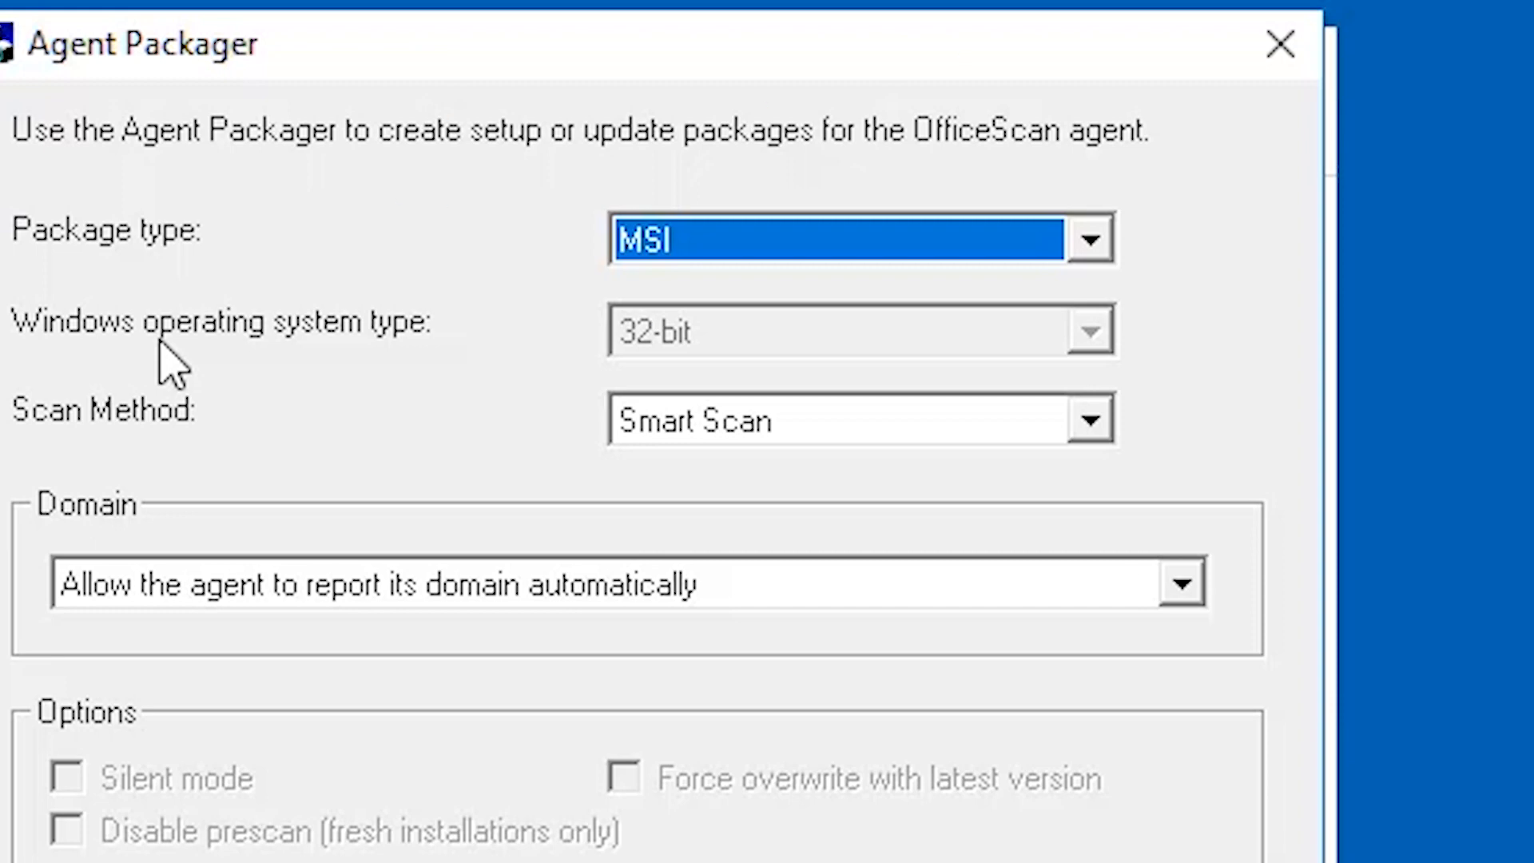
pyautogui.moveTo(298, 430)
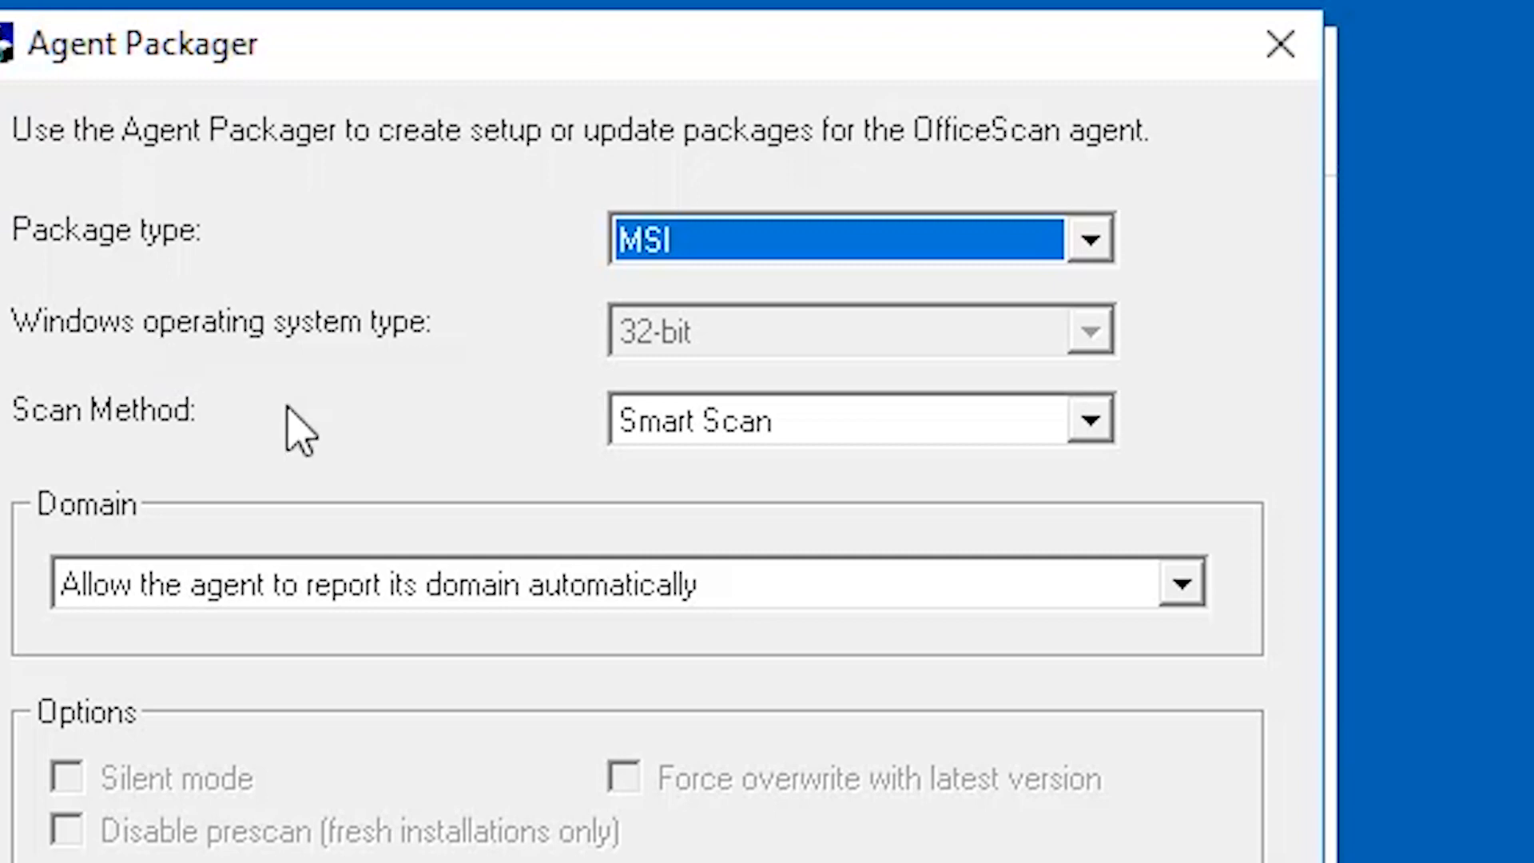
pyautogui.moveTo(1116, 454)
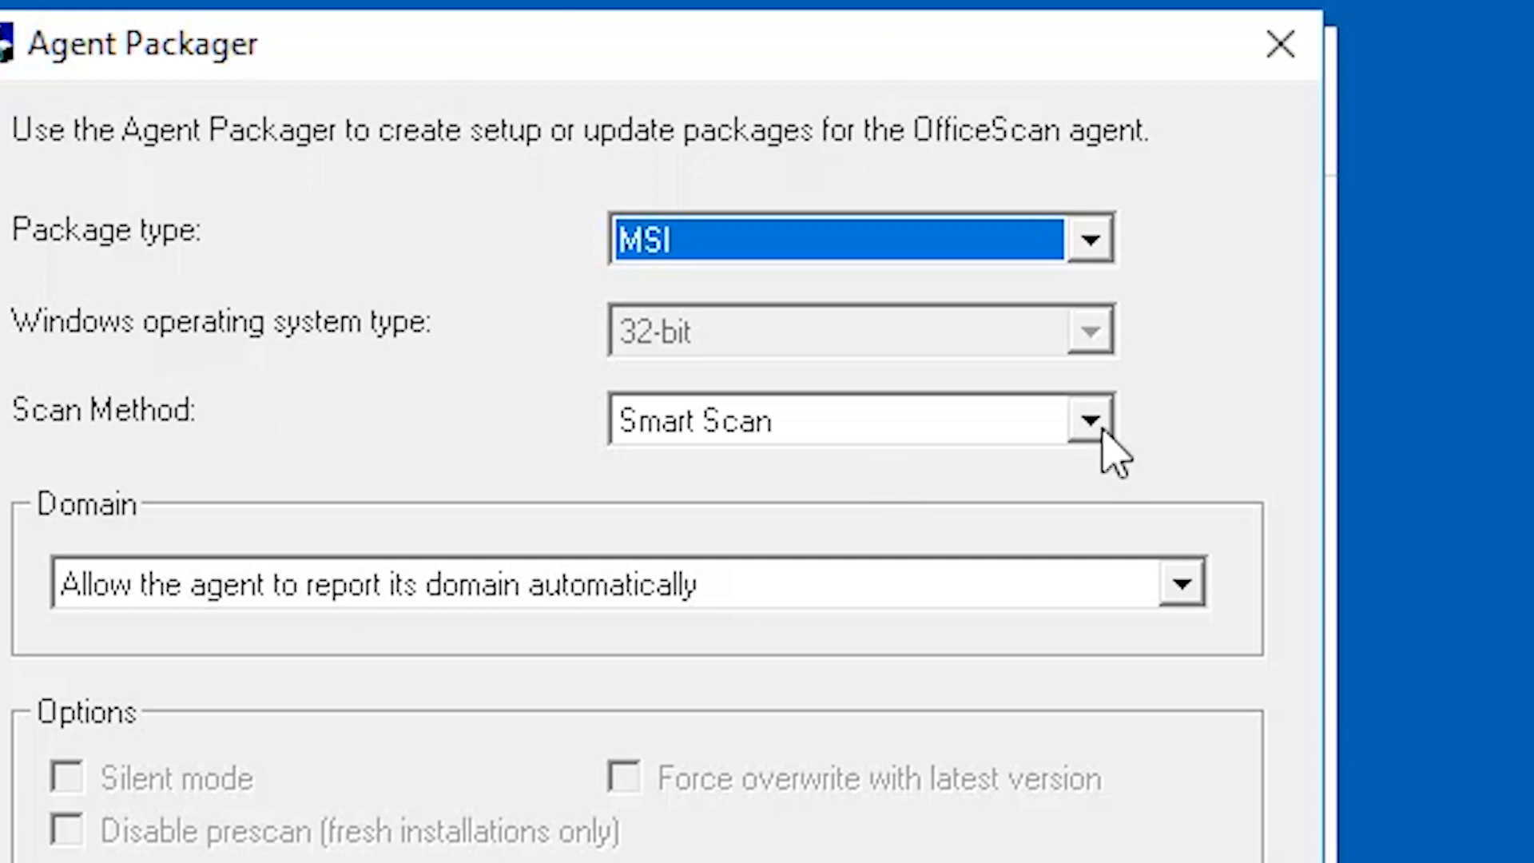
pyautogui.click(1090, 419)
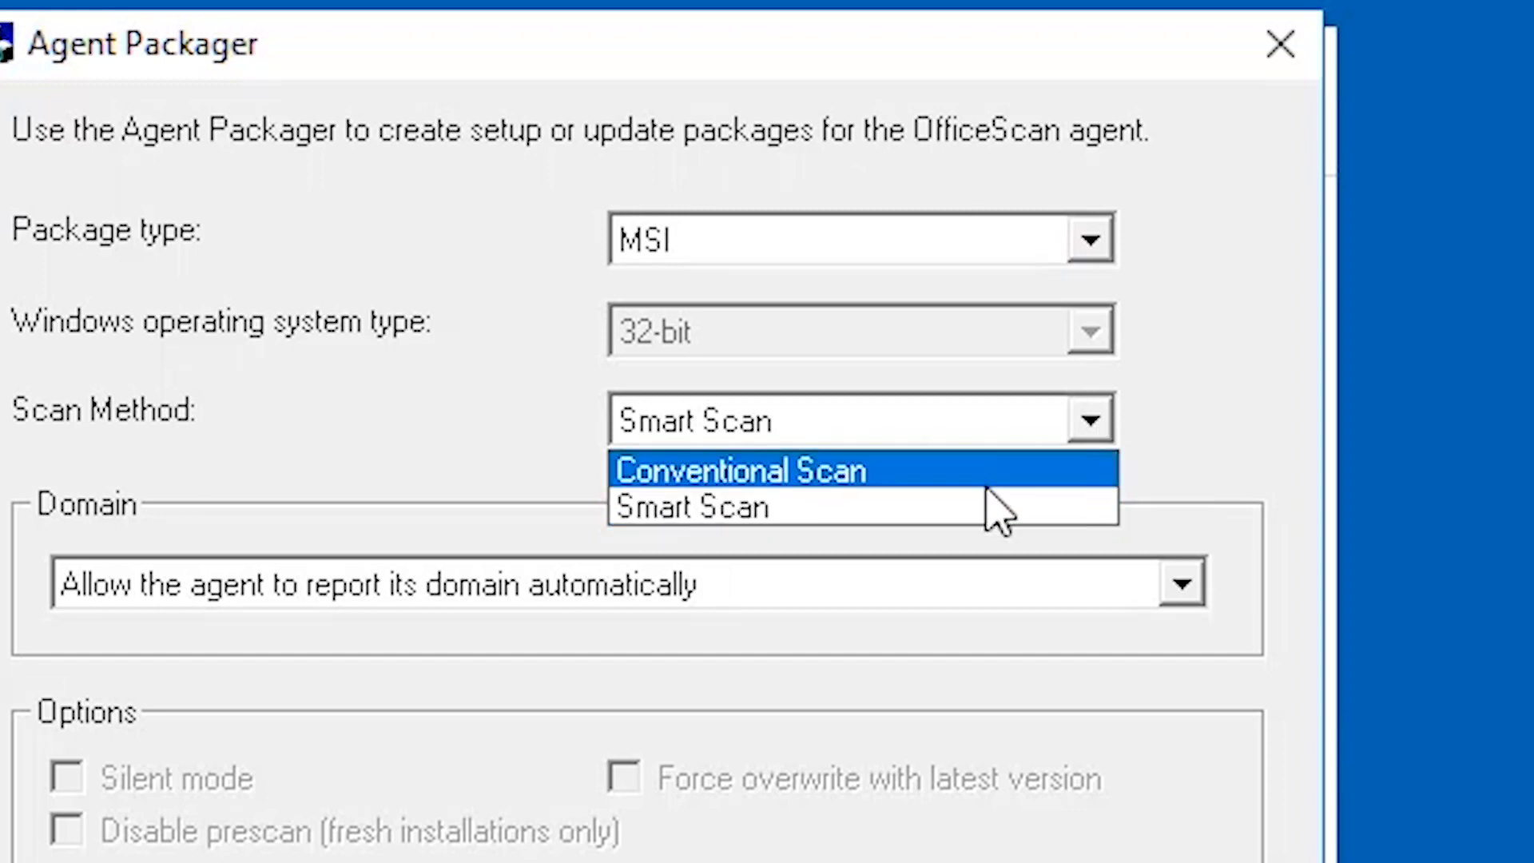
pyautogui.moveTo(993, 504)
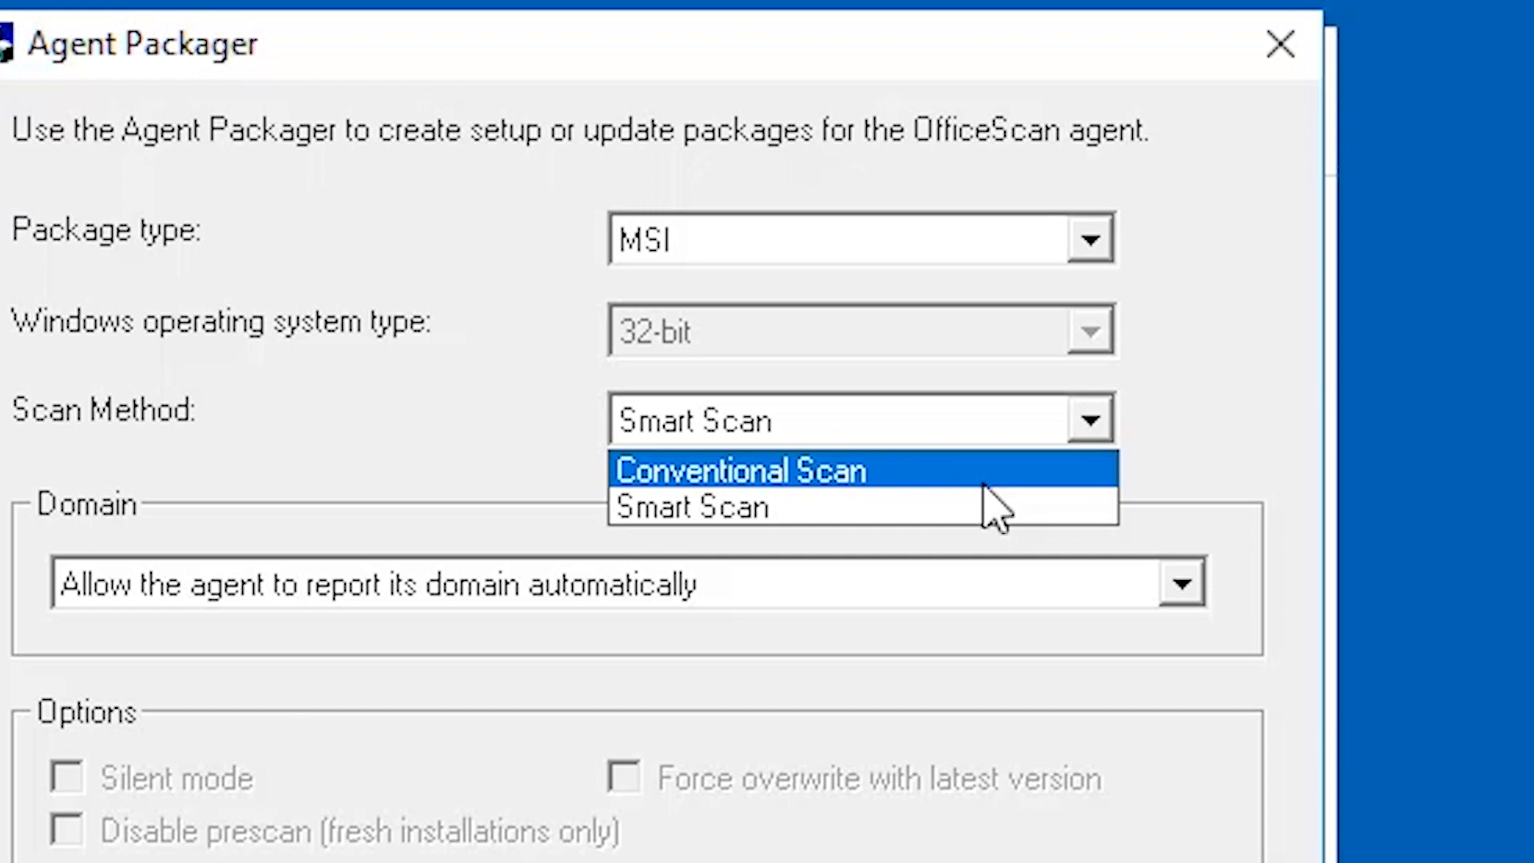
pyautogui.moveTo(949, 507)
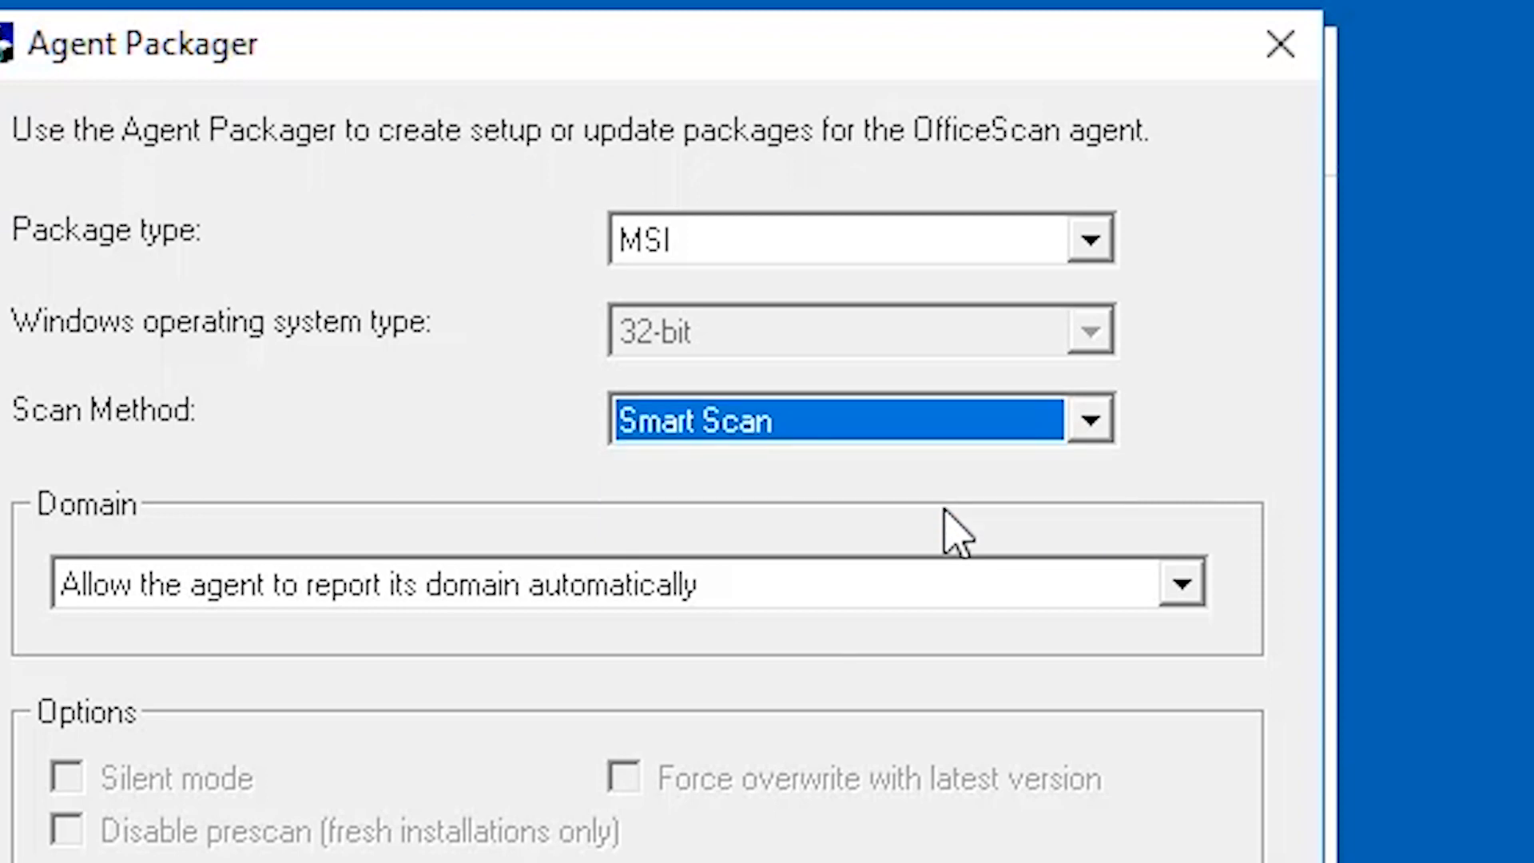
pyautogui.moveTo(927, 626)
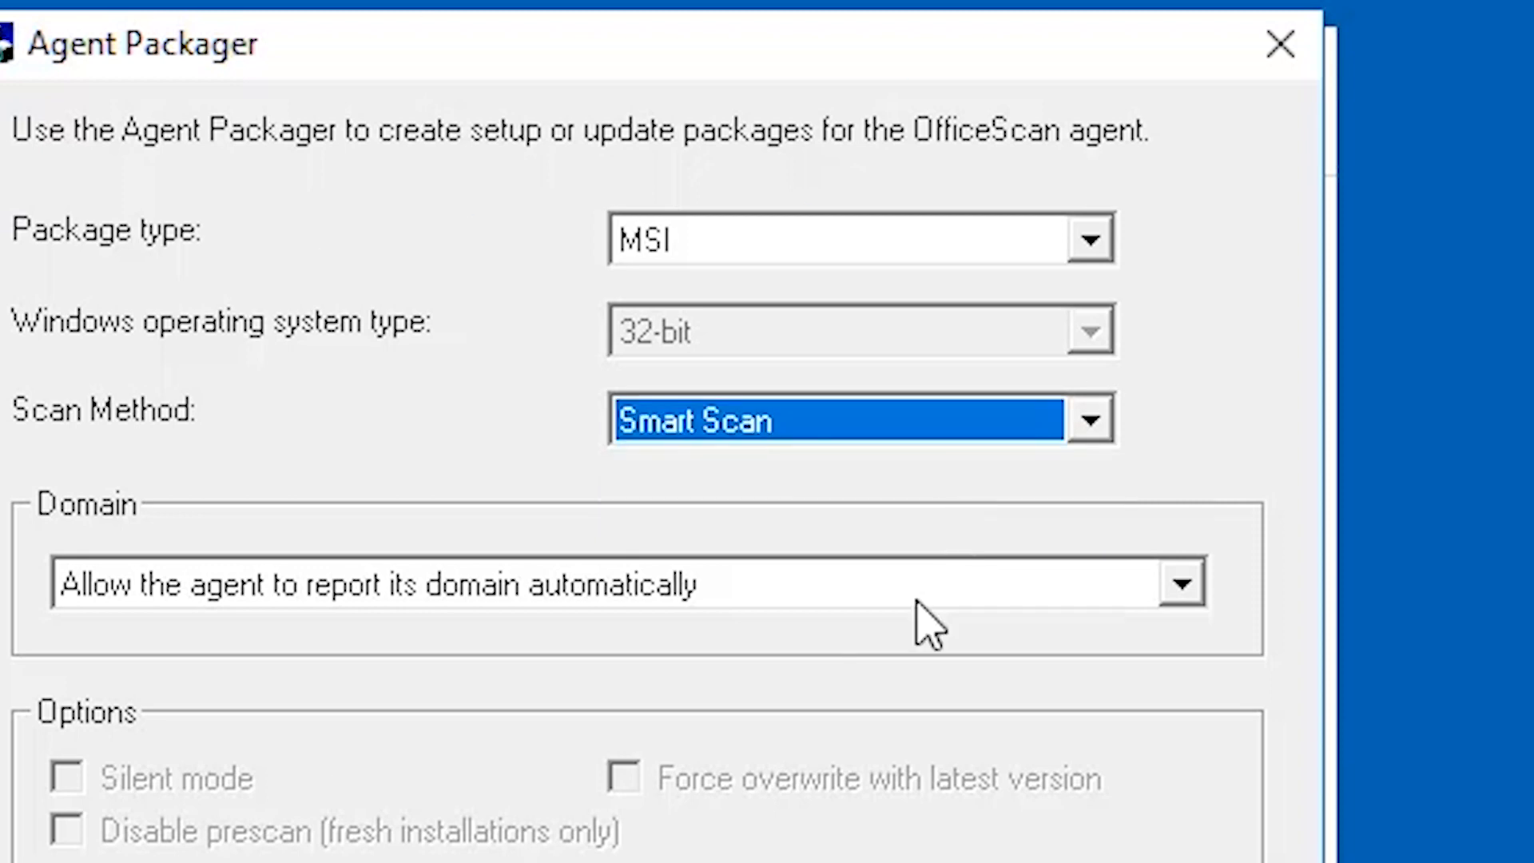
# - Set Domain to 'Allow the agent to report its domain automatically'
pyautogui.click(1181, 582)
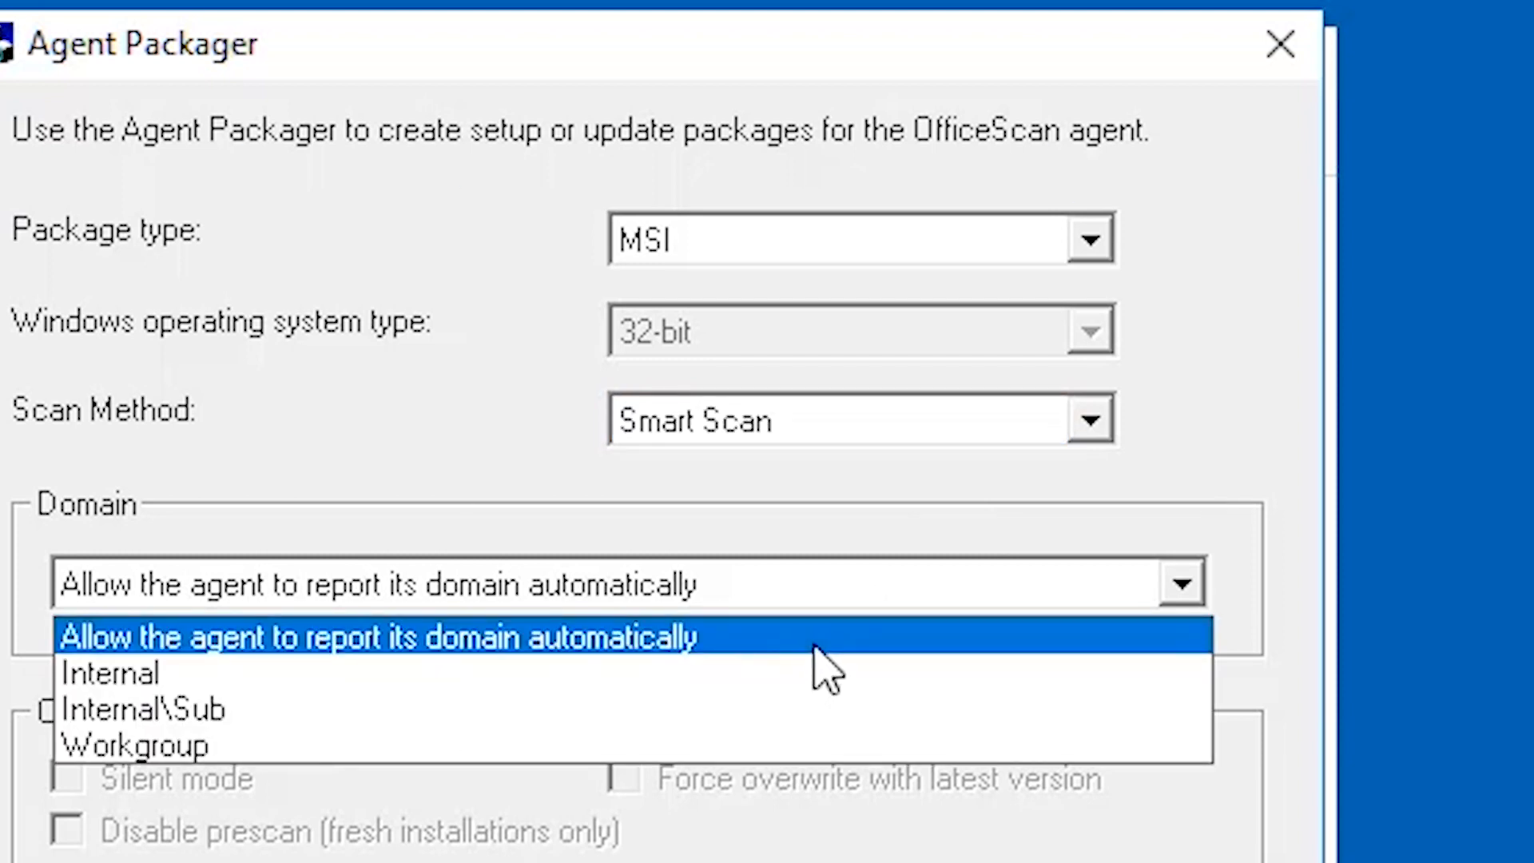
pyautogui.click(382, 637)
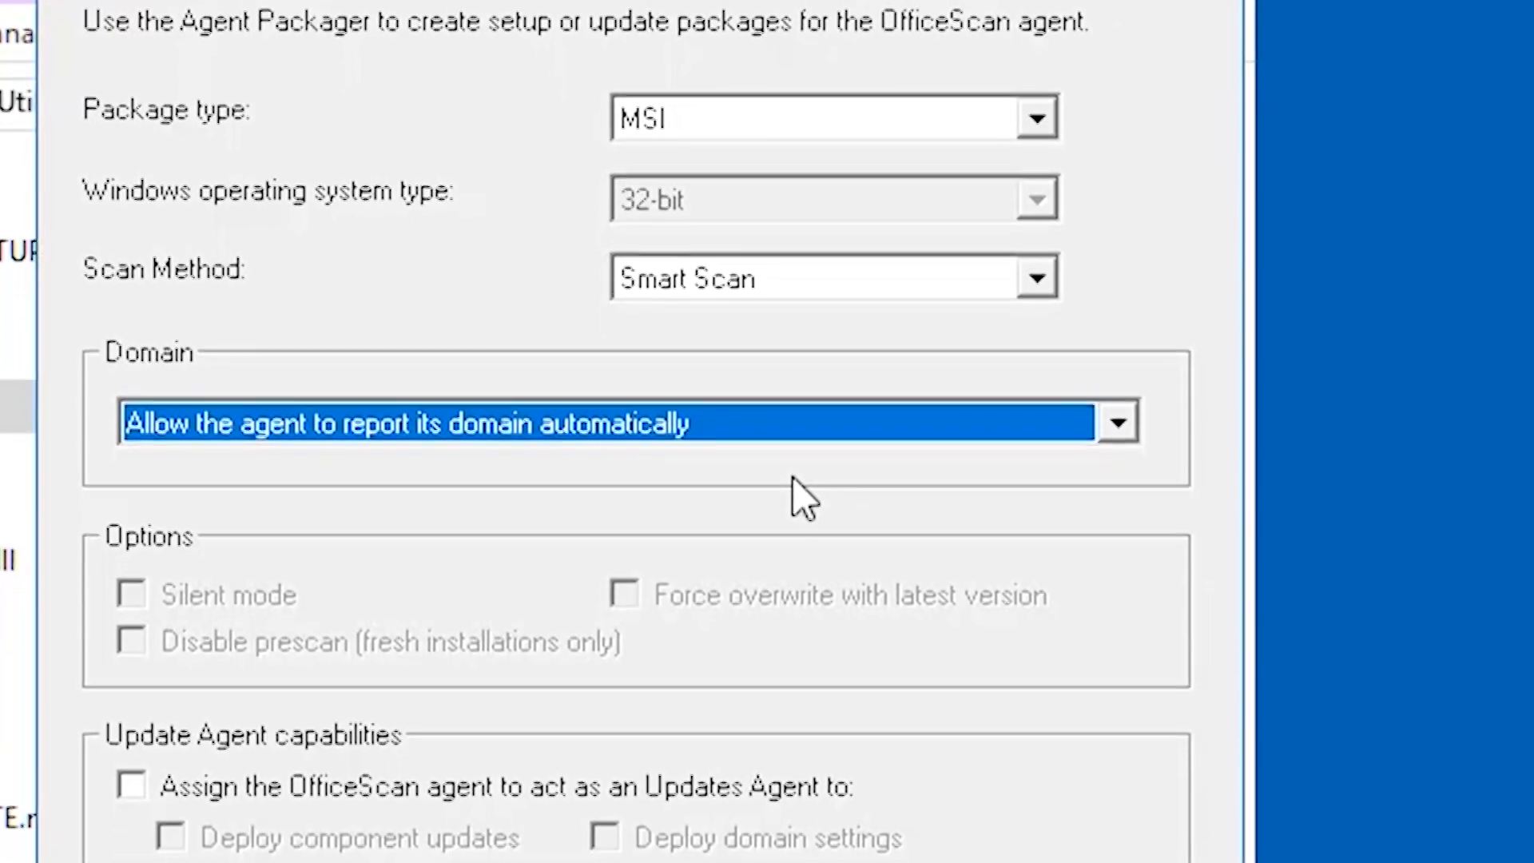
# - Scroll to Components and uncheck Data Protection
pyautogui.scroll(-3)
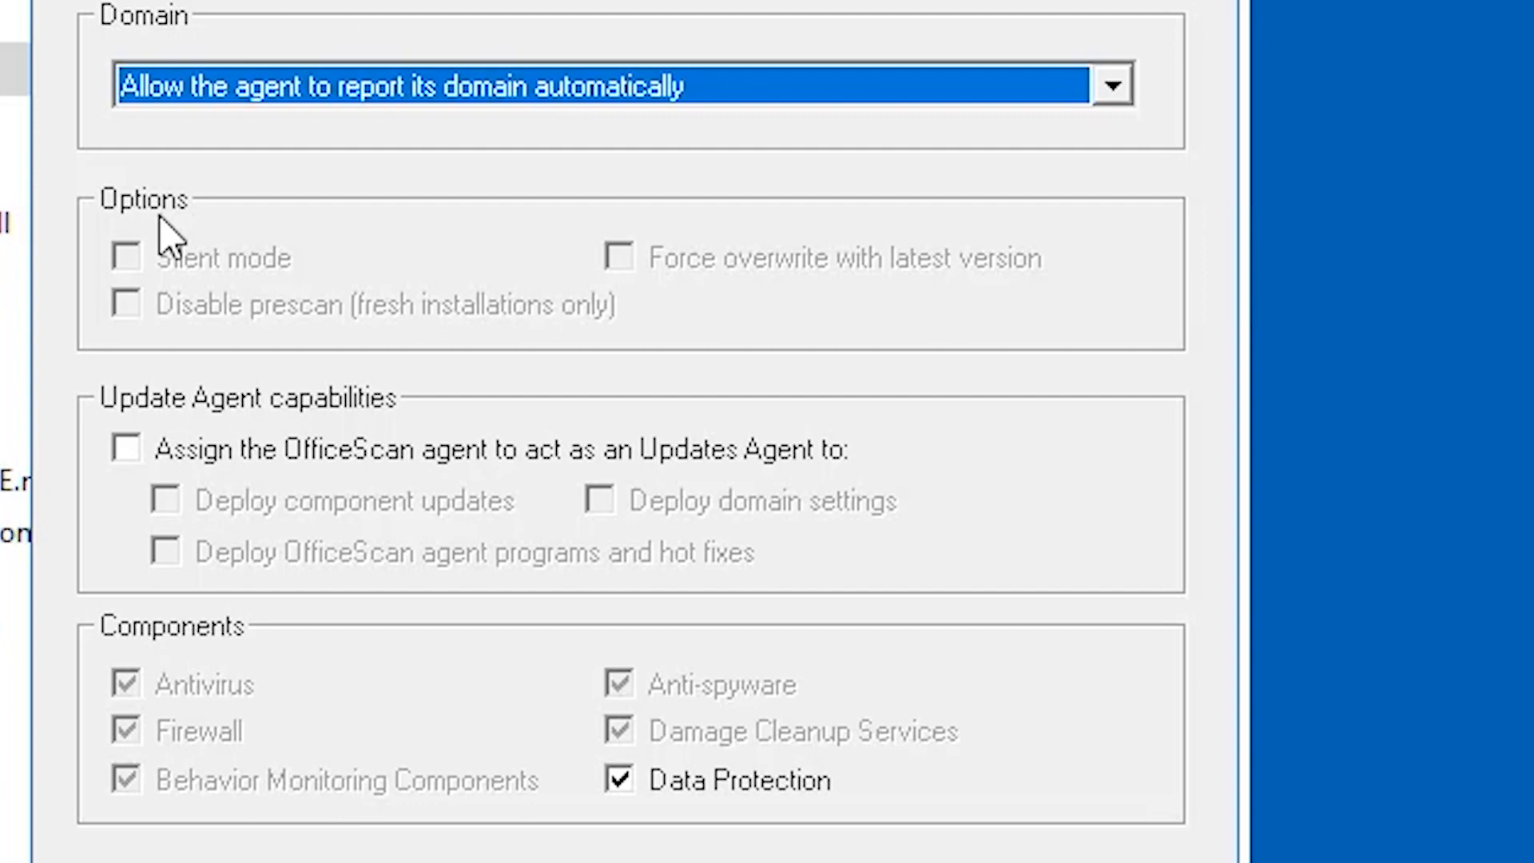
pyautogui.scroll(-3)
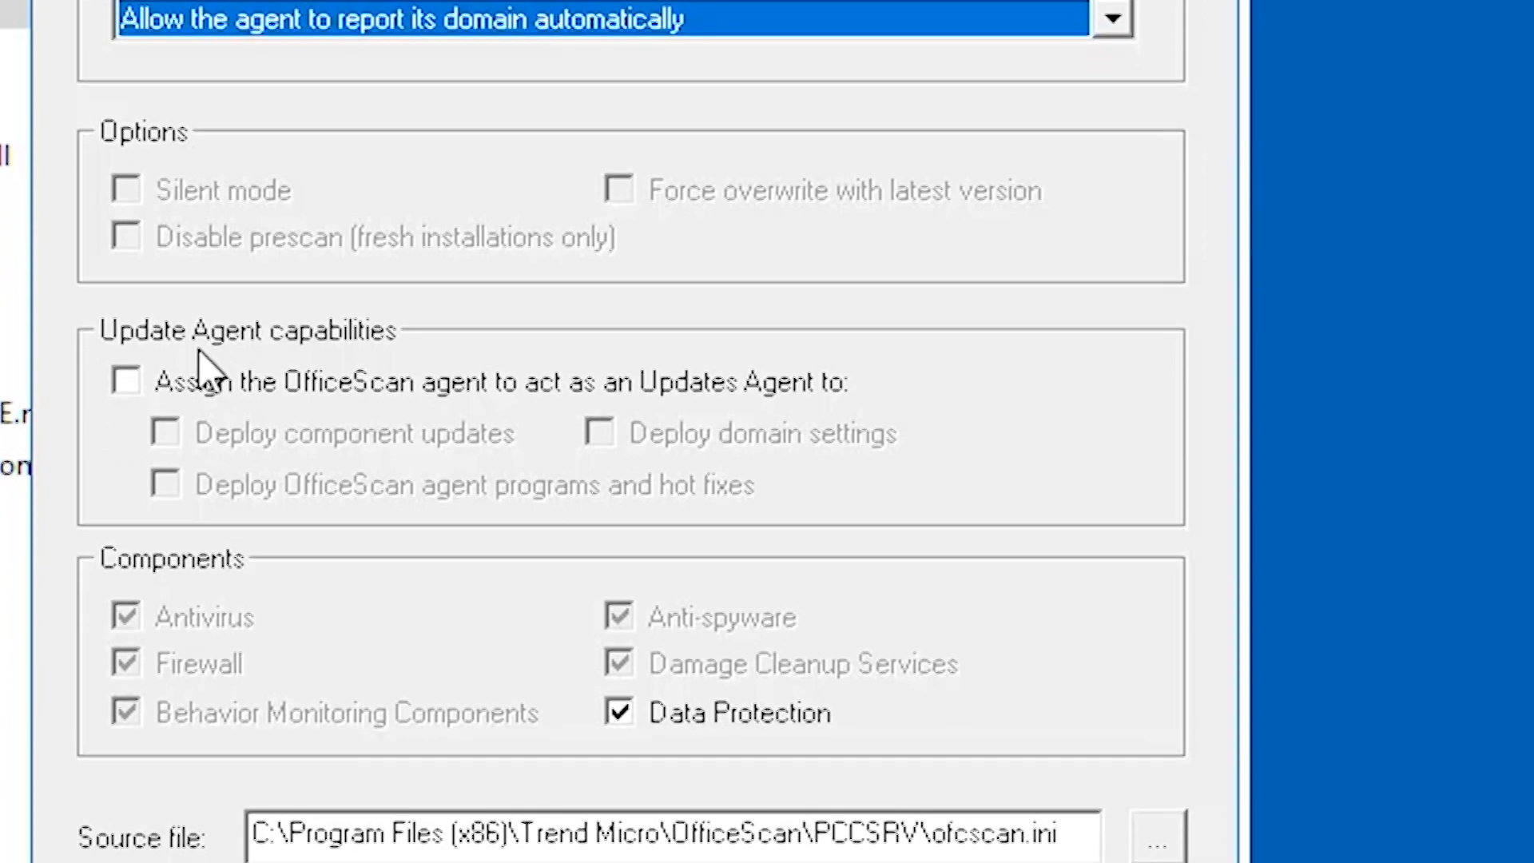
pyautogui.scroll(-3)
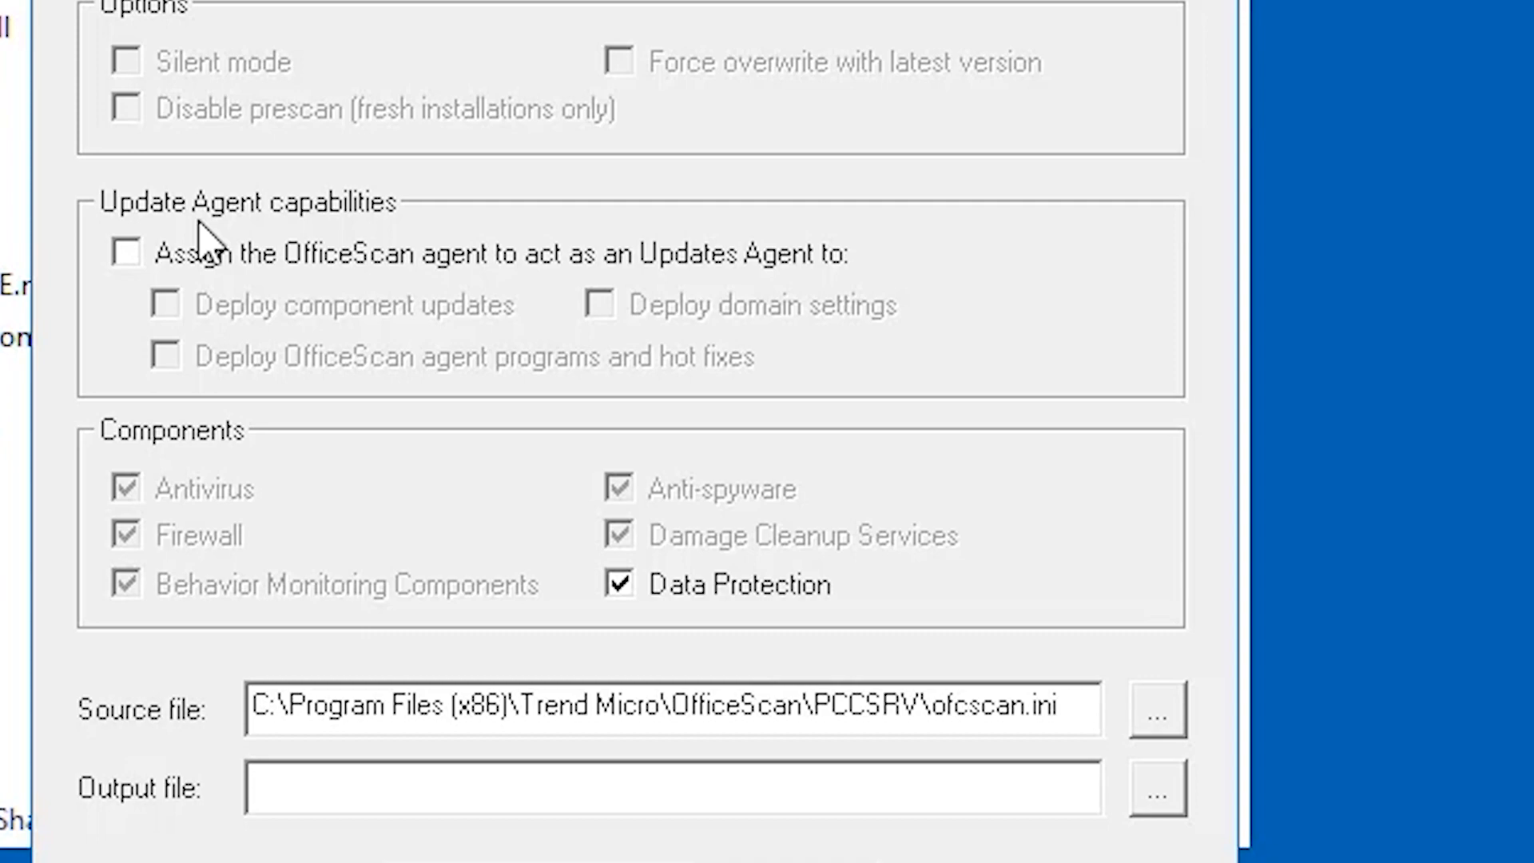
pyautogui.scroll(-3)
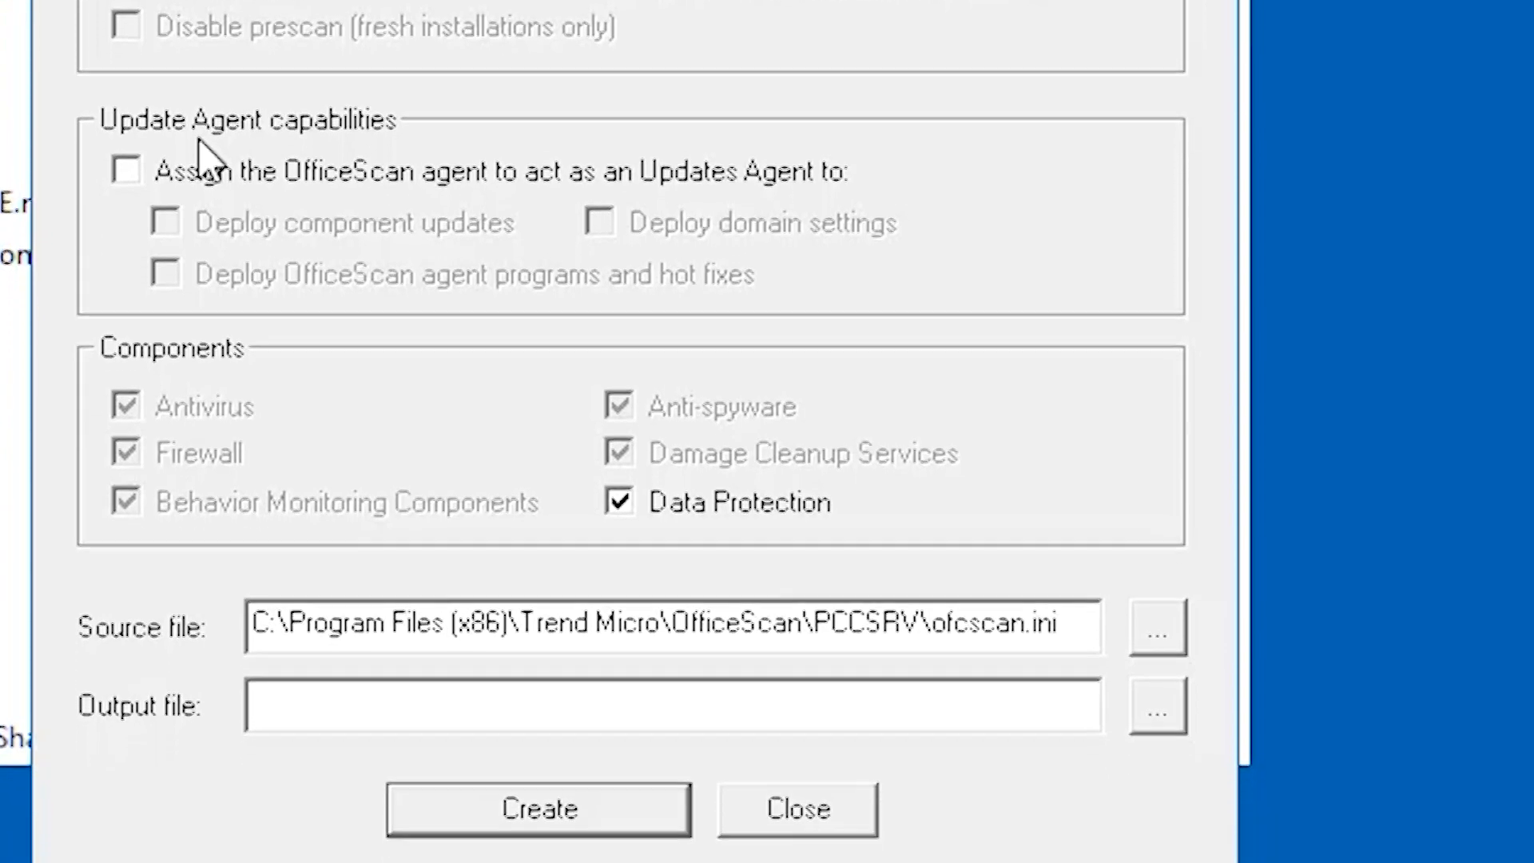
pyautogui.scroll(-3)
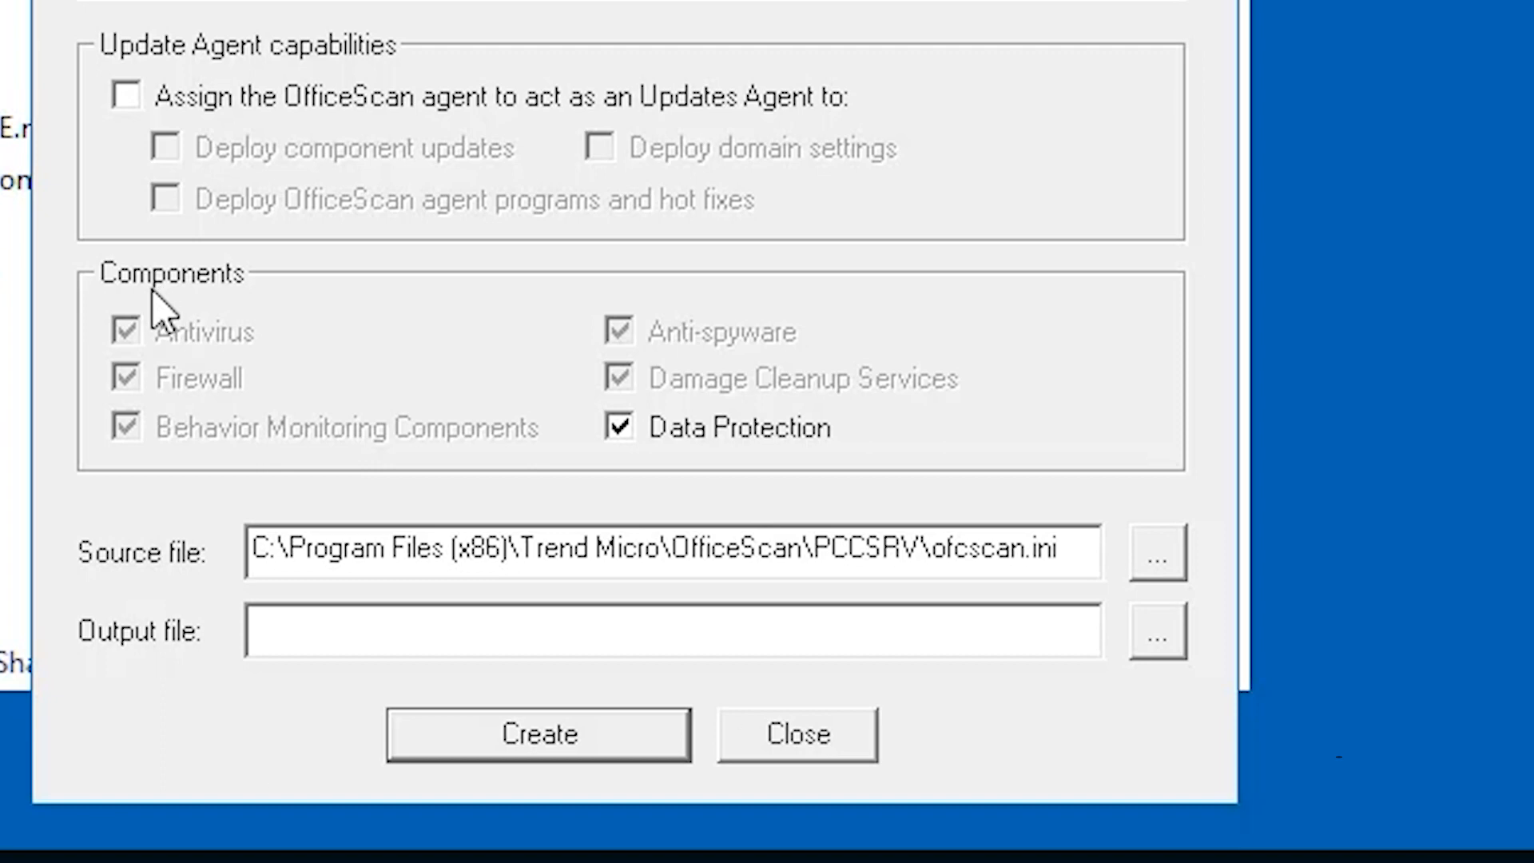
pyautogui.click(619, 426)
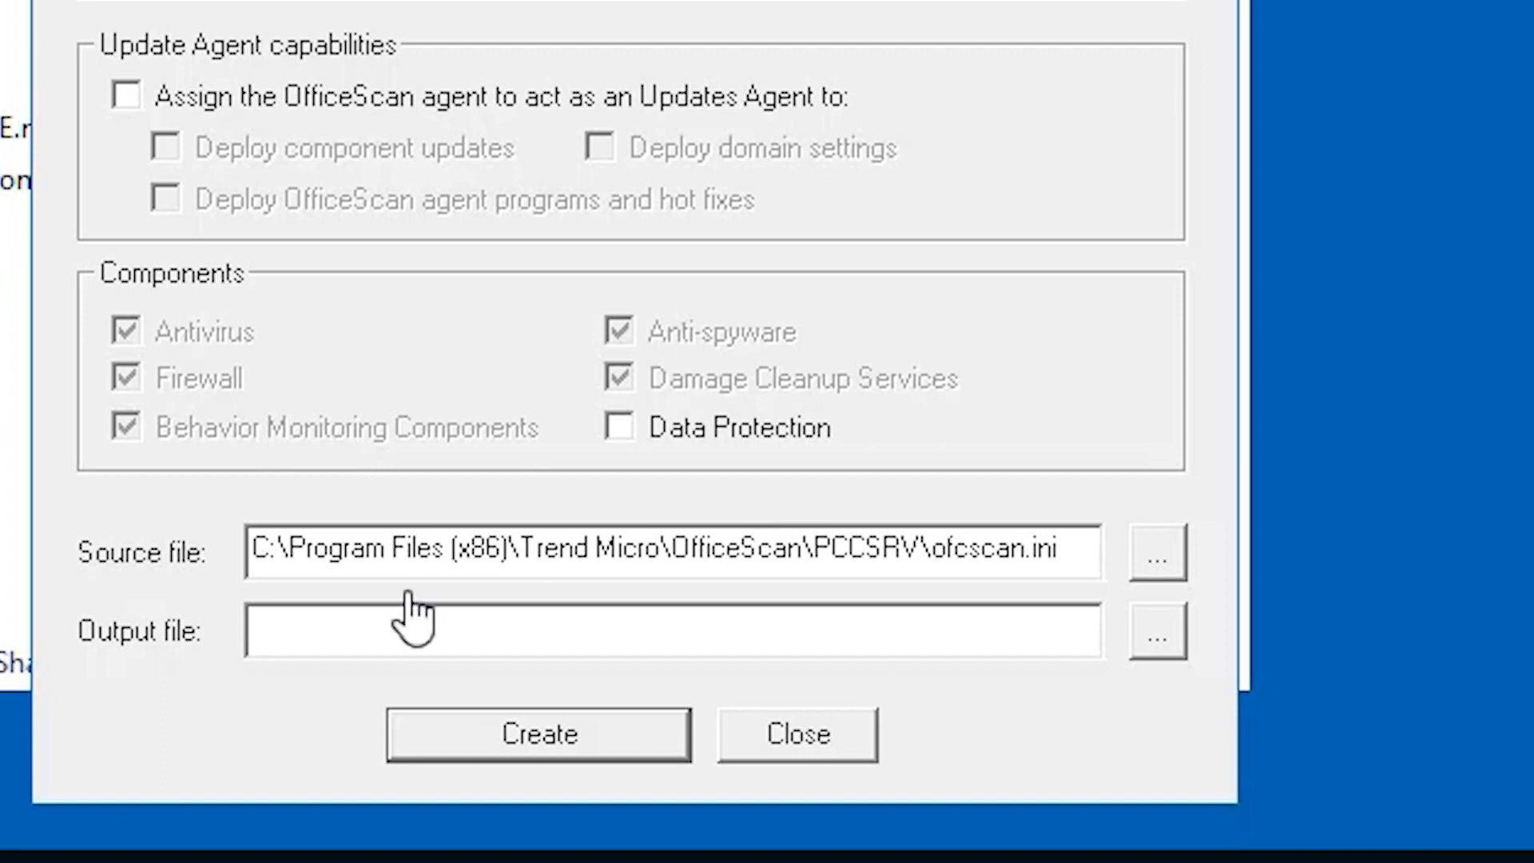
pyautogui.moveTo(472, 460)
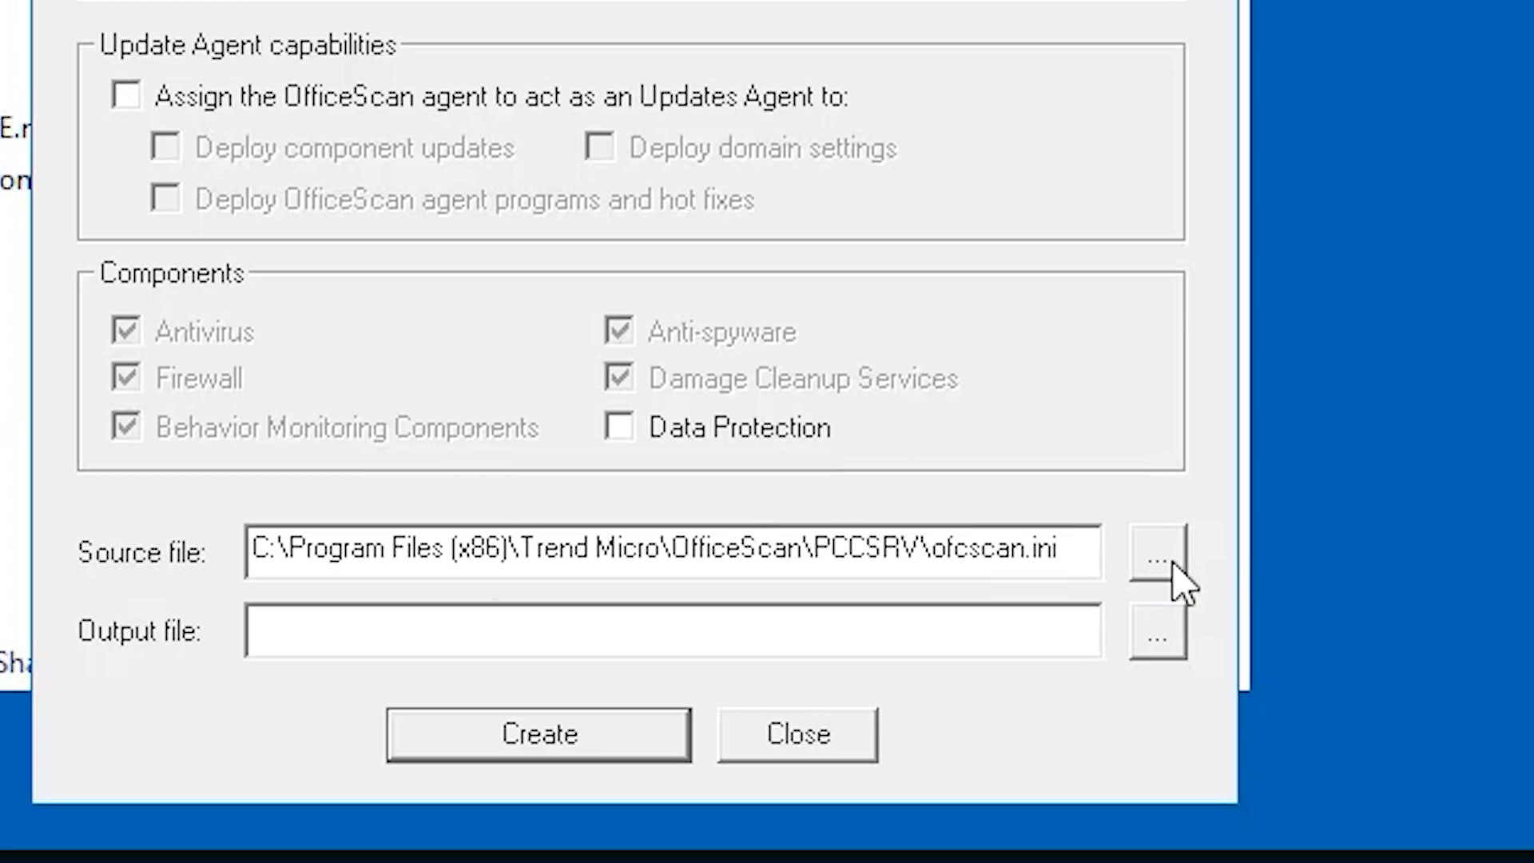
pyautogui.click(1159, 550)
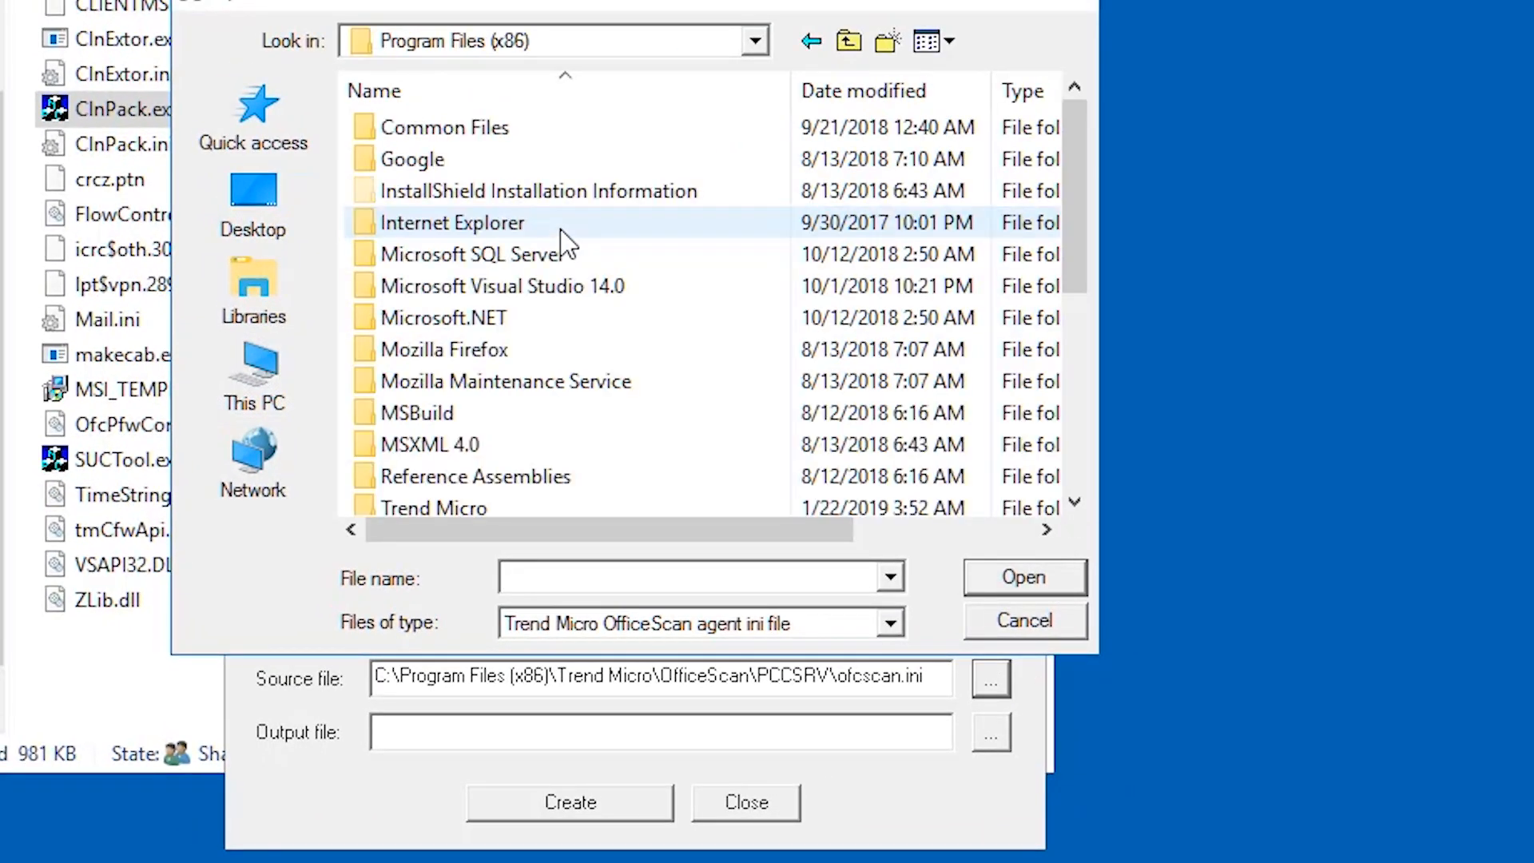
pyautogui.scroll(-3)
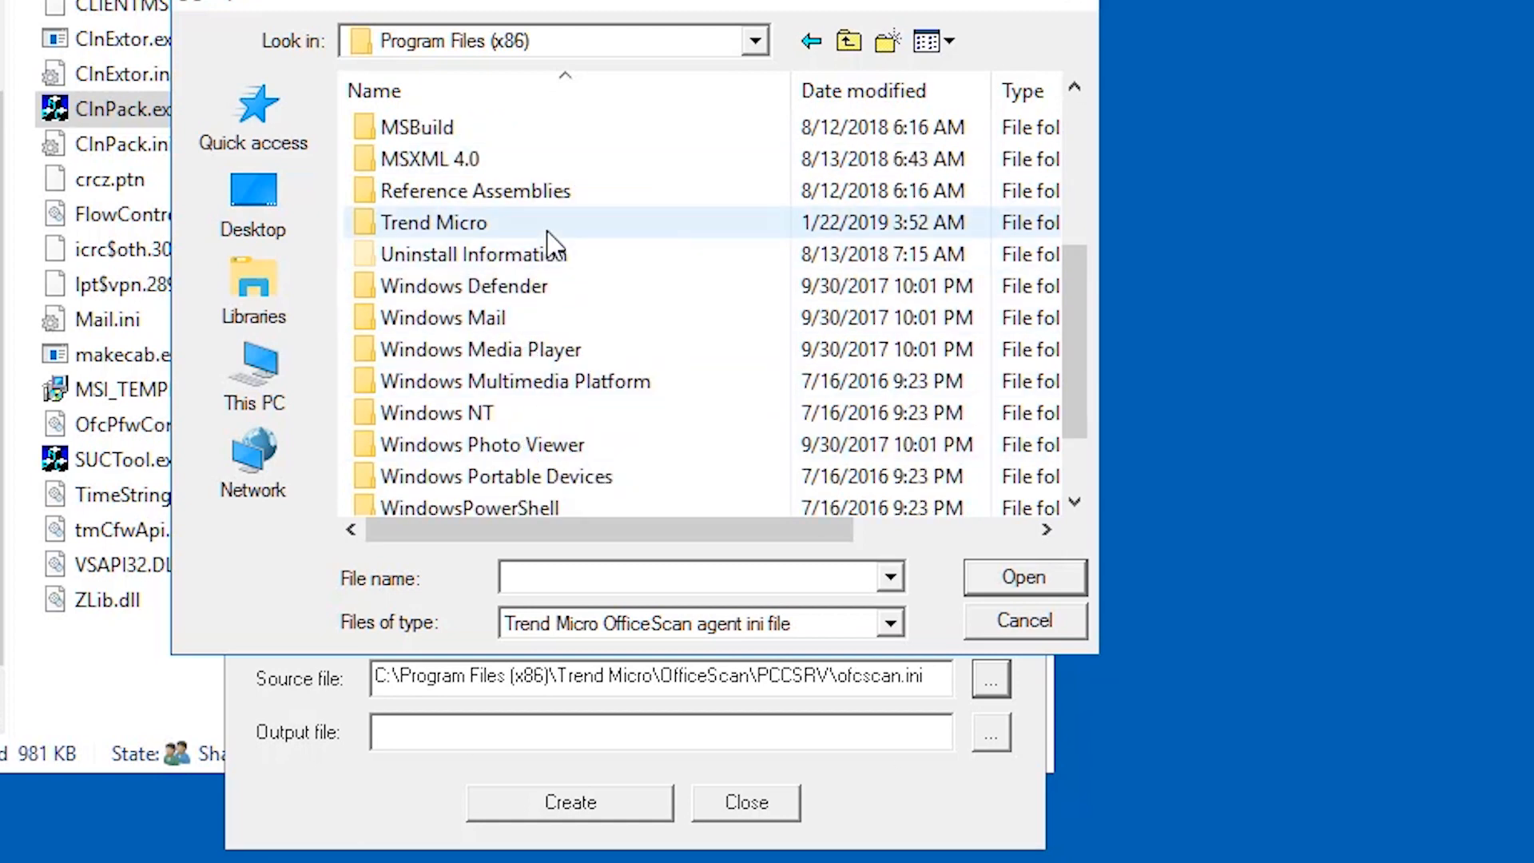
pyautogui.doubleClick(434, 222)
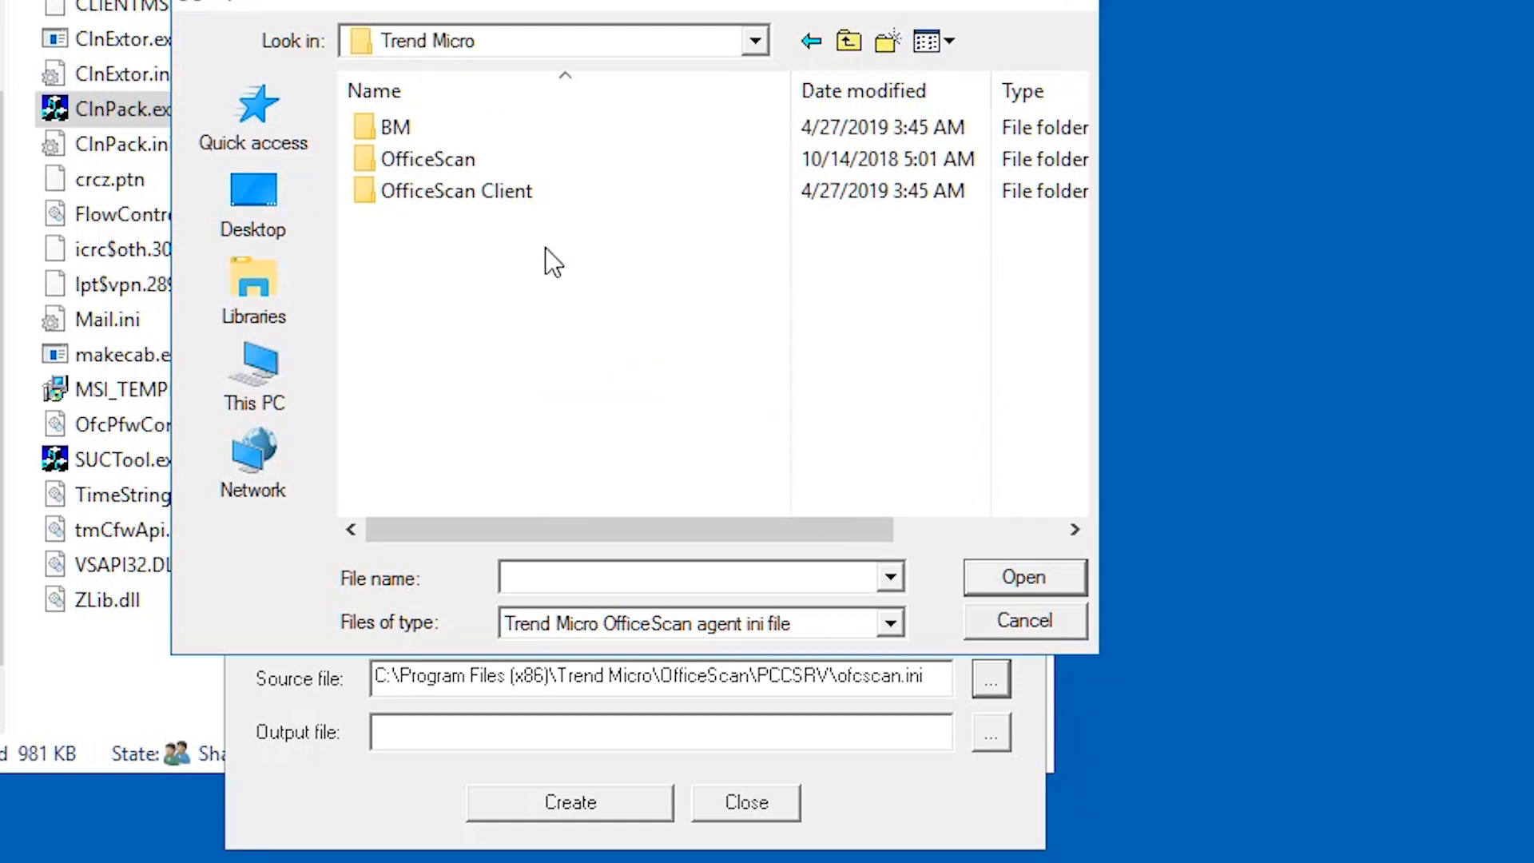
pyautogui.doubleClick(428, 158)
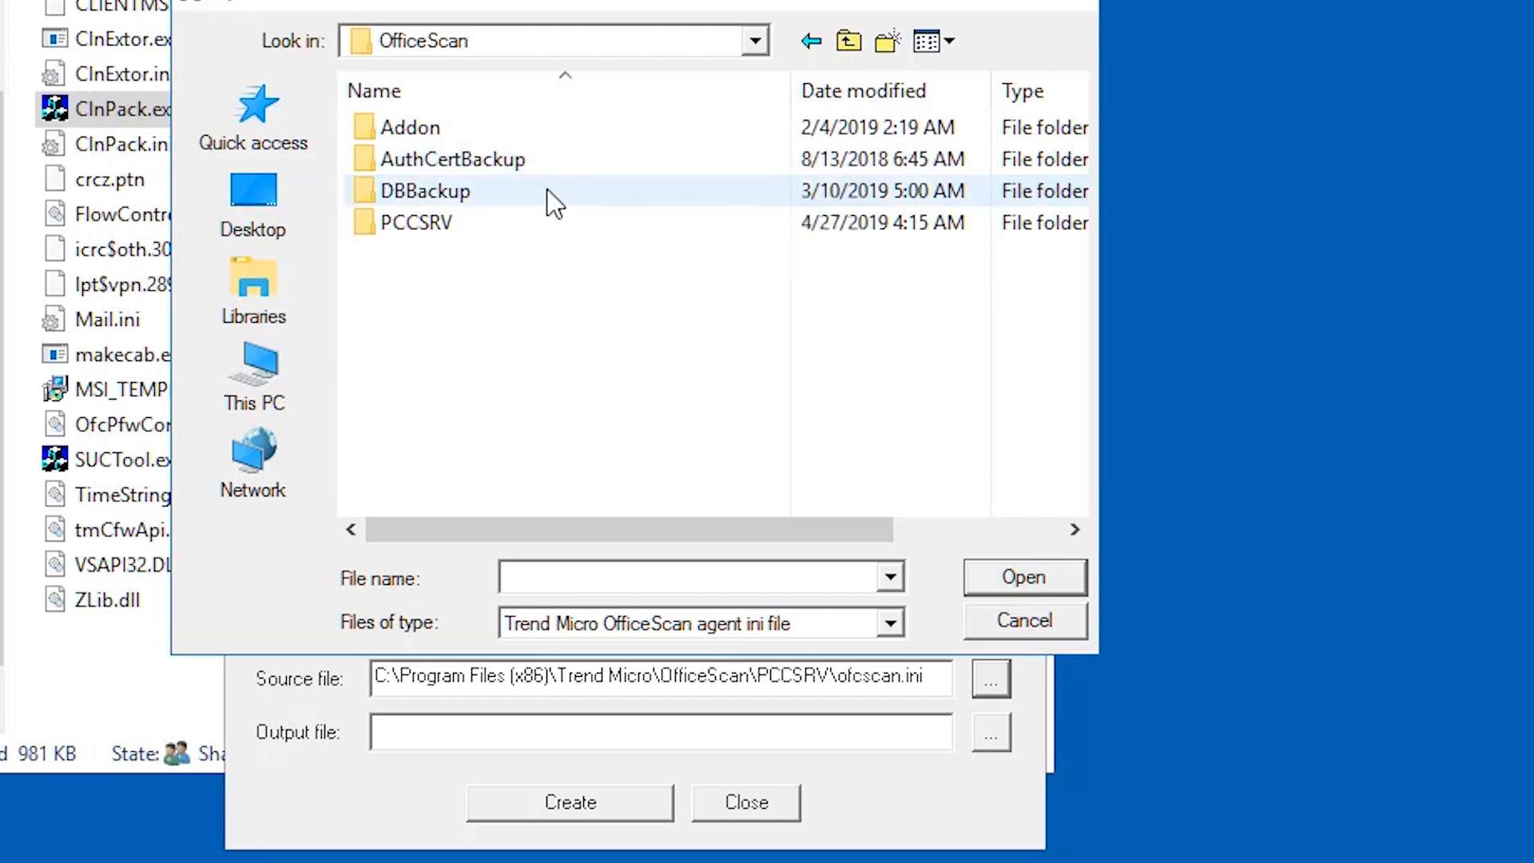
pyautogui.click(414, 222)
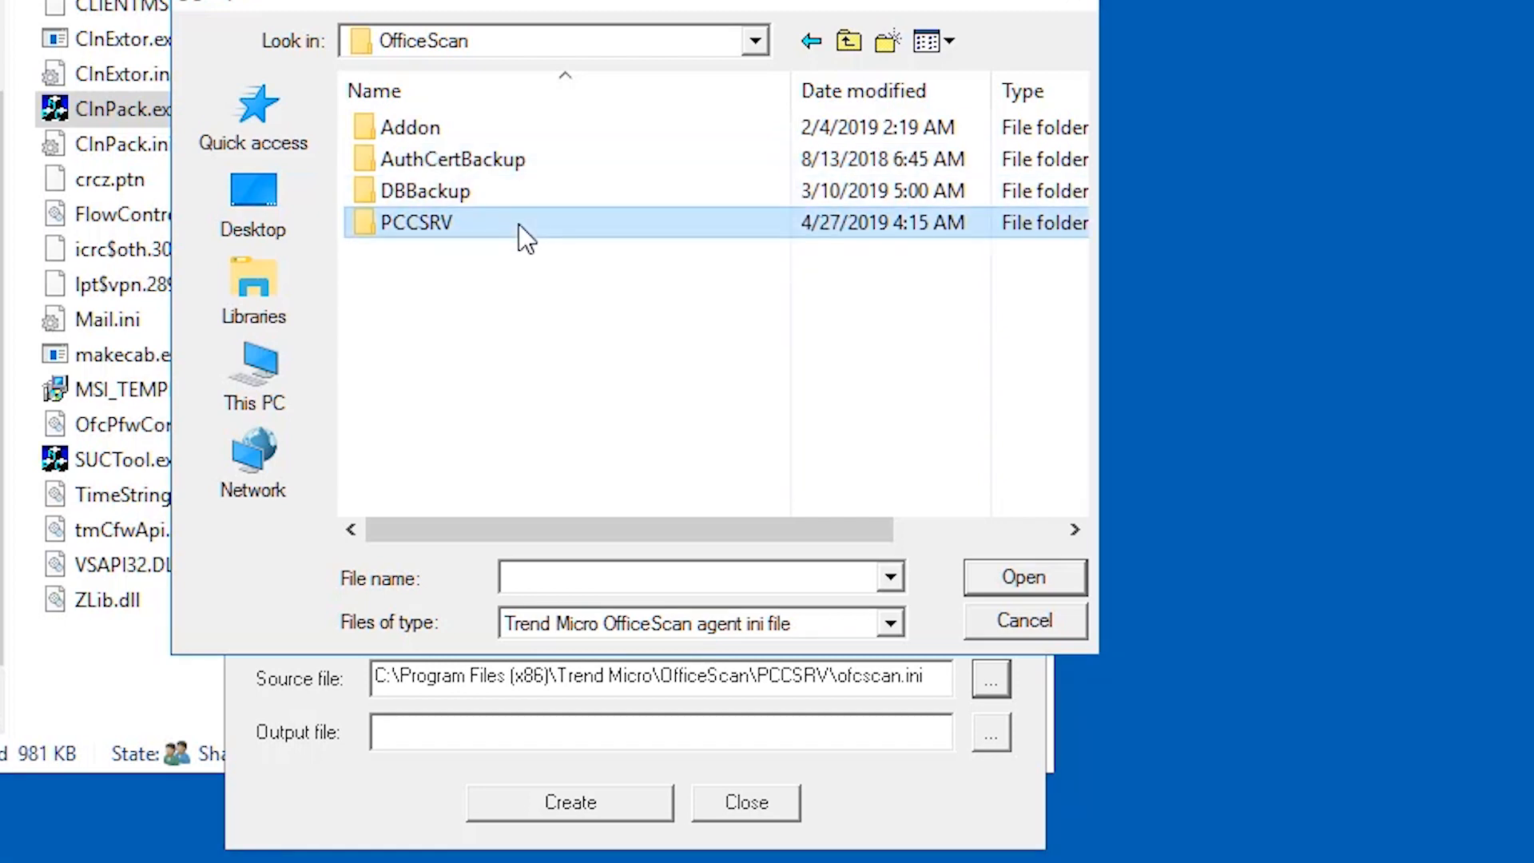
pyautogui.doubleClick(416, 223)
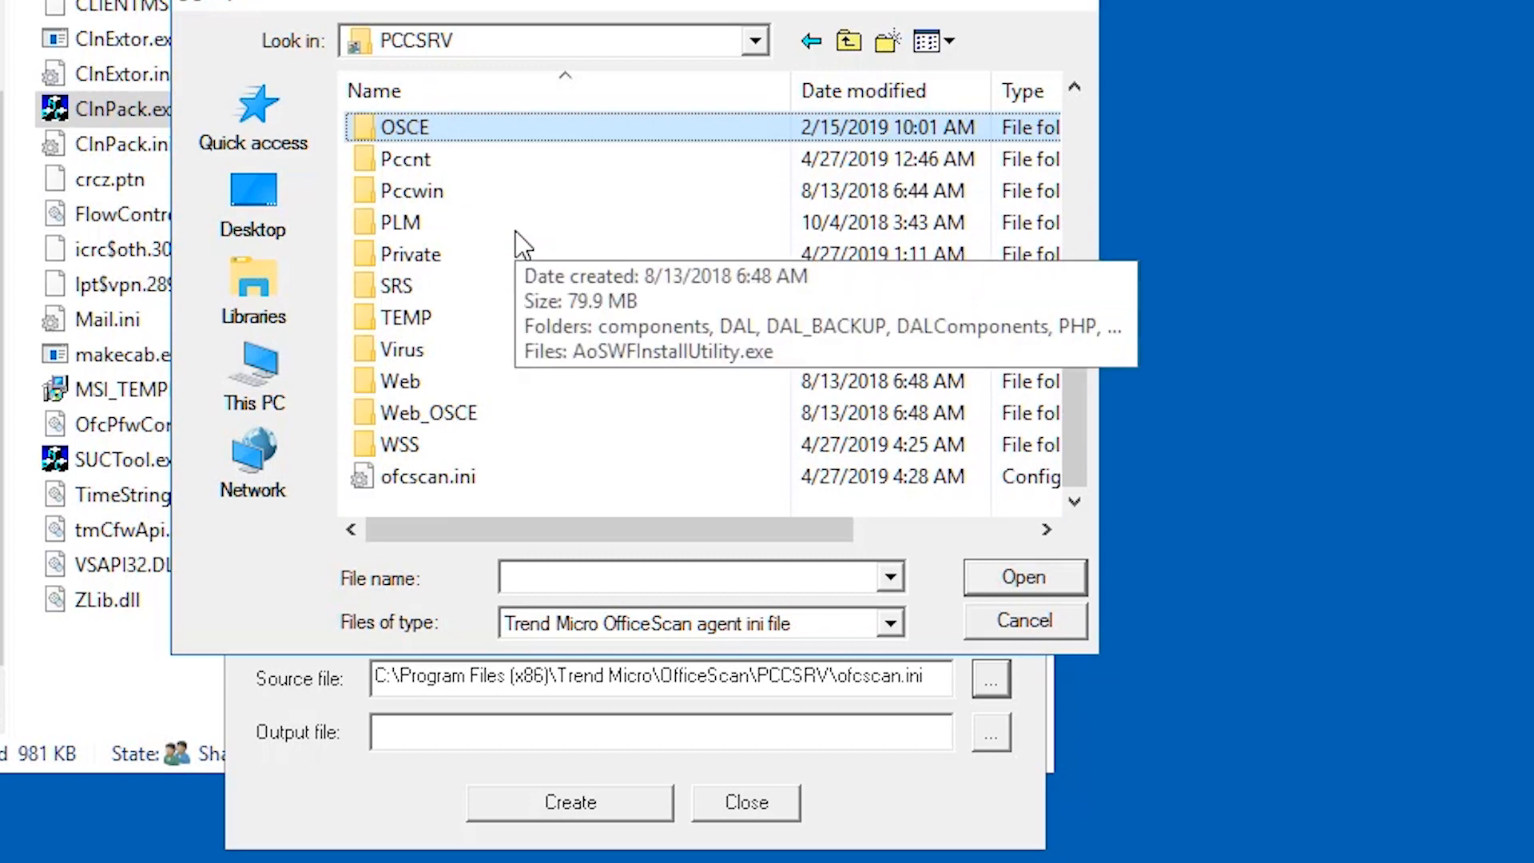
pyautogui.click(428, 476)
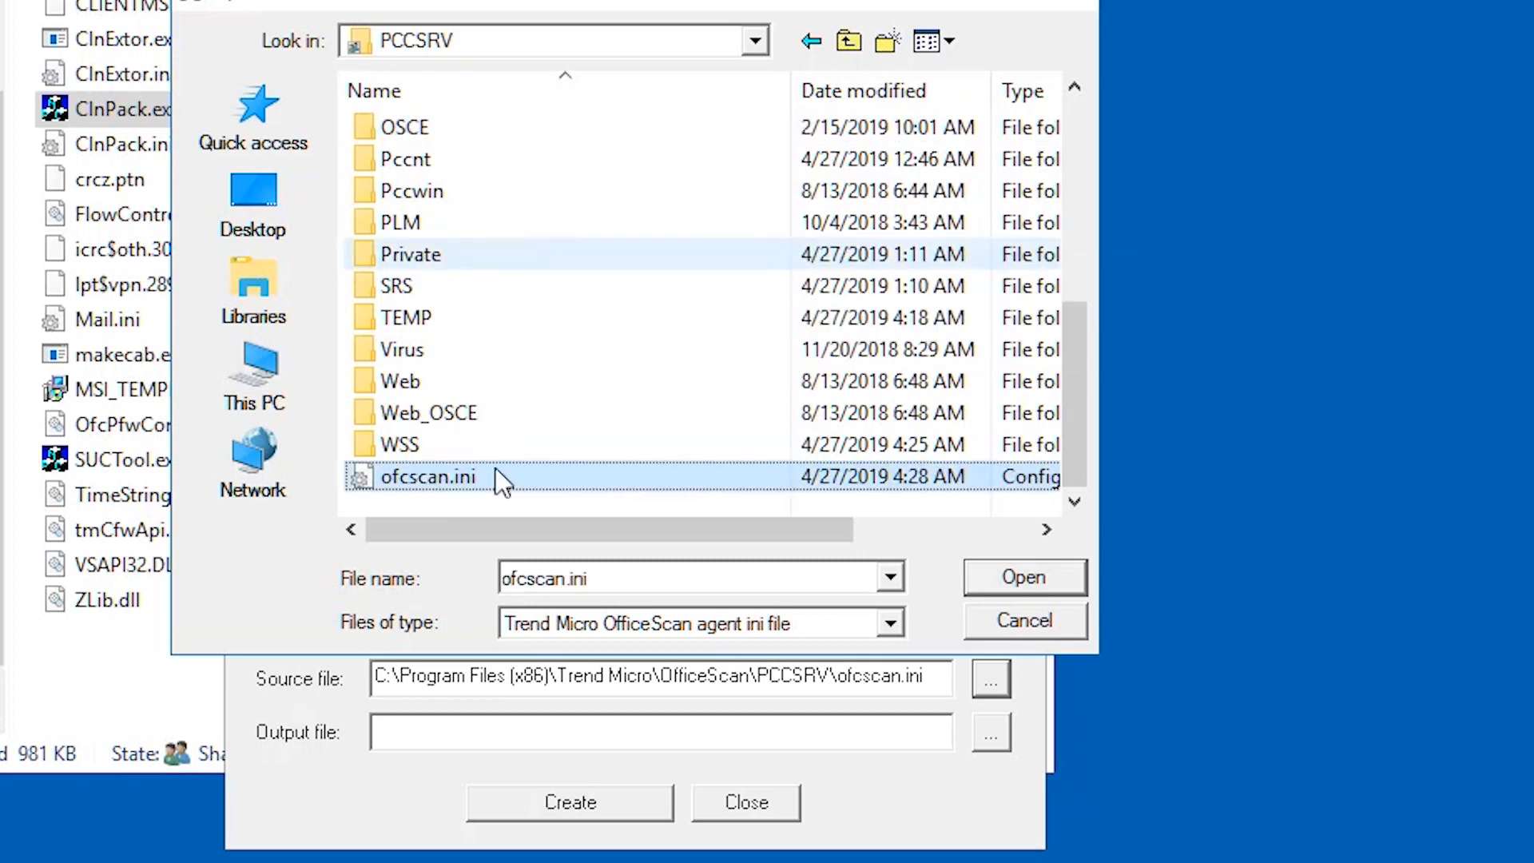
pyautogui.moveTo(509, 488)
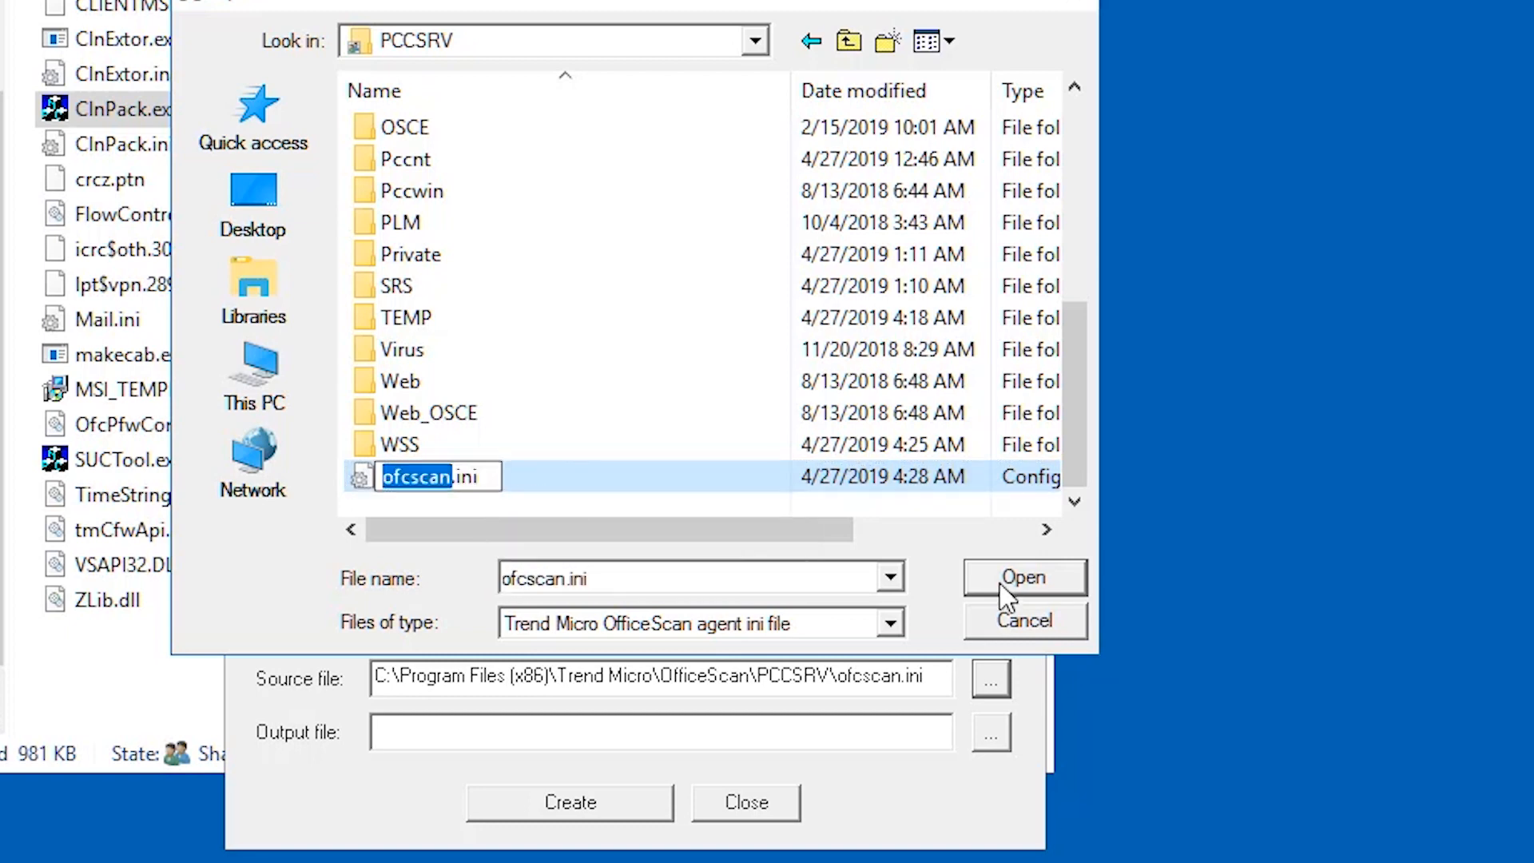
pyautogui.click(1023, 577)
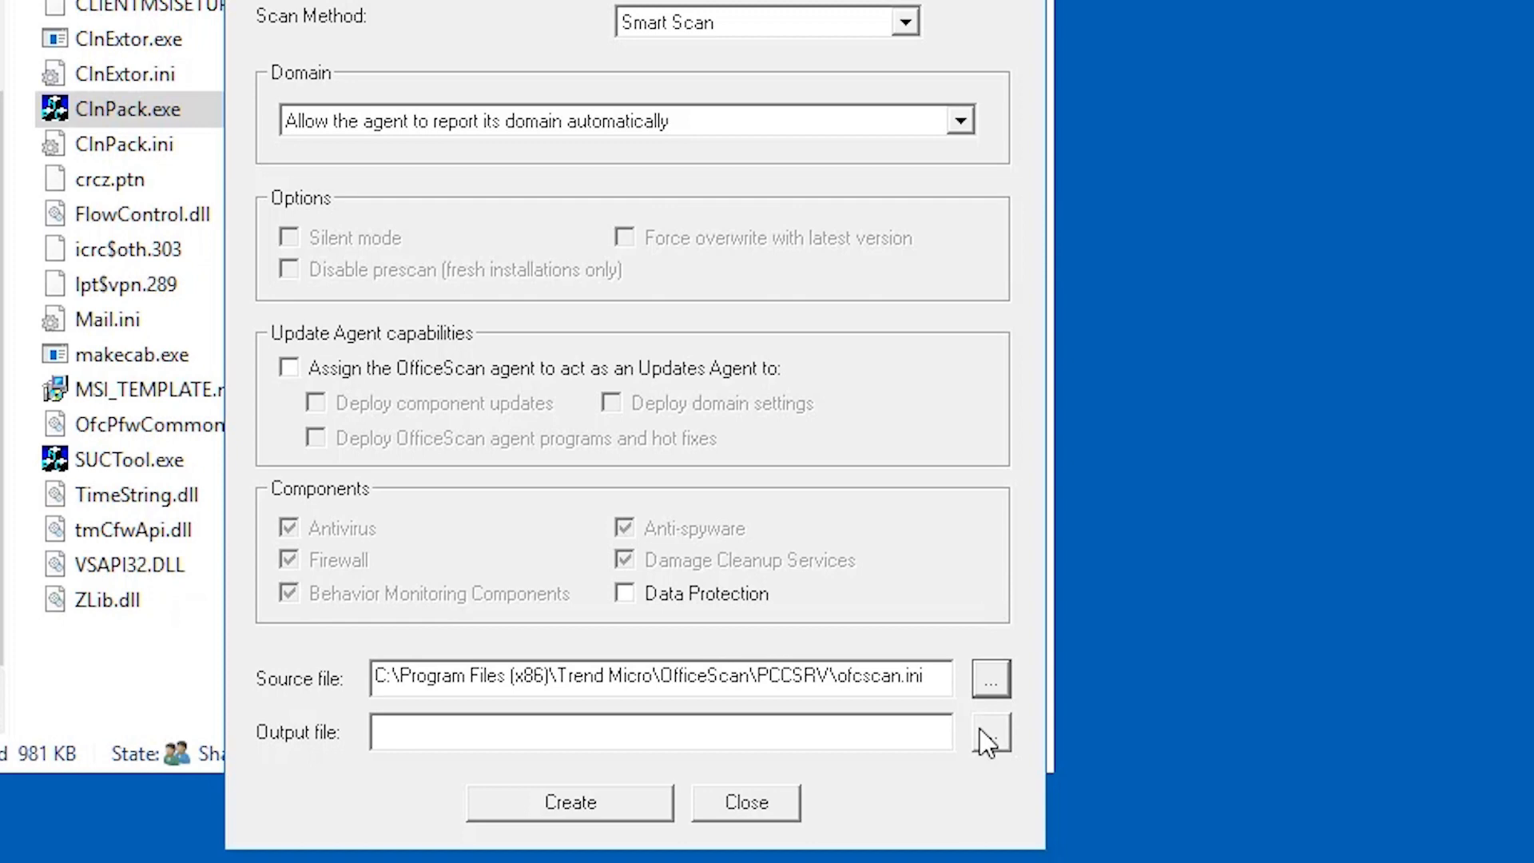
# - Save the output package as osce_agent on the Desktop
pyautogui.click(989, 732)
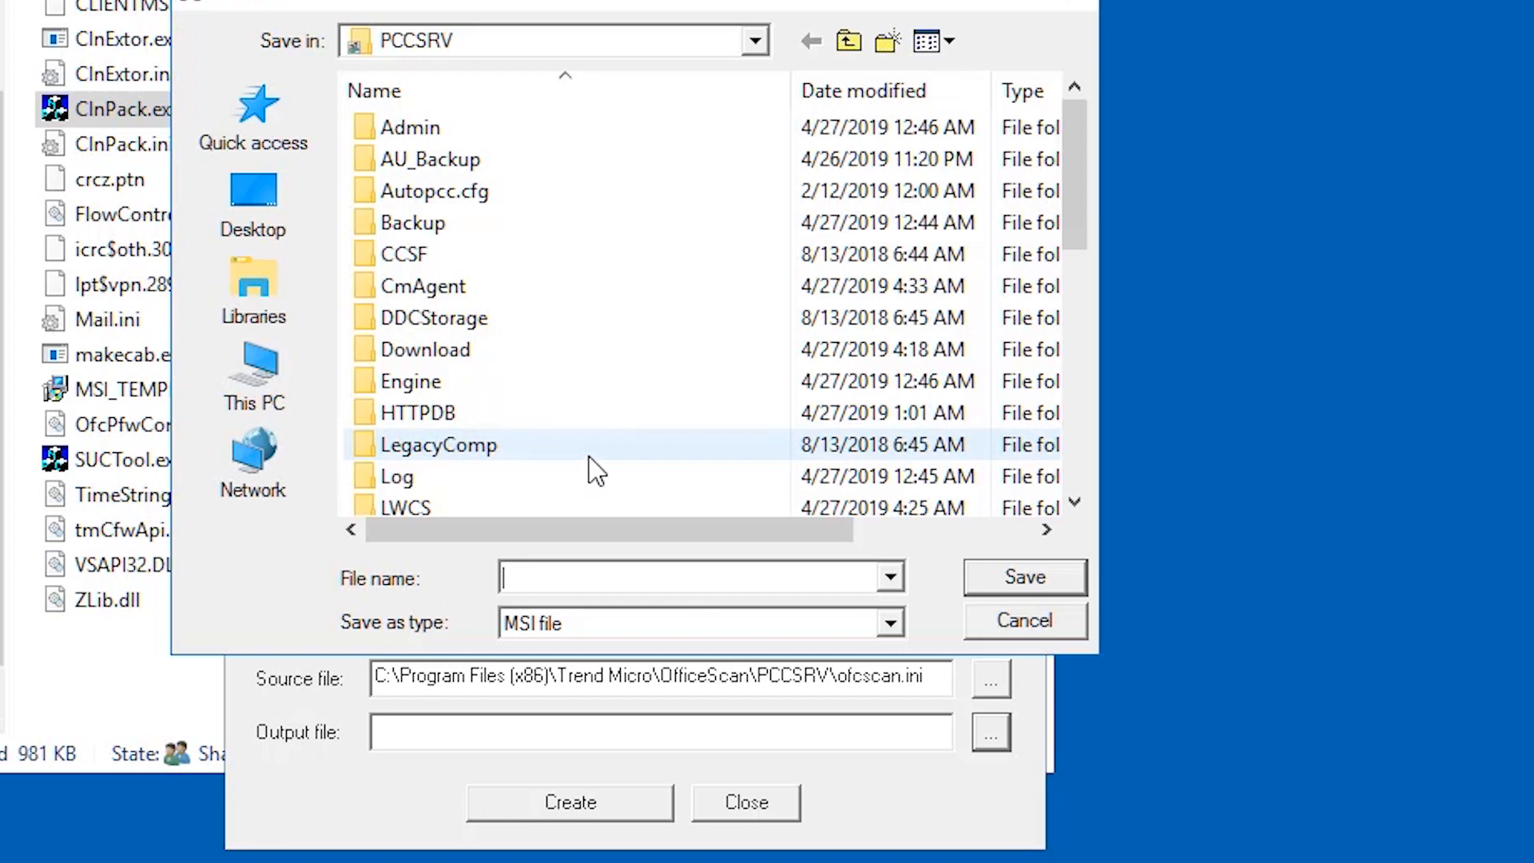
pyautogui.click(252, 196)
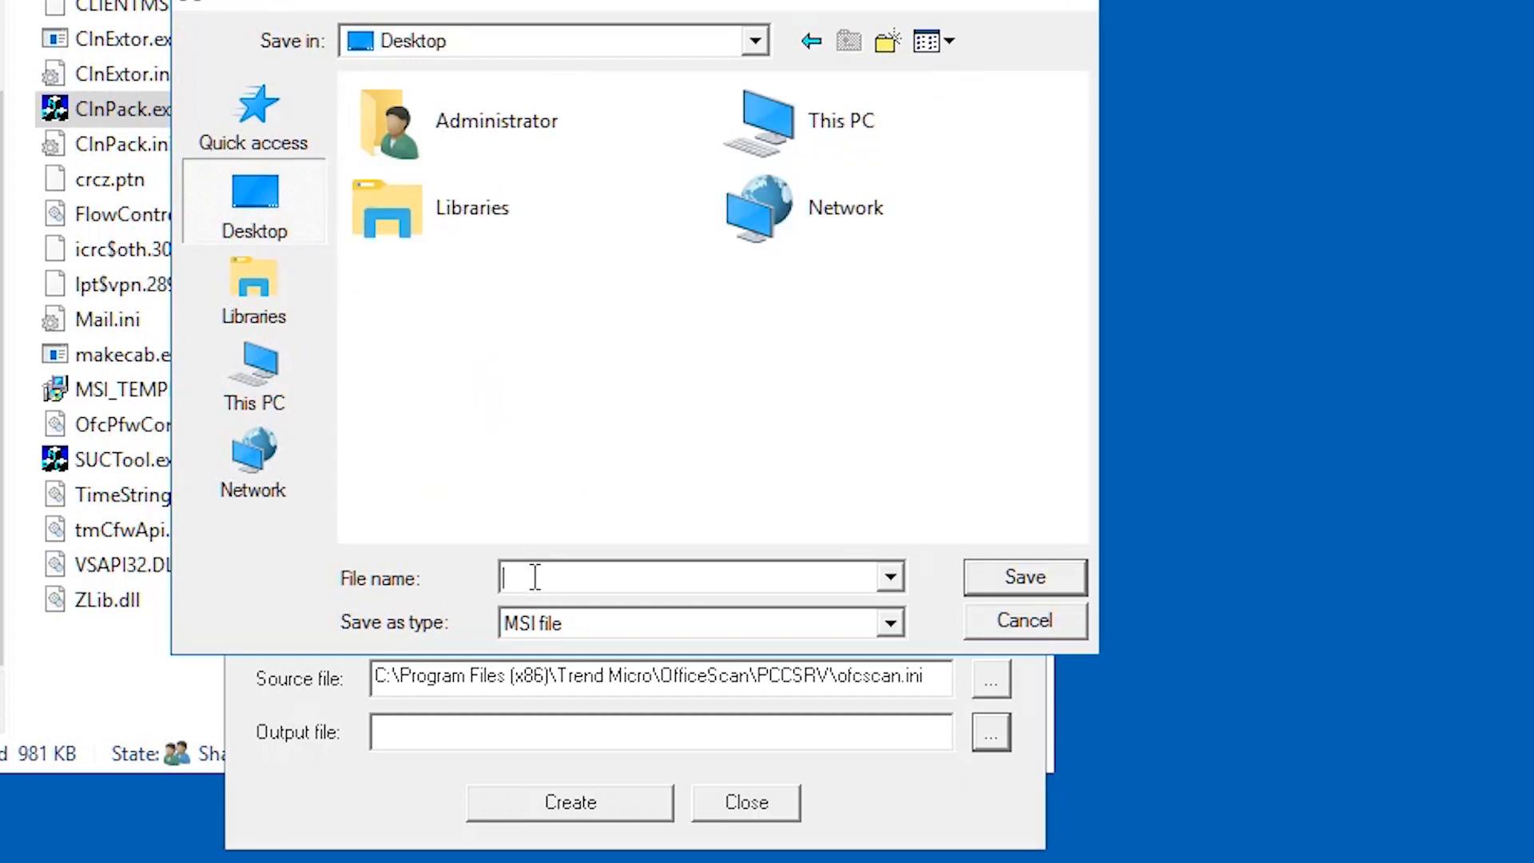
pyautogui.write('osce')
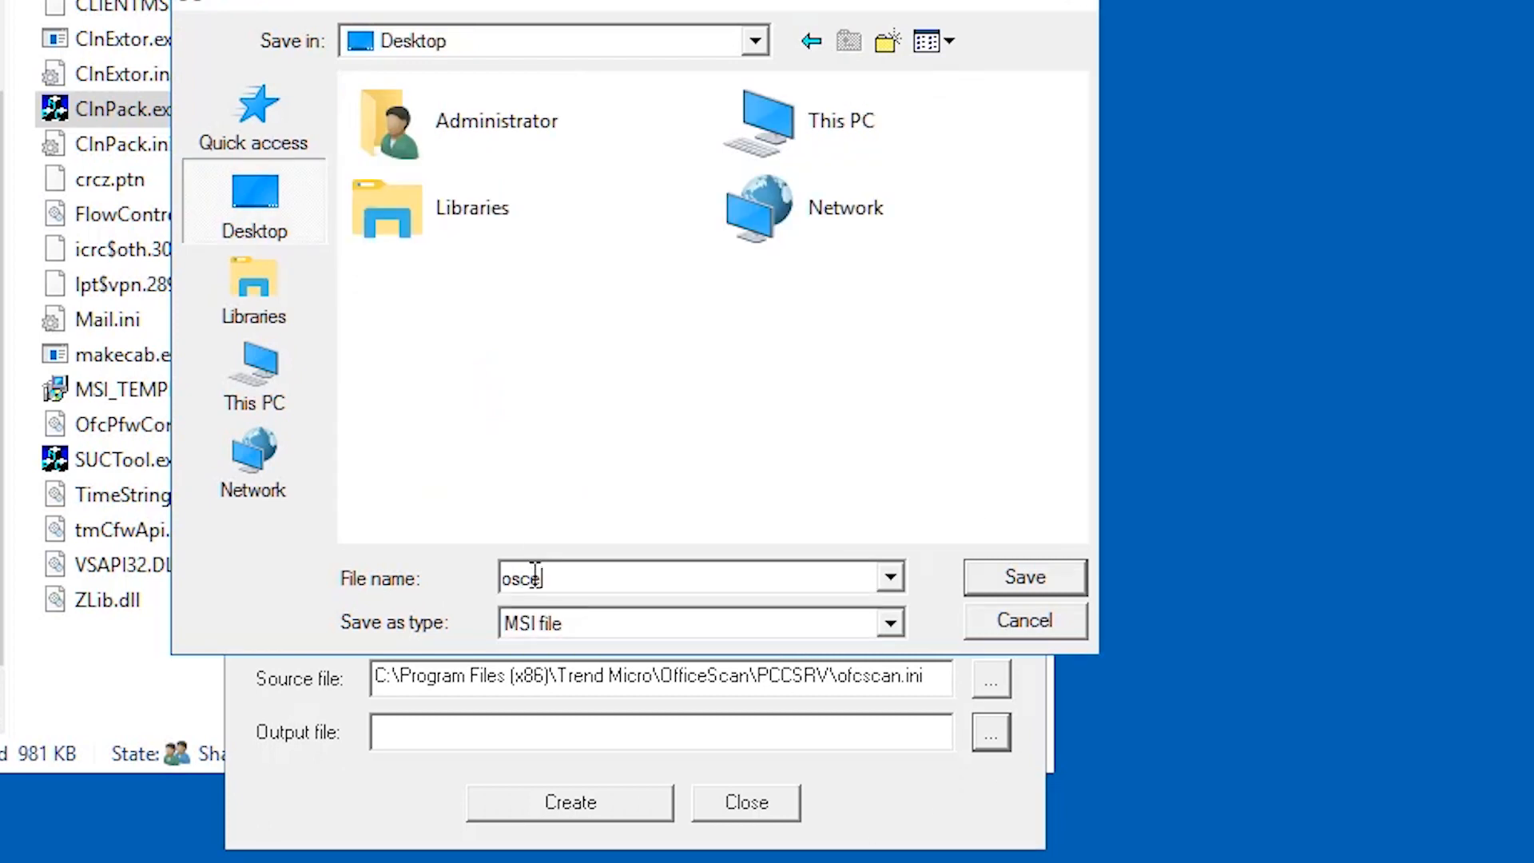
pyautogui.write('_agent')
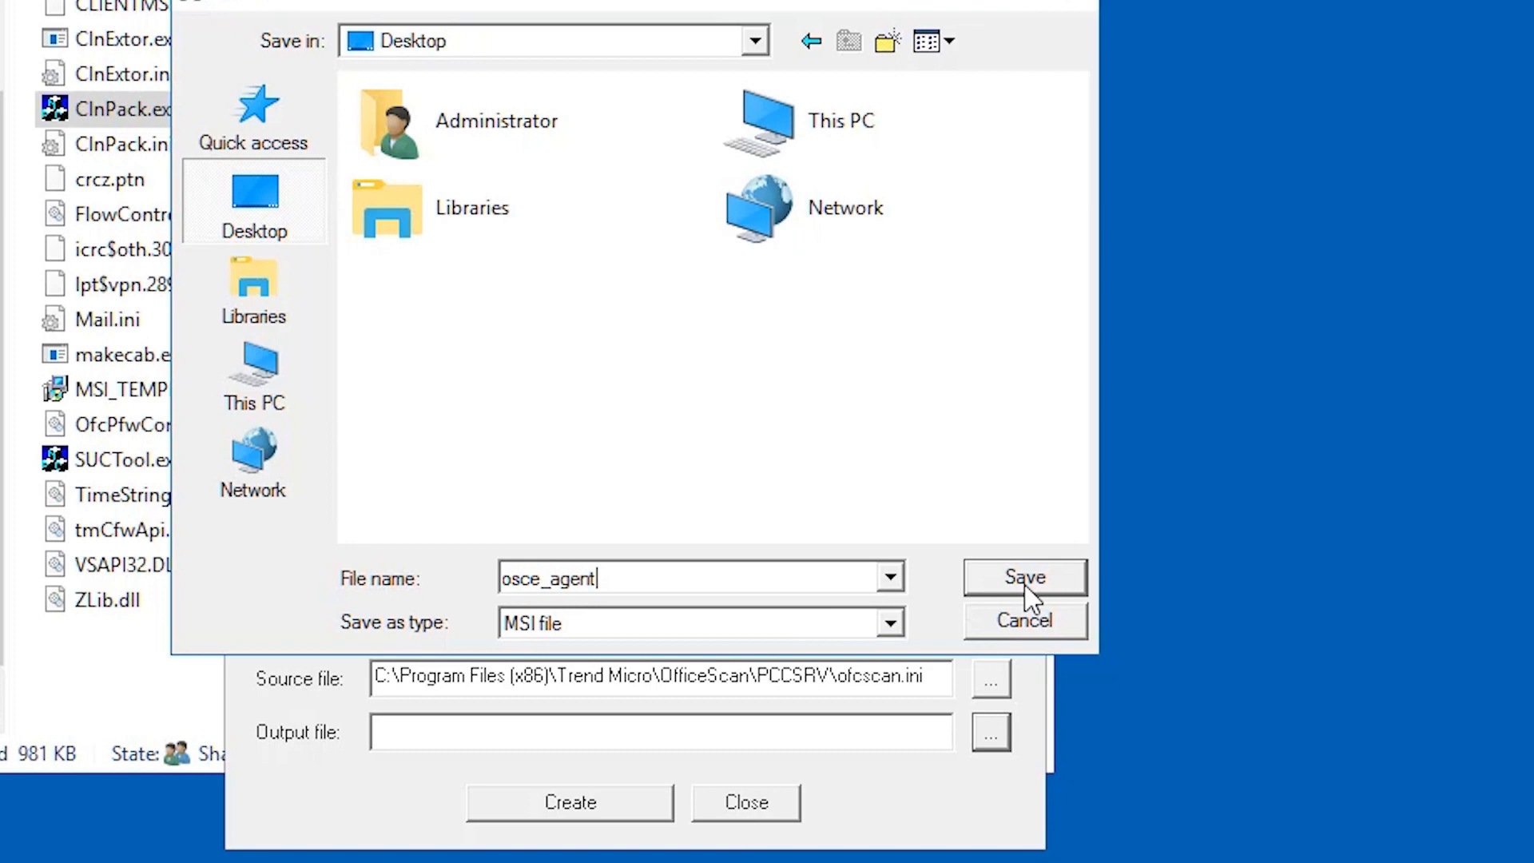
pyautogui.click(1024, 576)
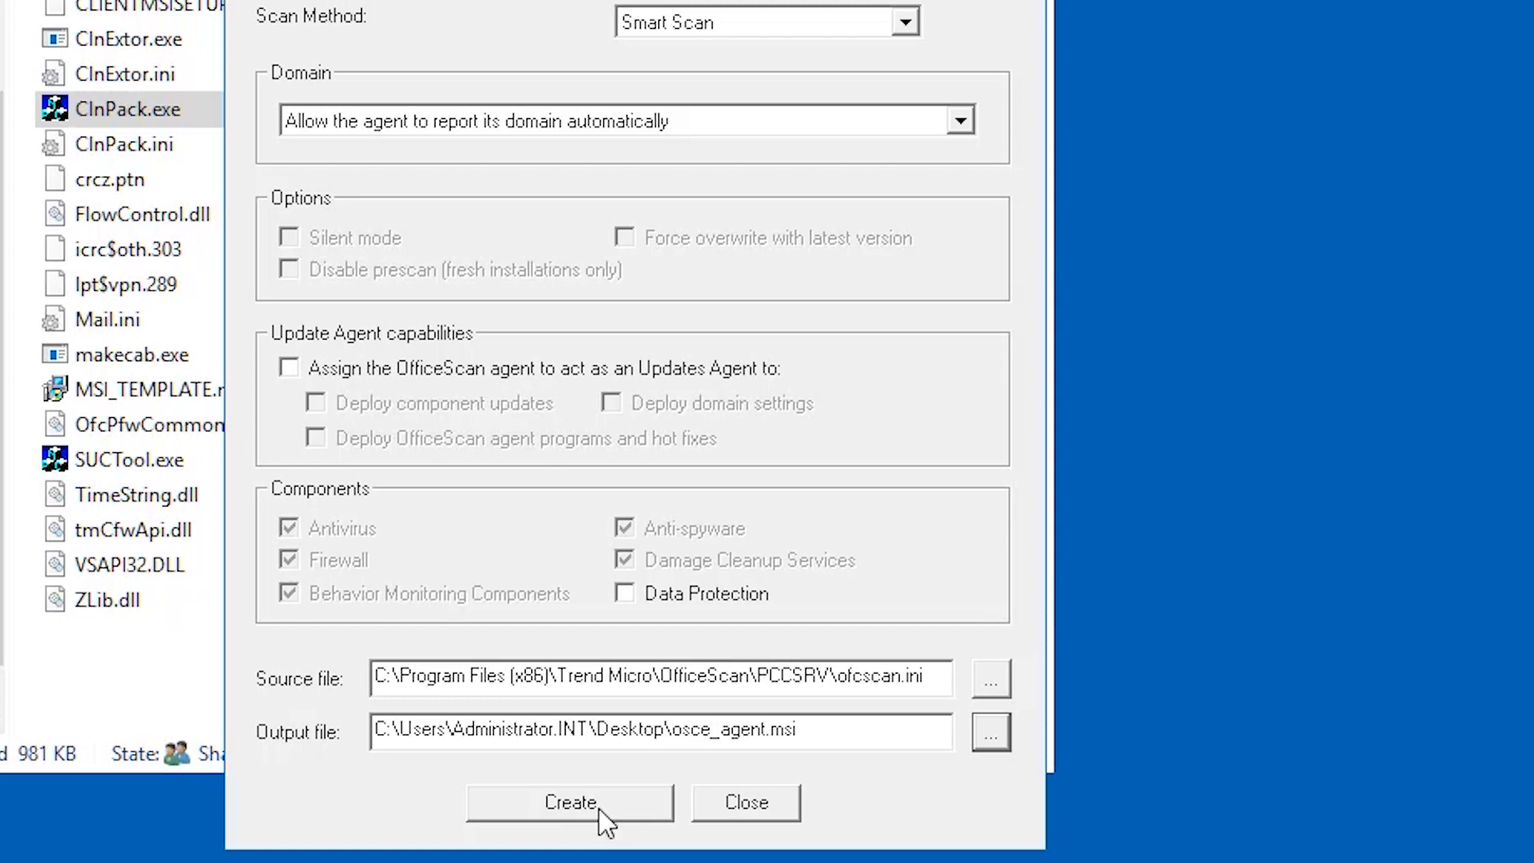
pyautogui.click(568, 802)
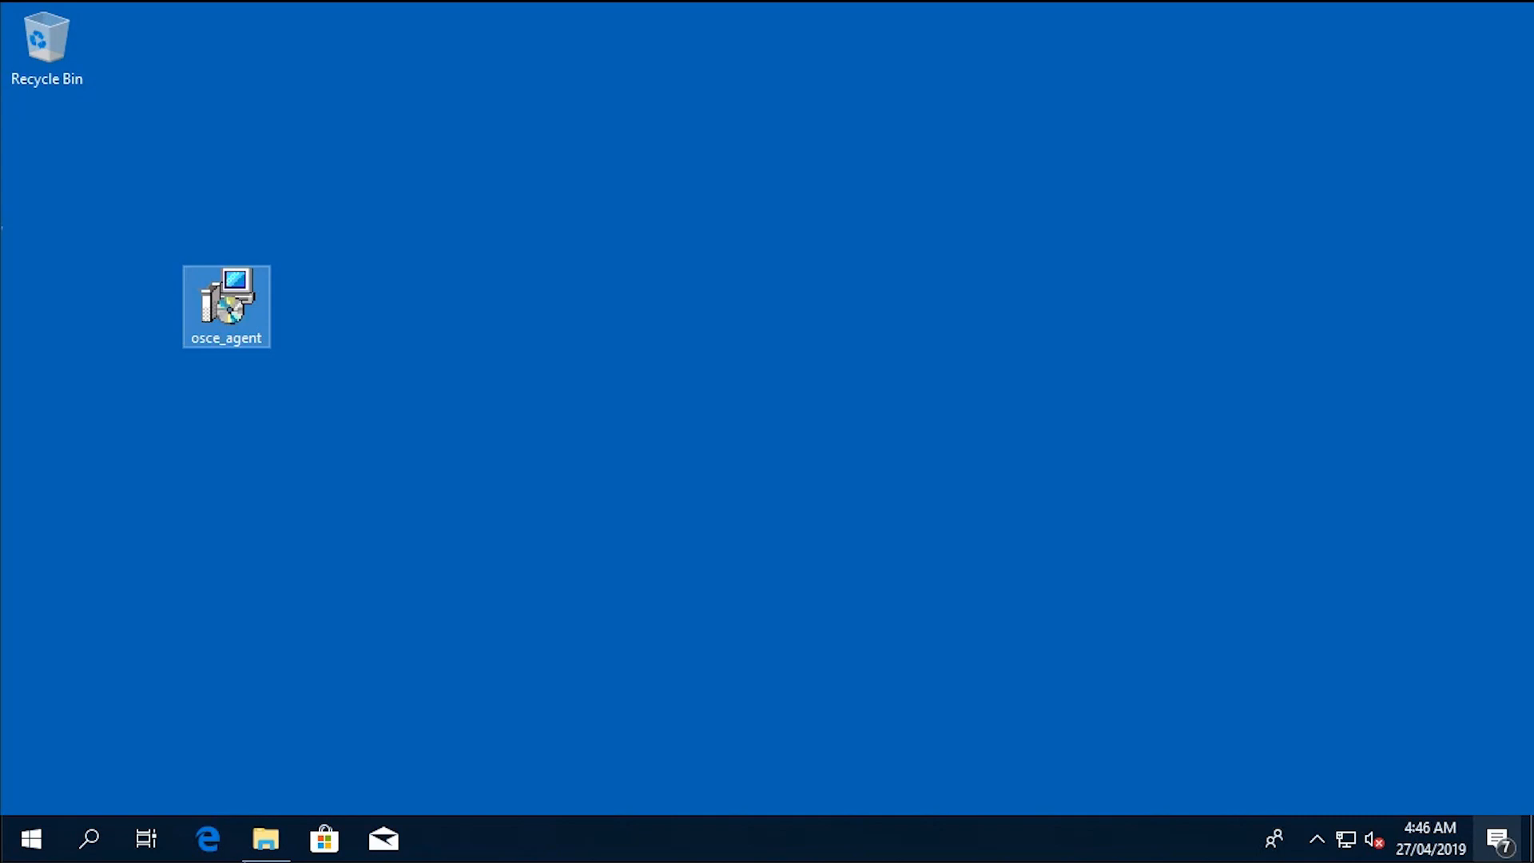
# - Install the osce_agent package from its desktop context menu
pyautogui.rightClick(226, 305)
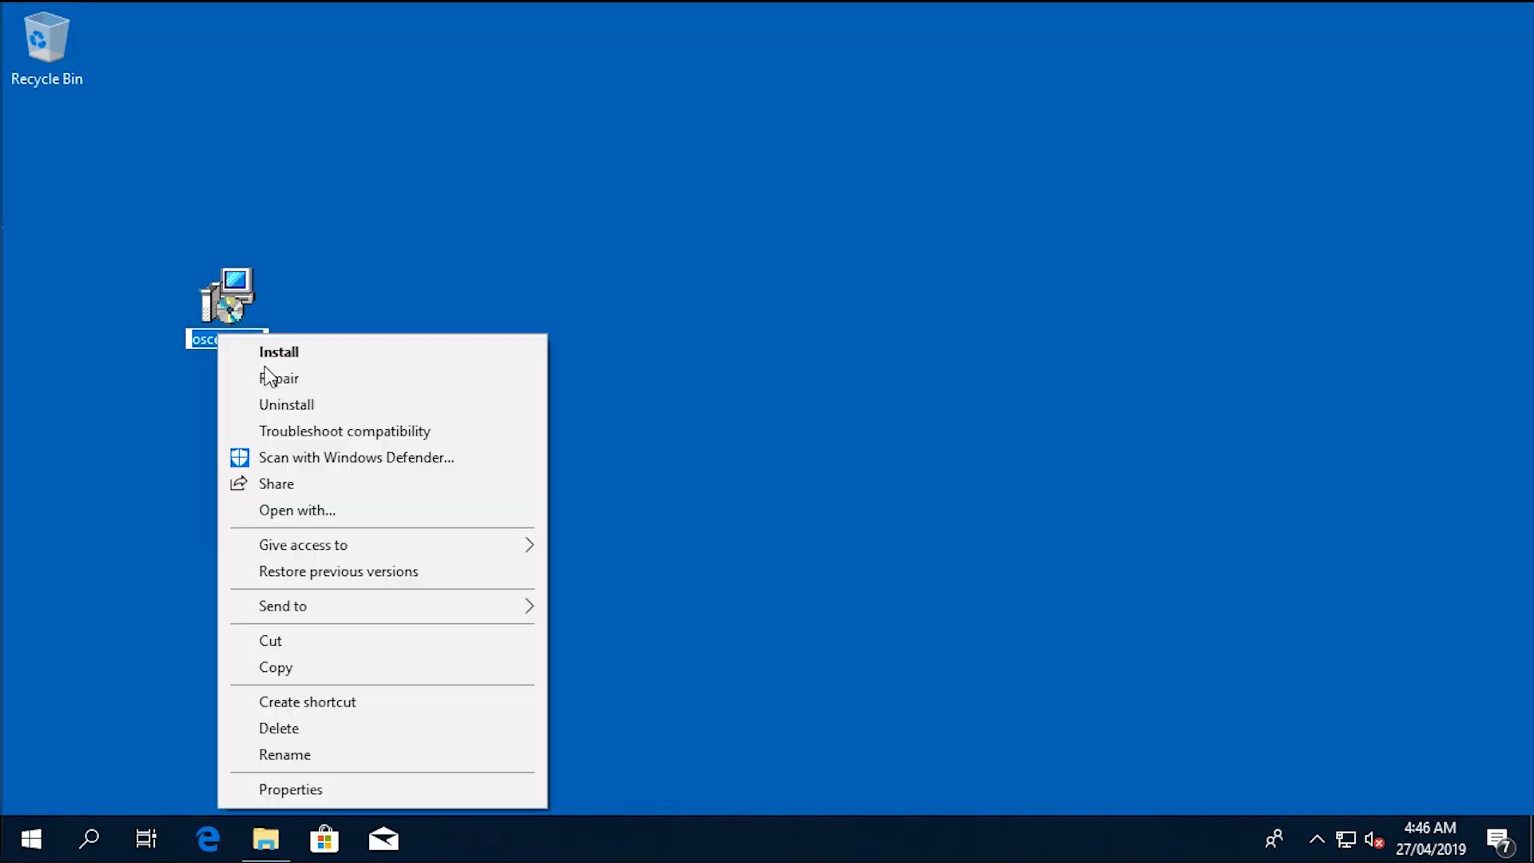
pyautogui.click(279, 352)
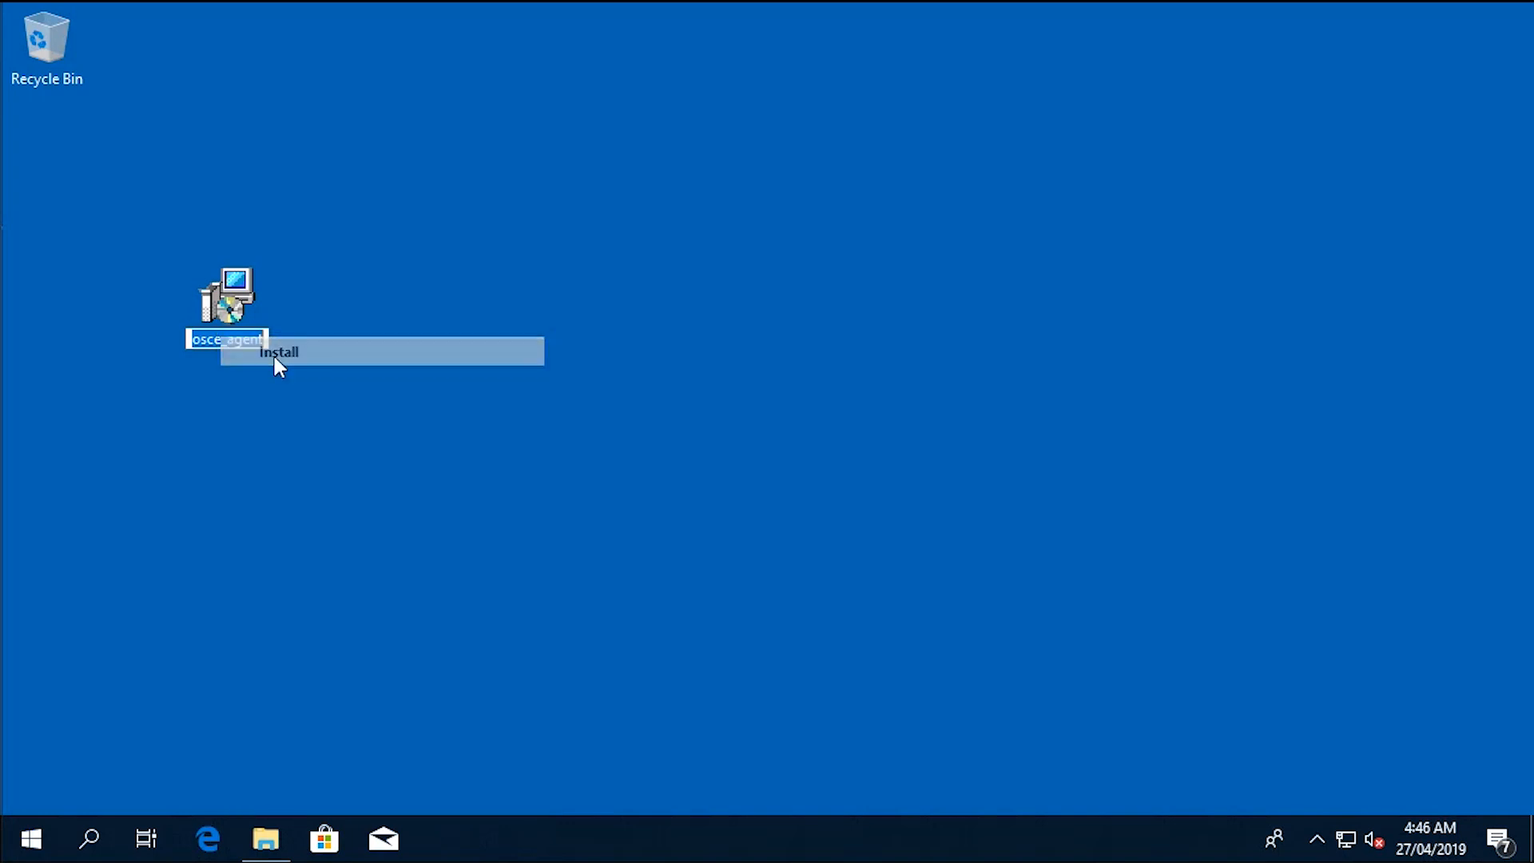
pyautogui.click(278, 352)
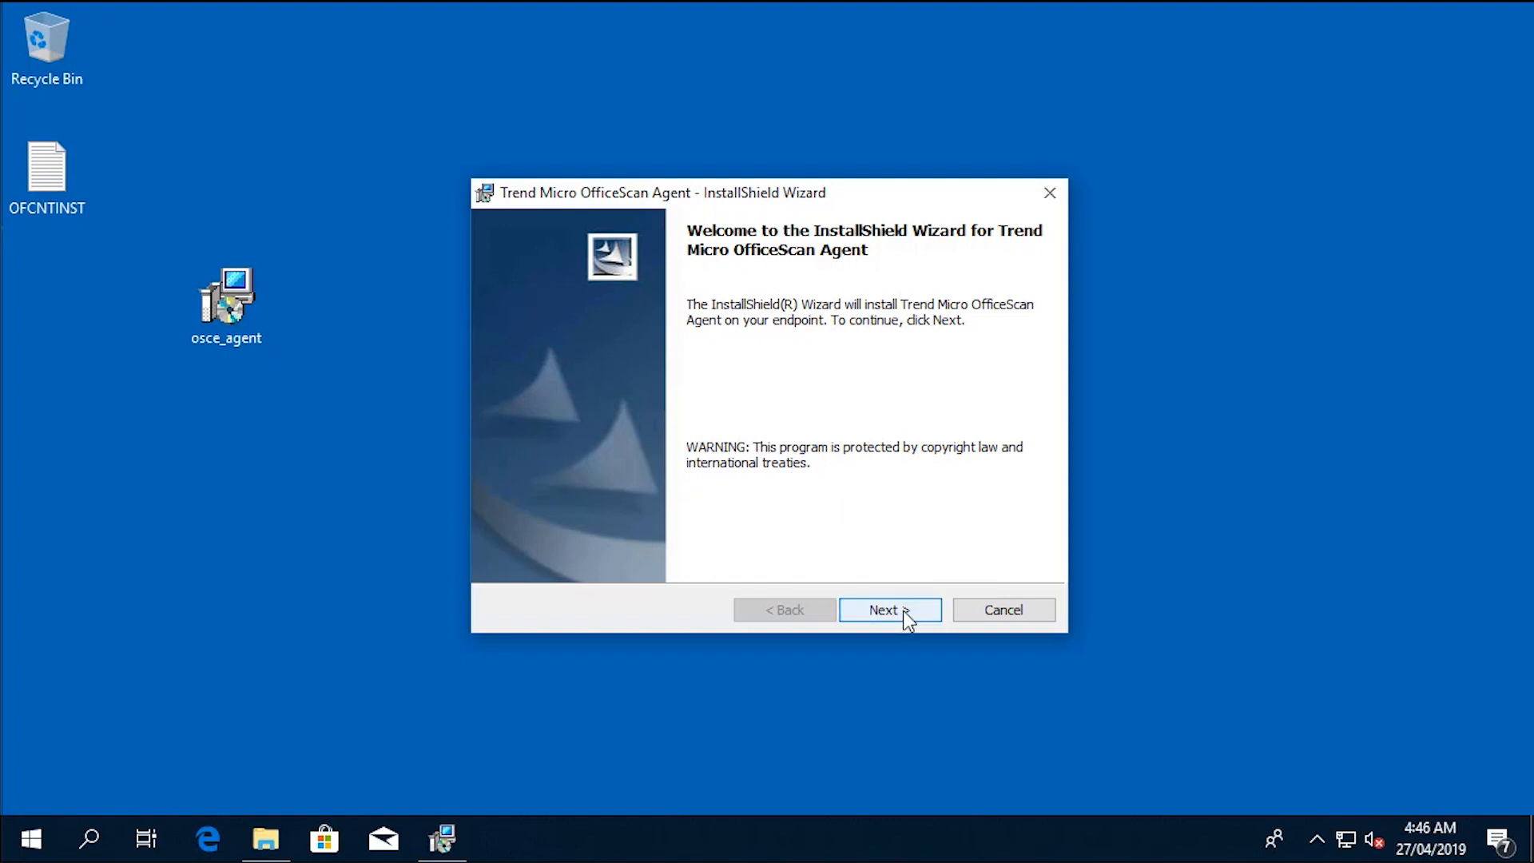
# - Advance past the wizard welcome page and restart the computer
pyautogui.click(882, 609)
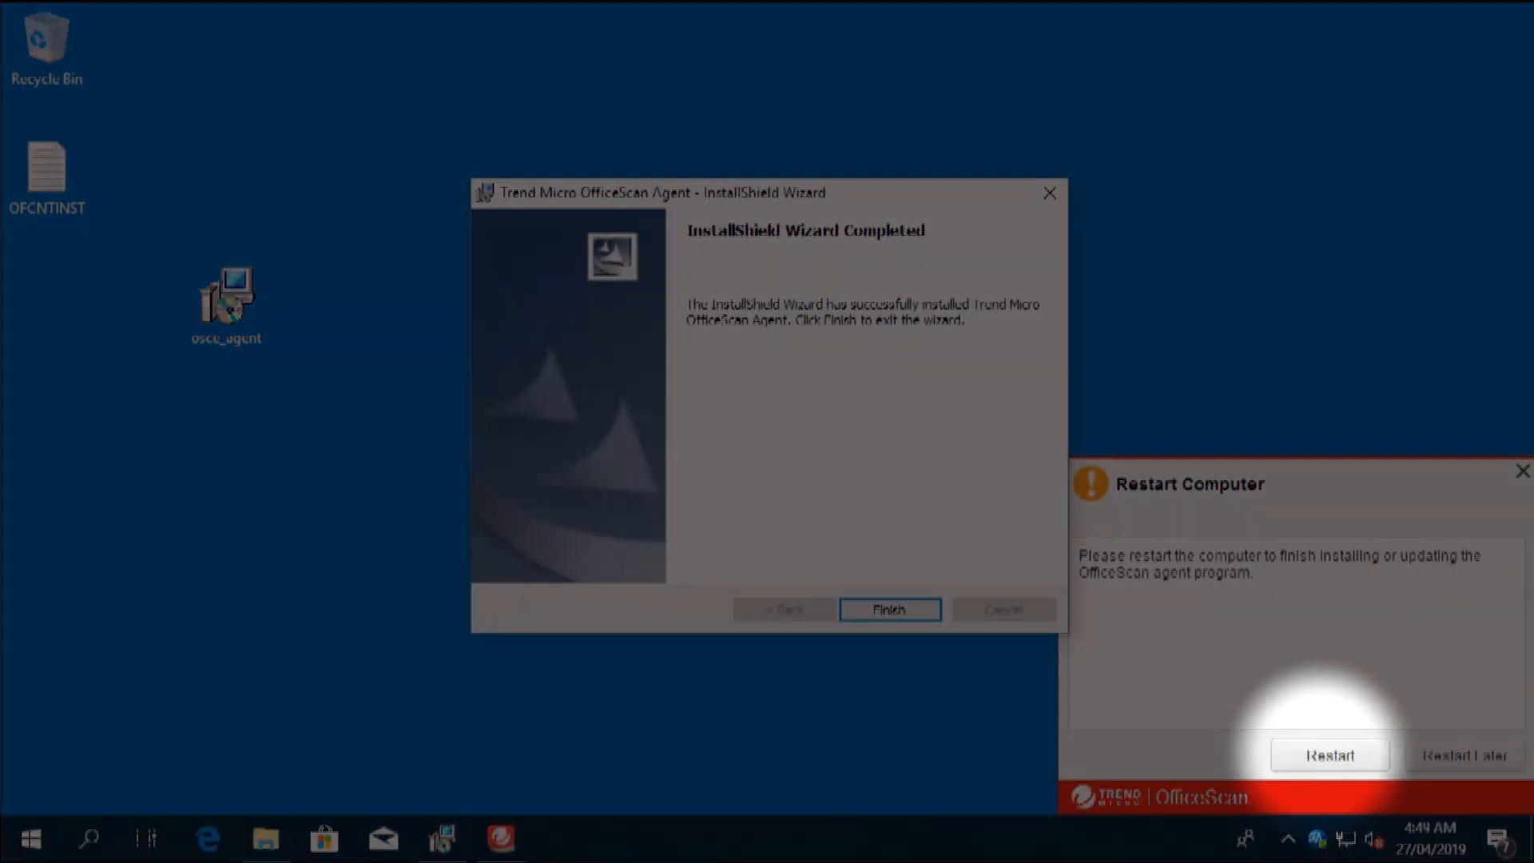
pyautogui.click(1328, 754)
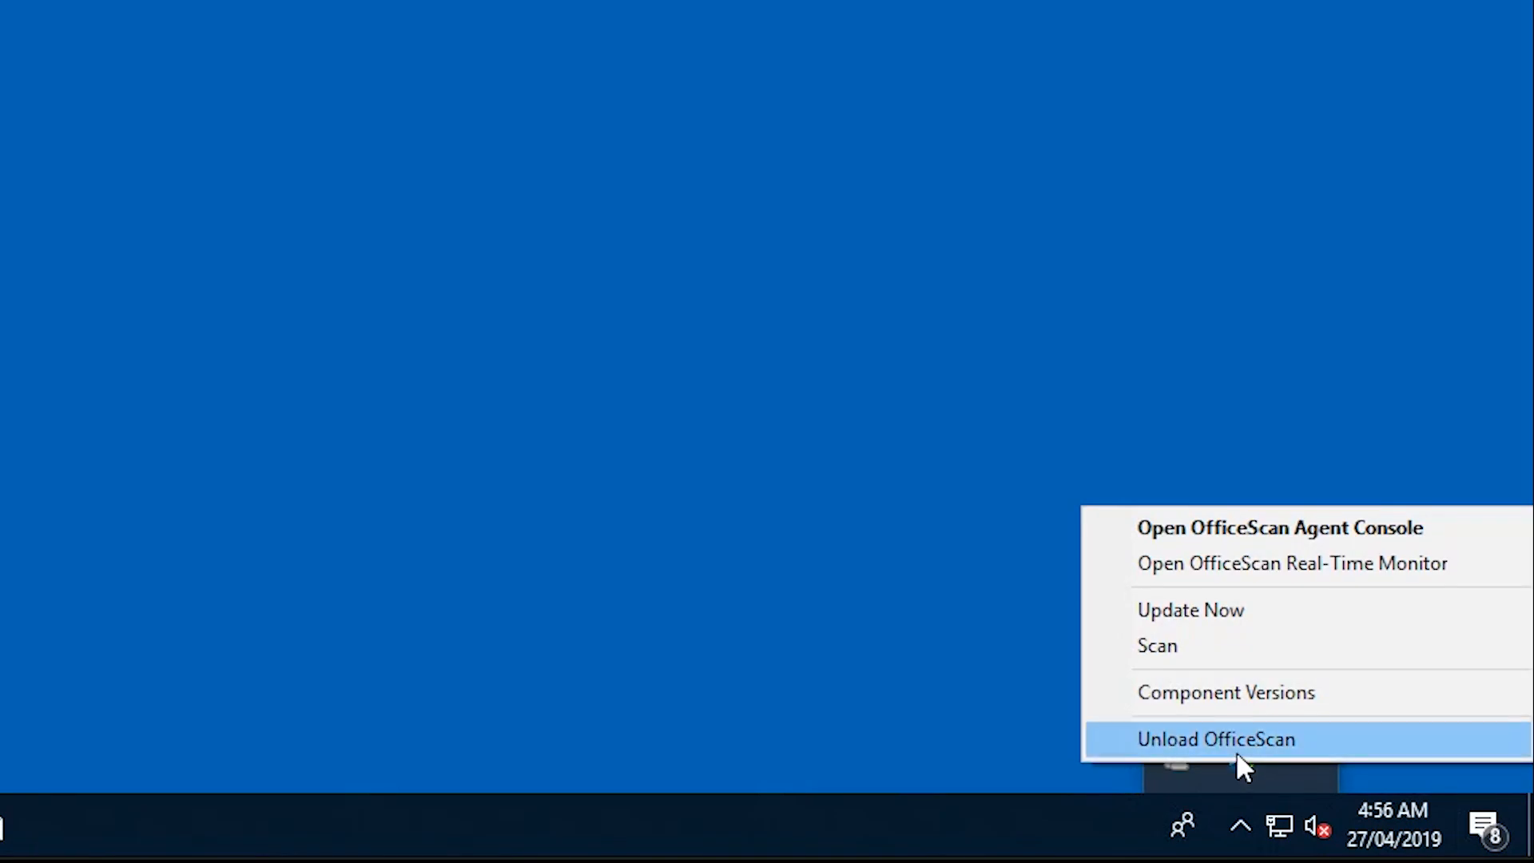
pyautogui.moveTo(1282, 548)
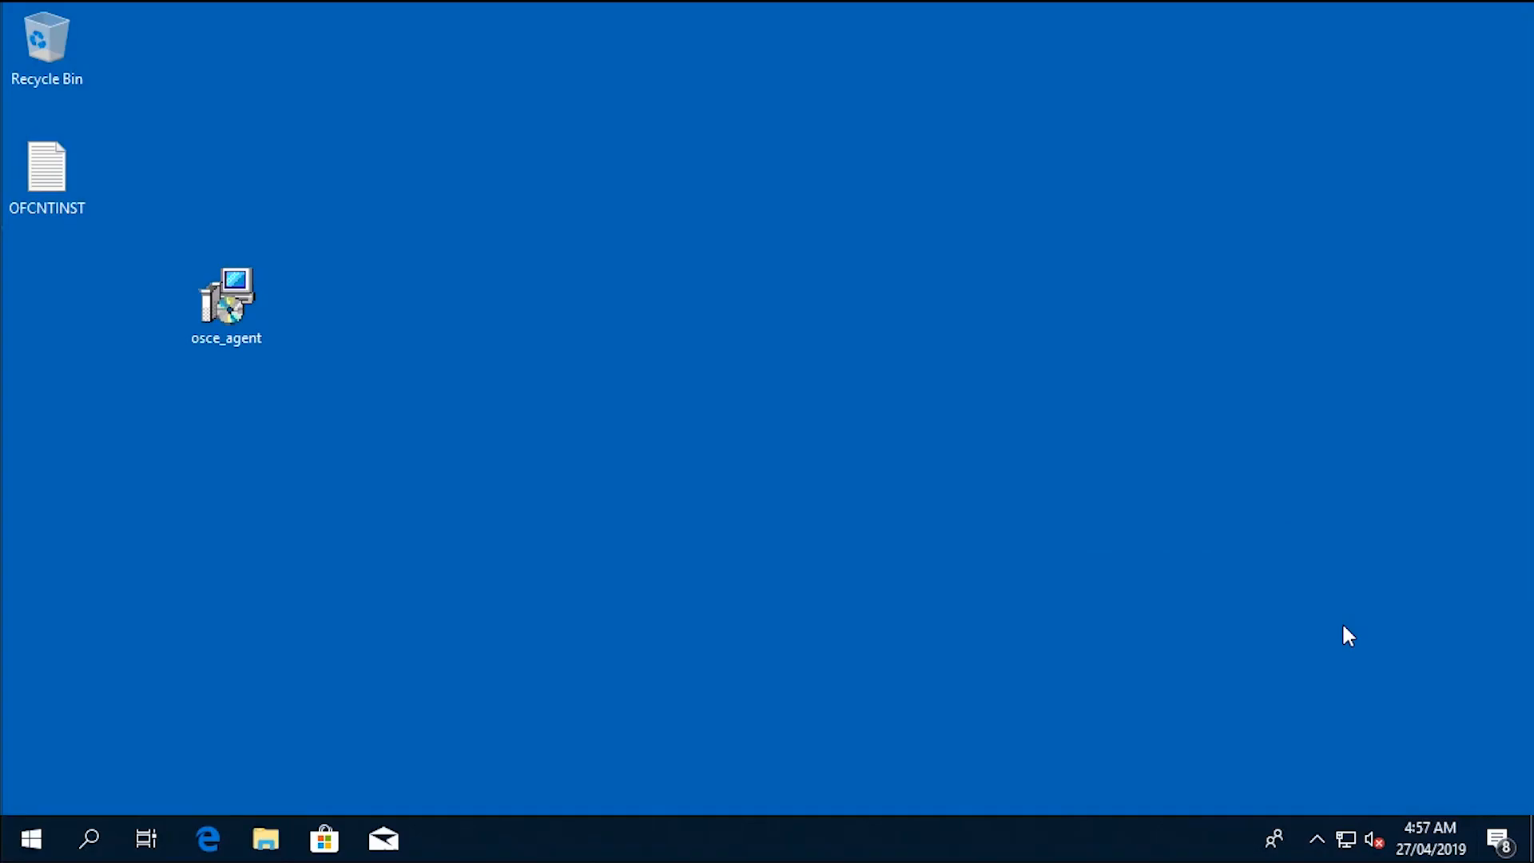
# - Double-click the OfficeScan agent icon to open the agent console
pyautogui.doubleClick(226, 294)
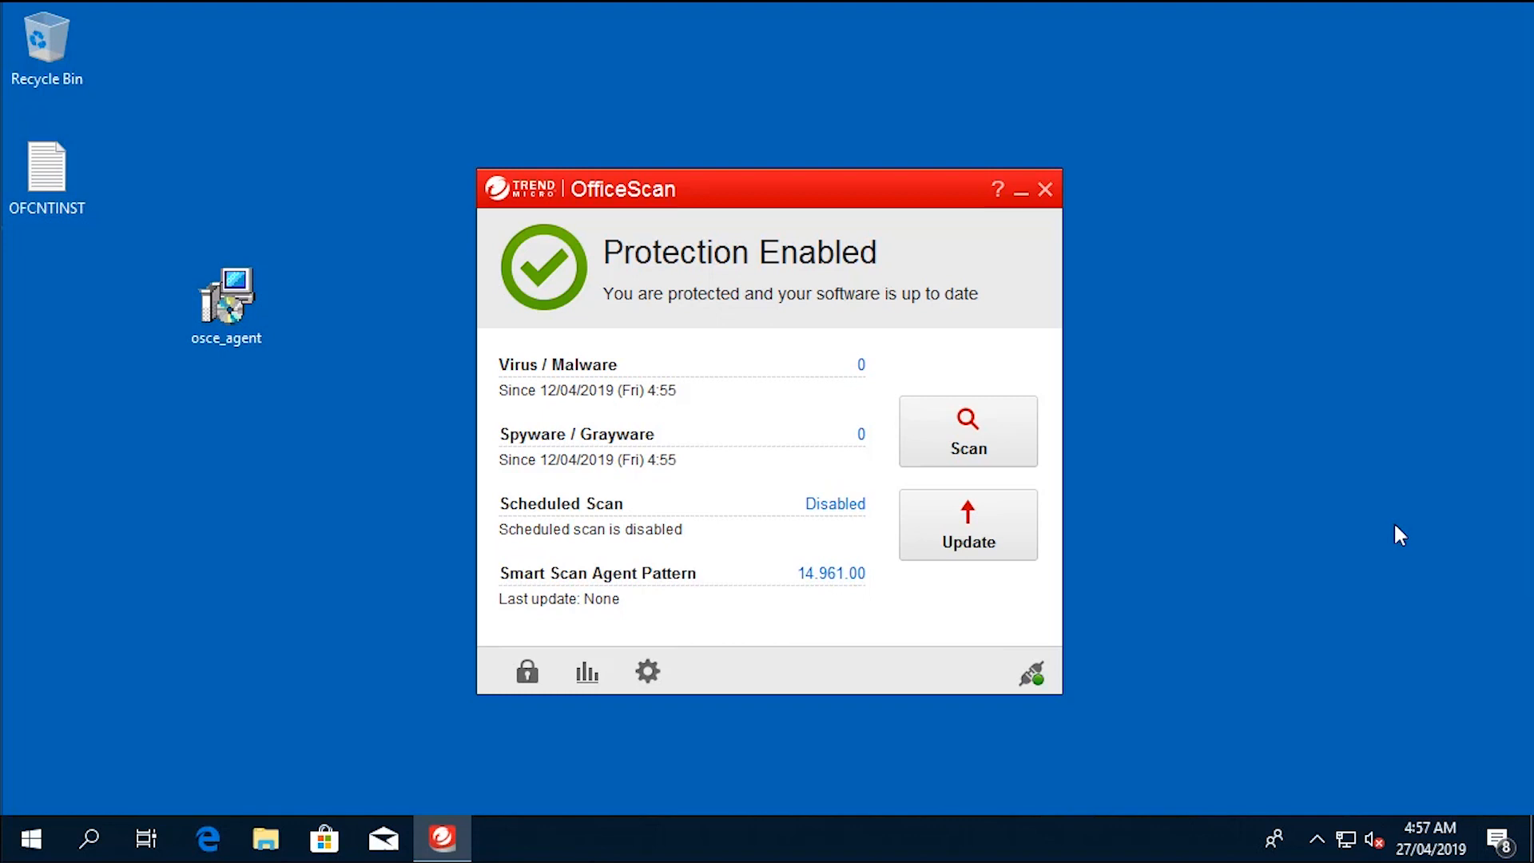
pyautogui.moveTo(967, 553)
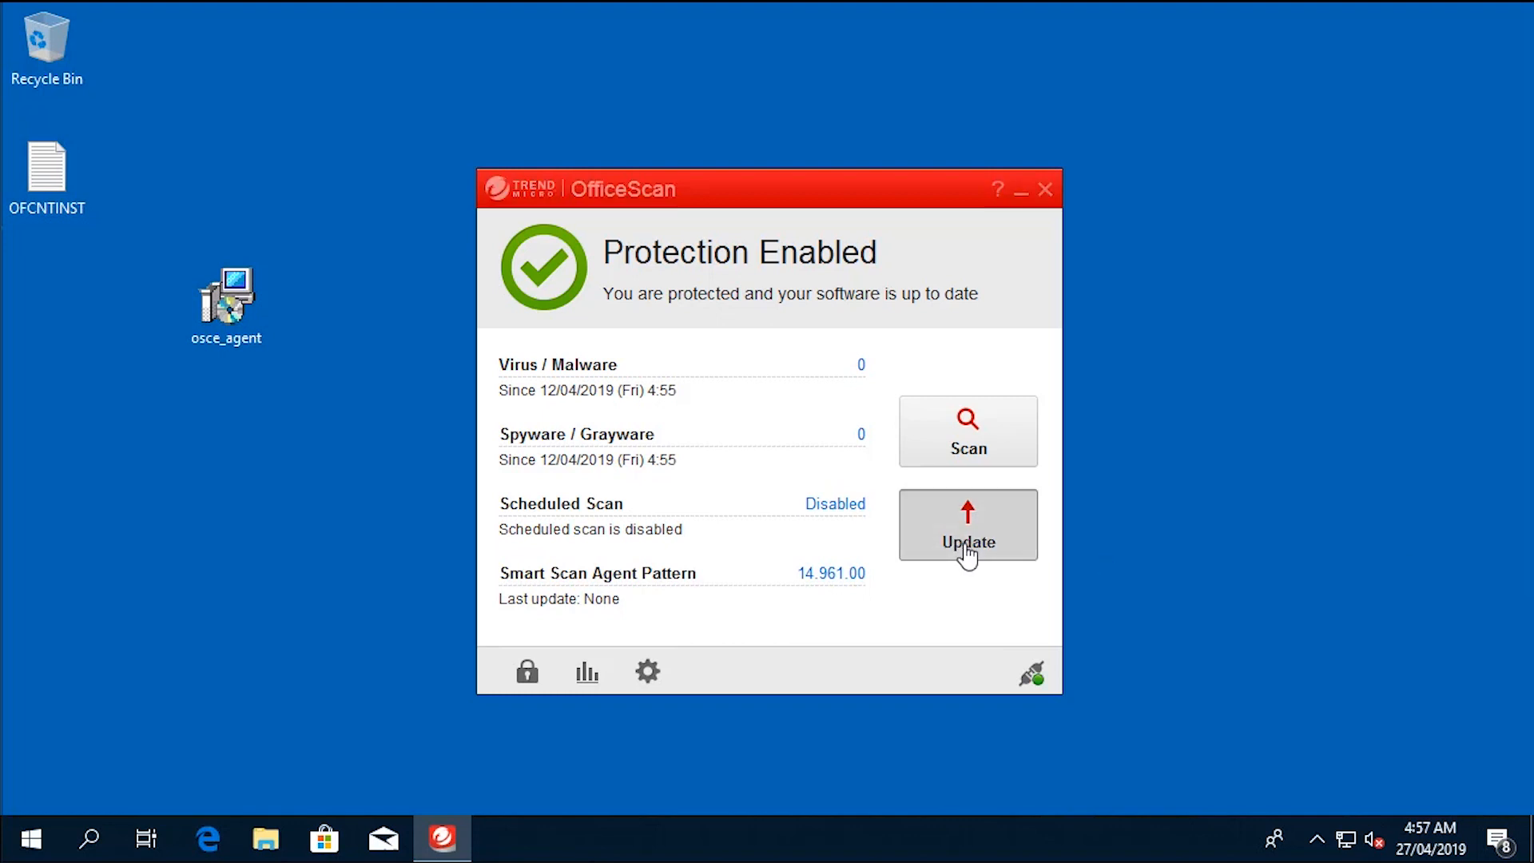
# - Run a component Update and close the completion notice
pyautogui.click(967, 524)
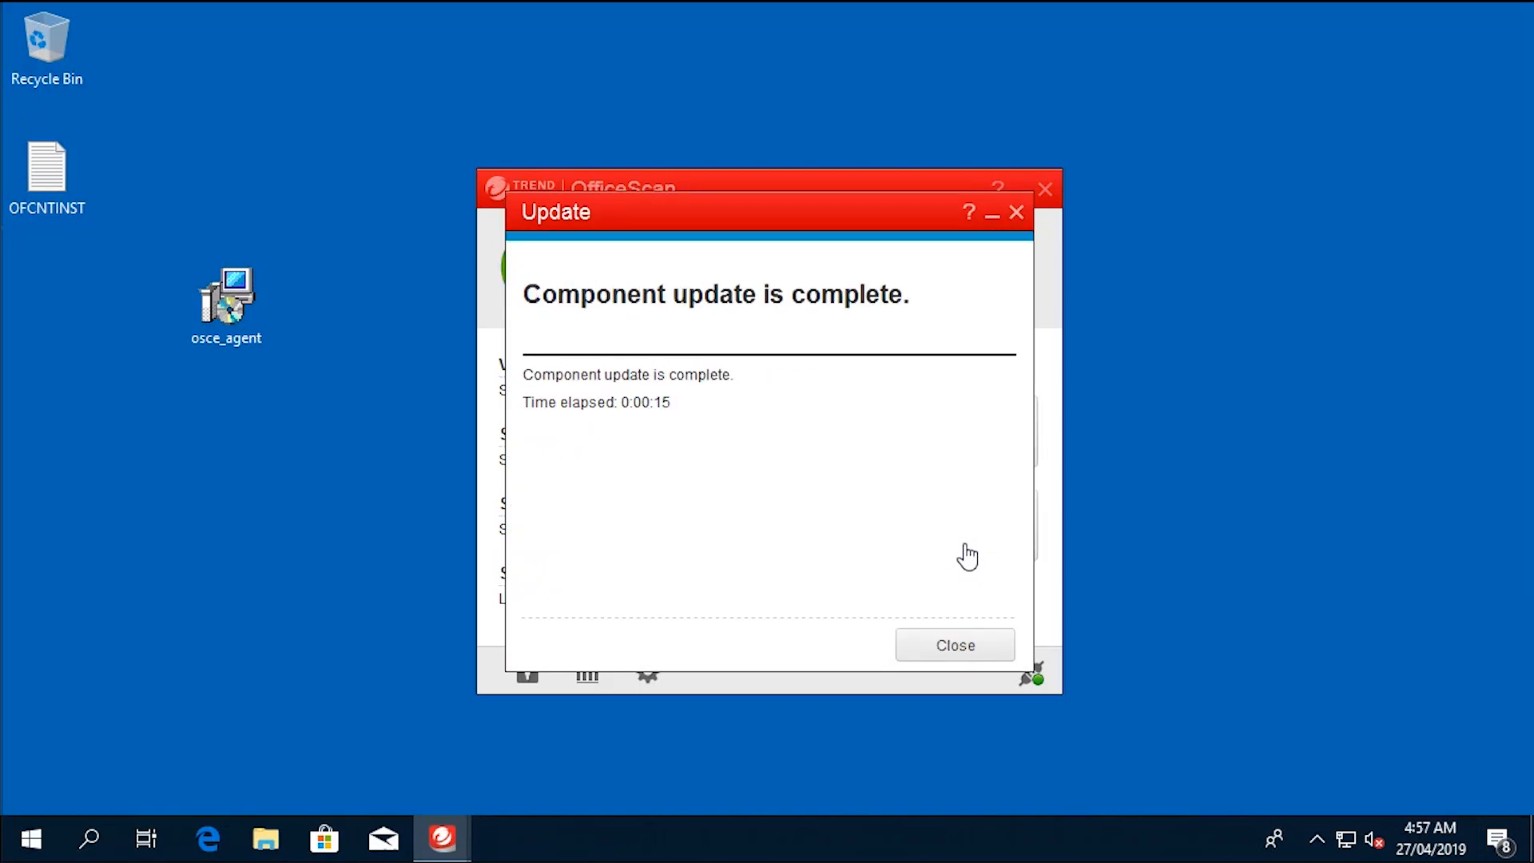
pyautogui.moveTo(963, 598)
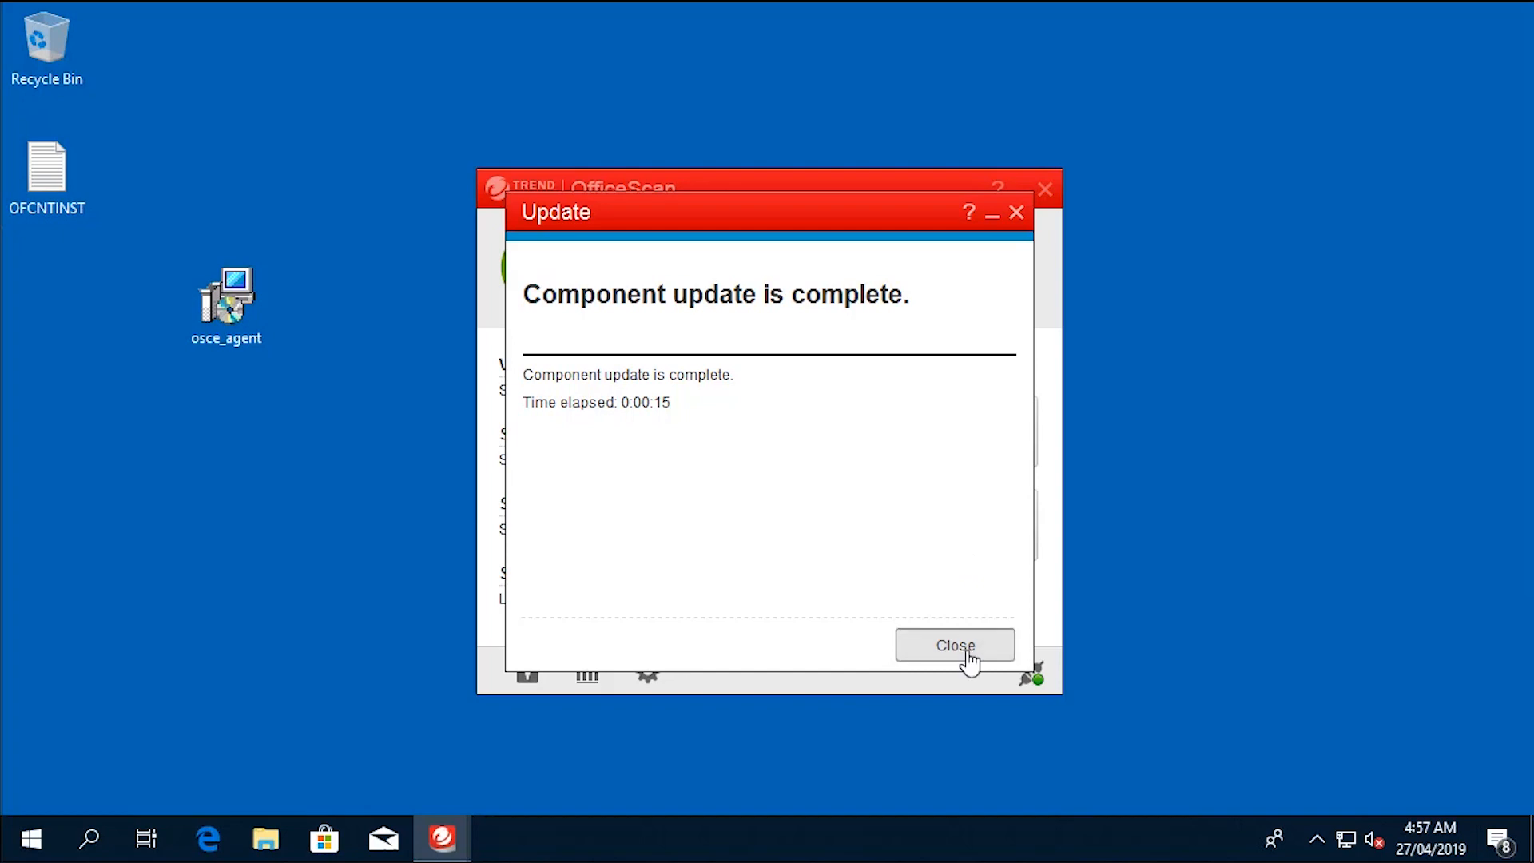
pyautogui.click(954, 644)
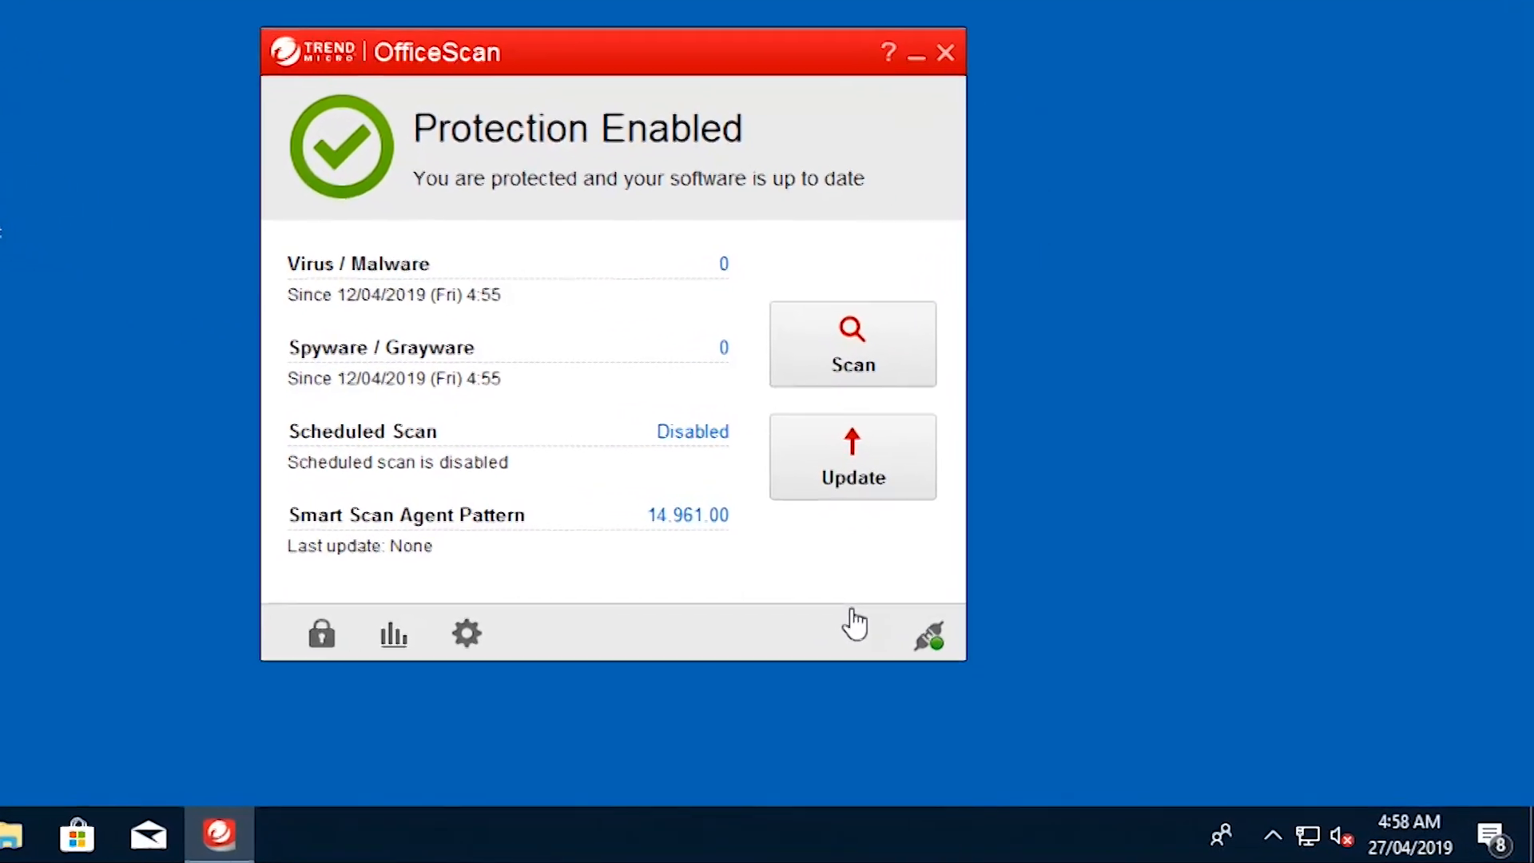
pyautogui.click(1274, 836)
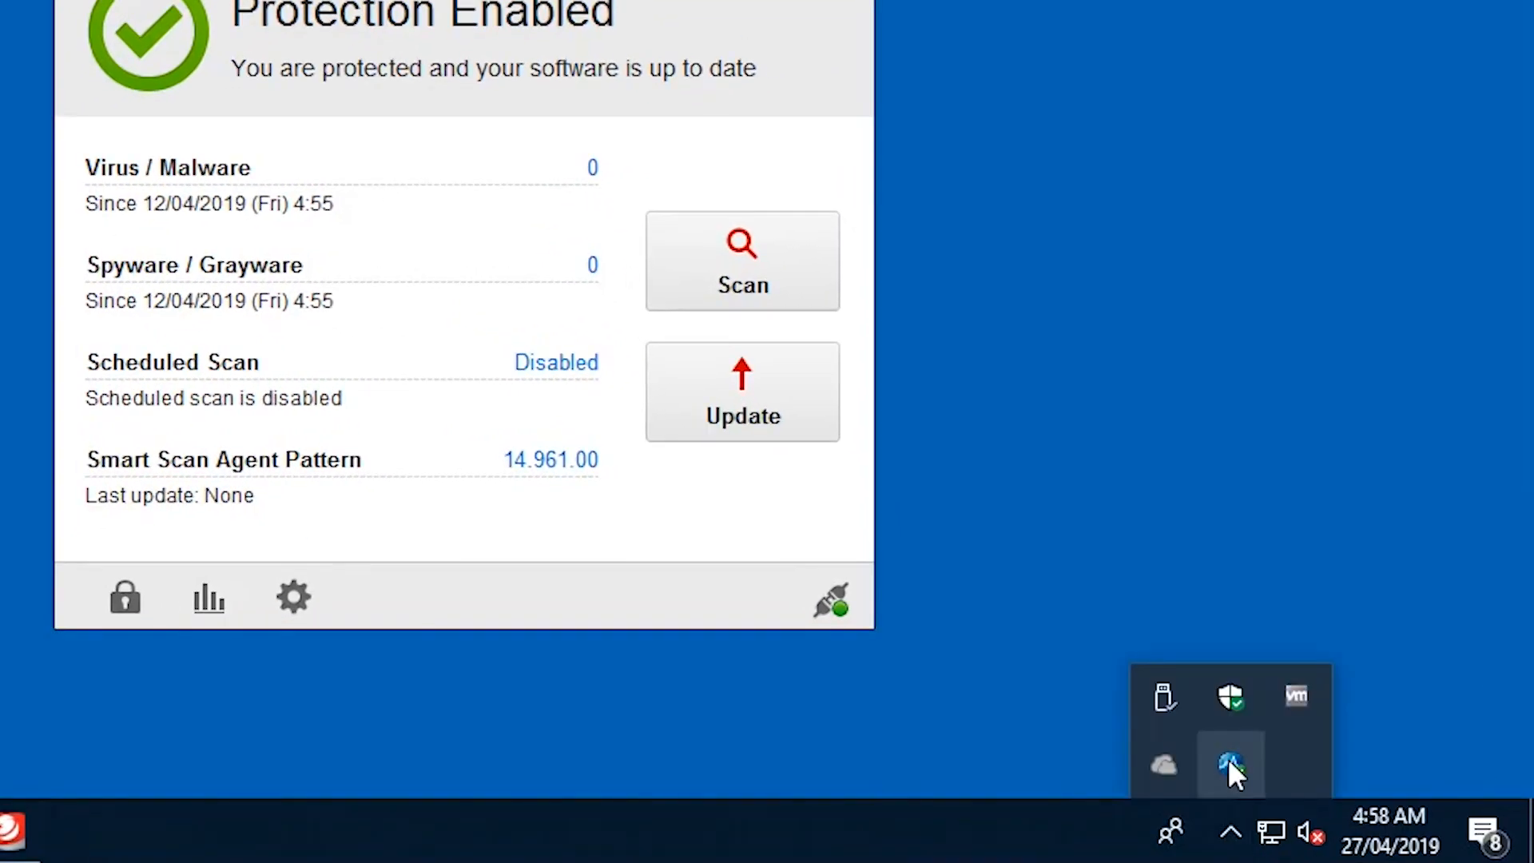
pyautogui.rightClick(1231, 766)
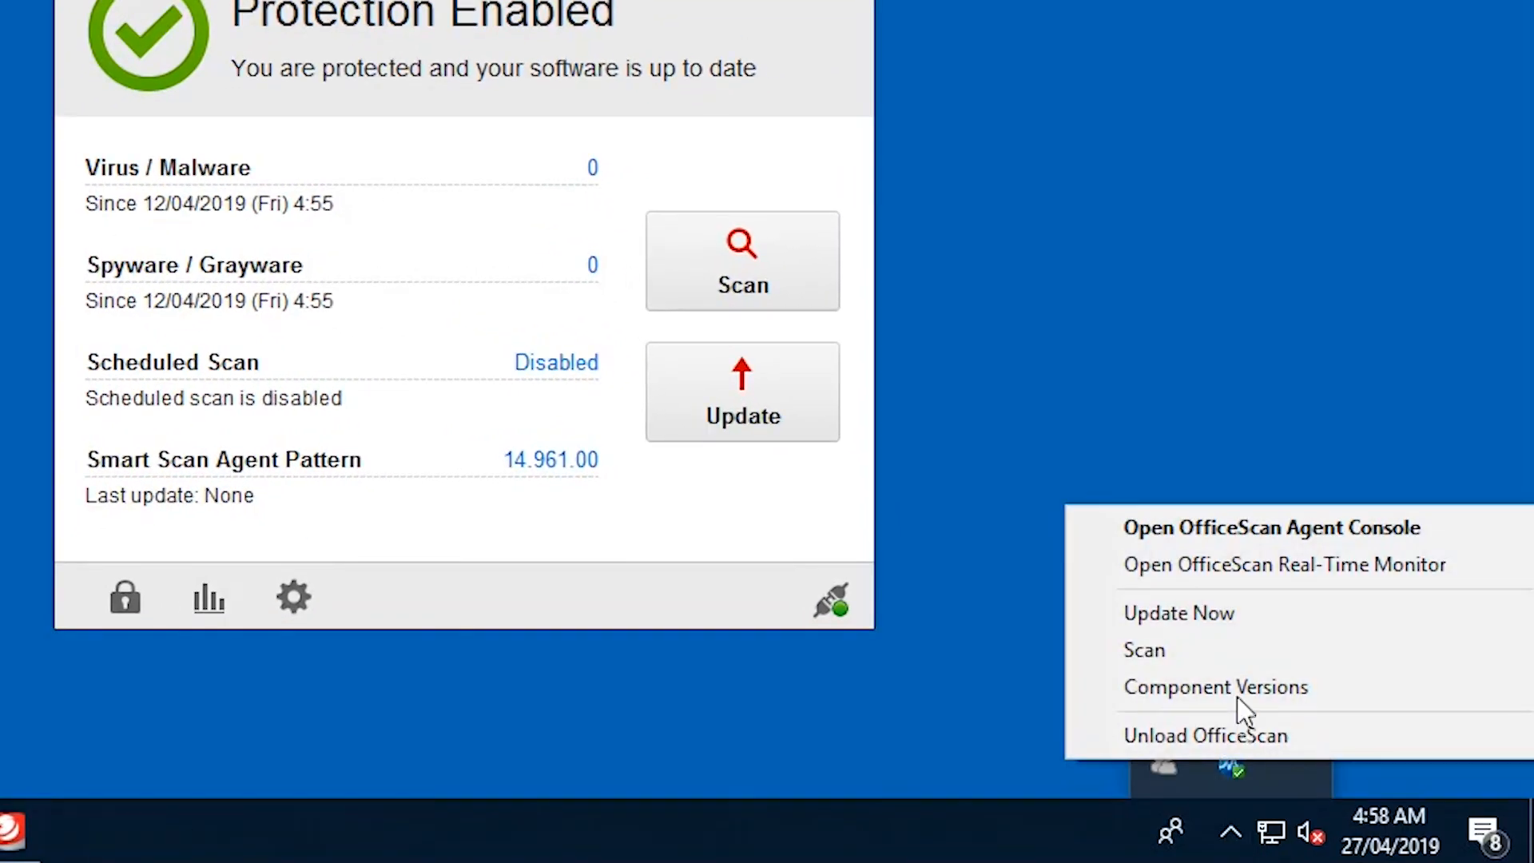
pyautogui.moveTo(1215, 687)
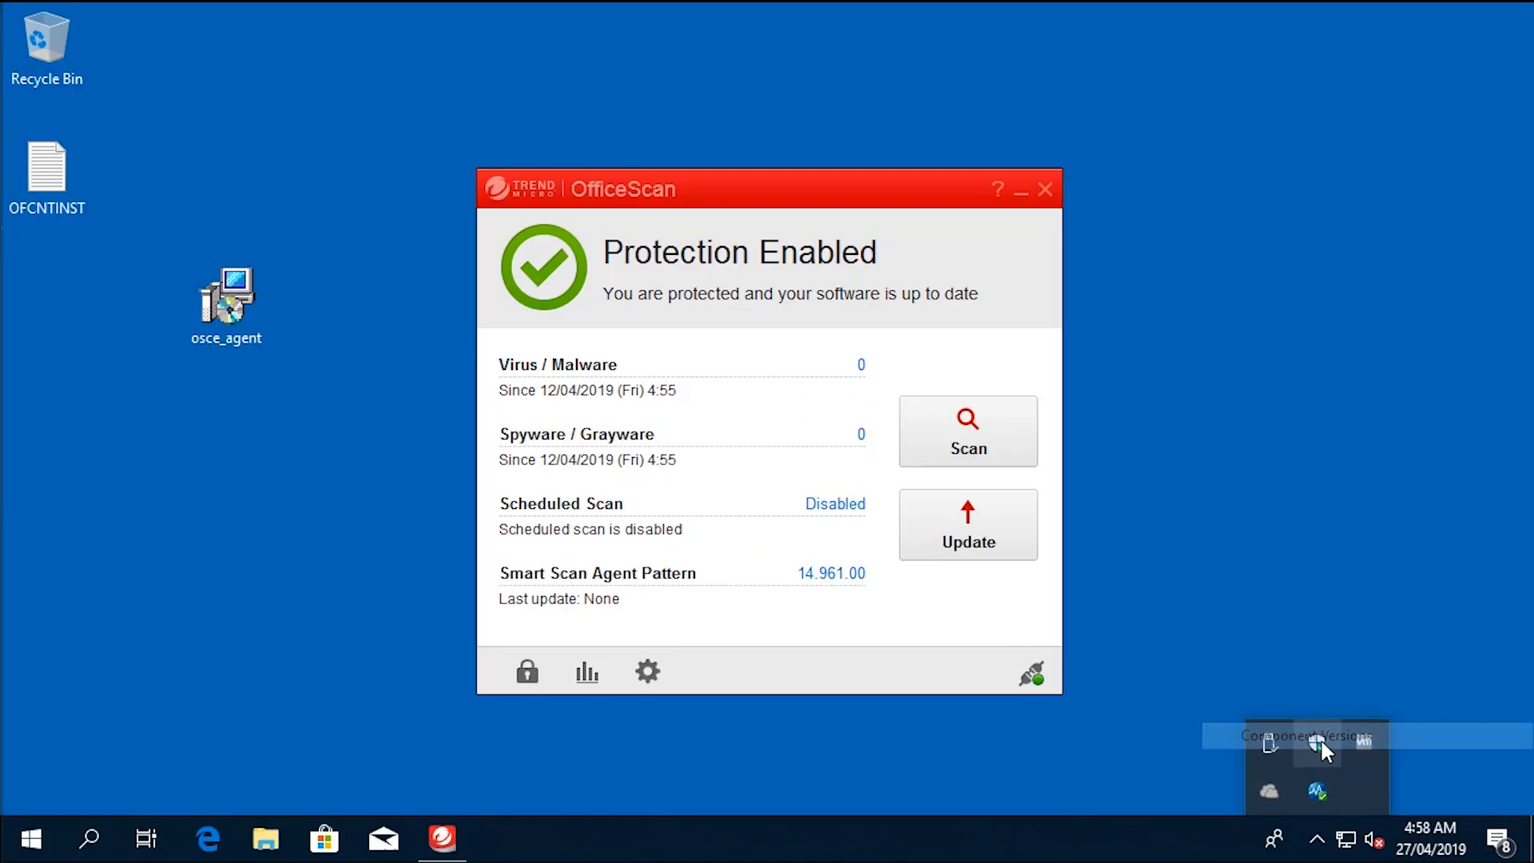
pyautogui.click(1311, 735)
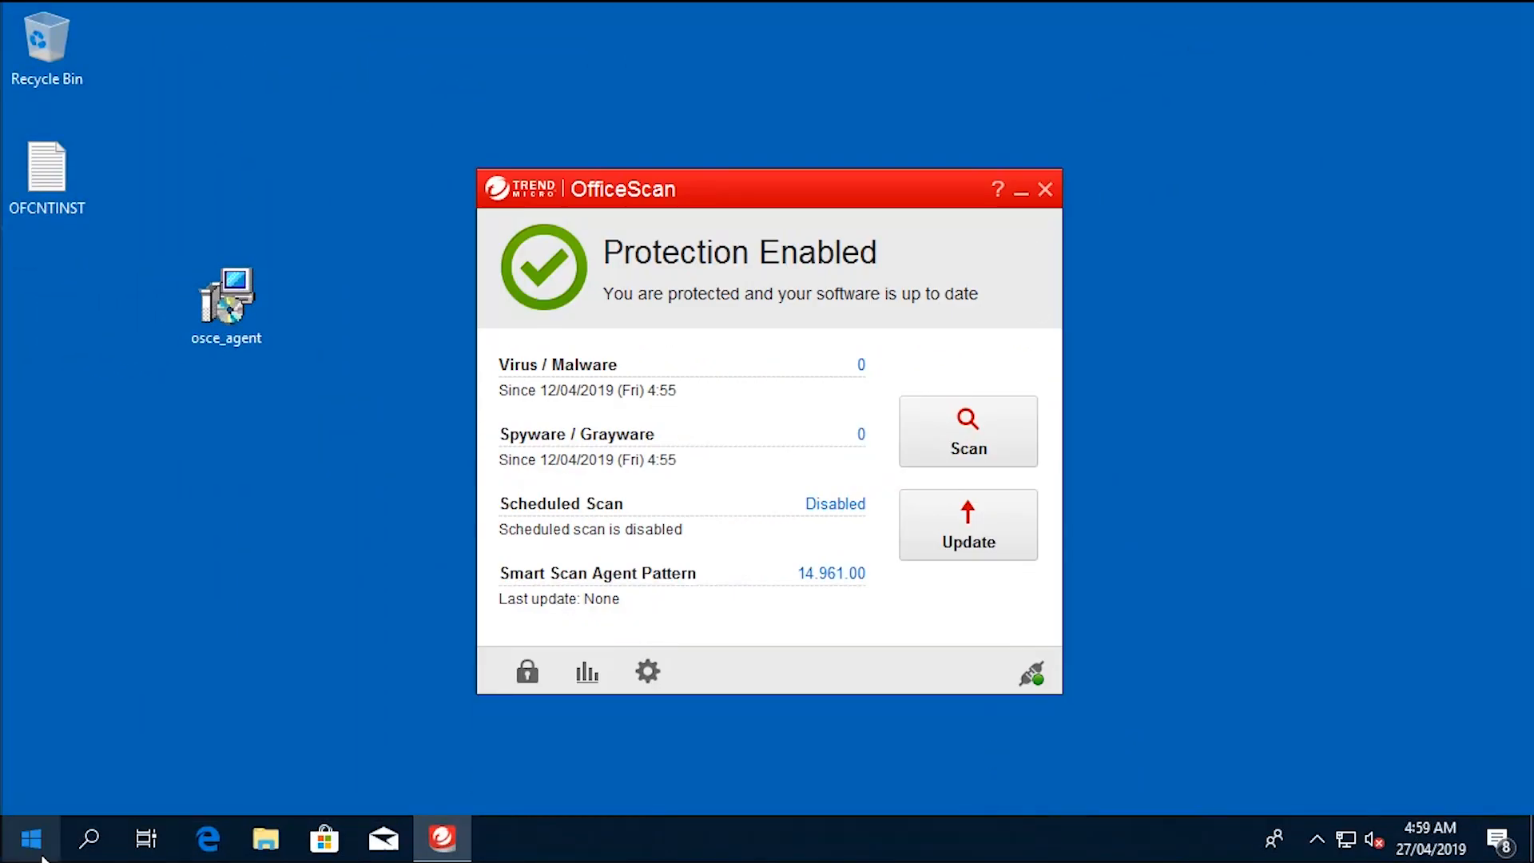
# - Search 'services' from the Start Menu and launch the Services desktop app
pyautogui.write('services.msc')
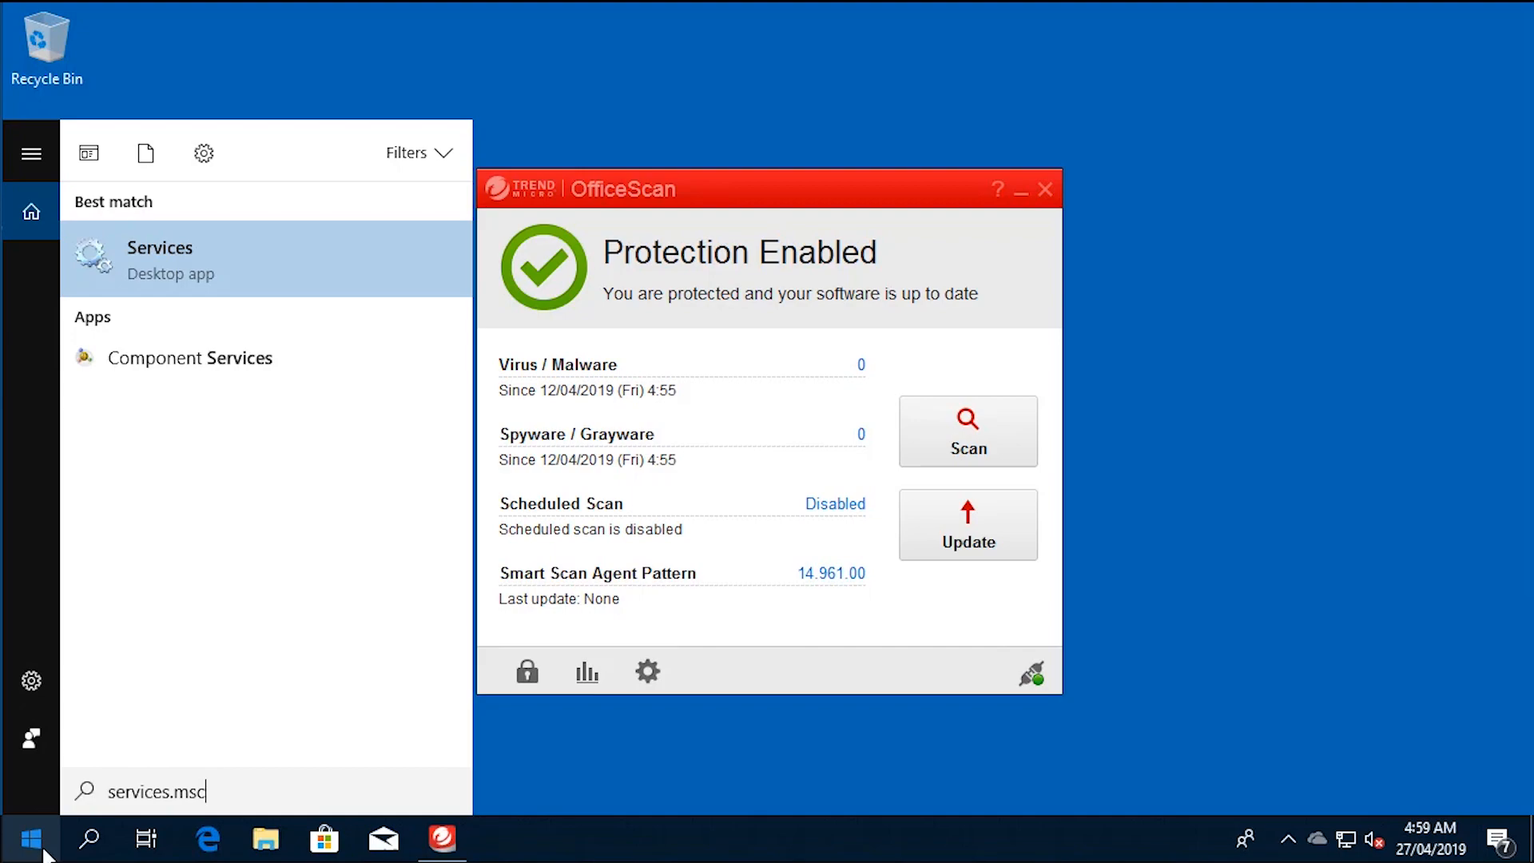
pyautogui.click(160, 258)
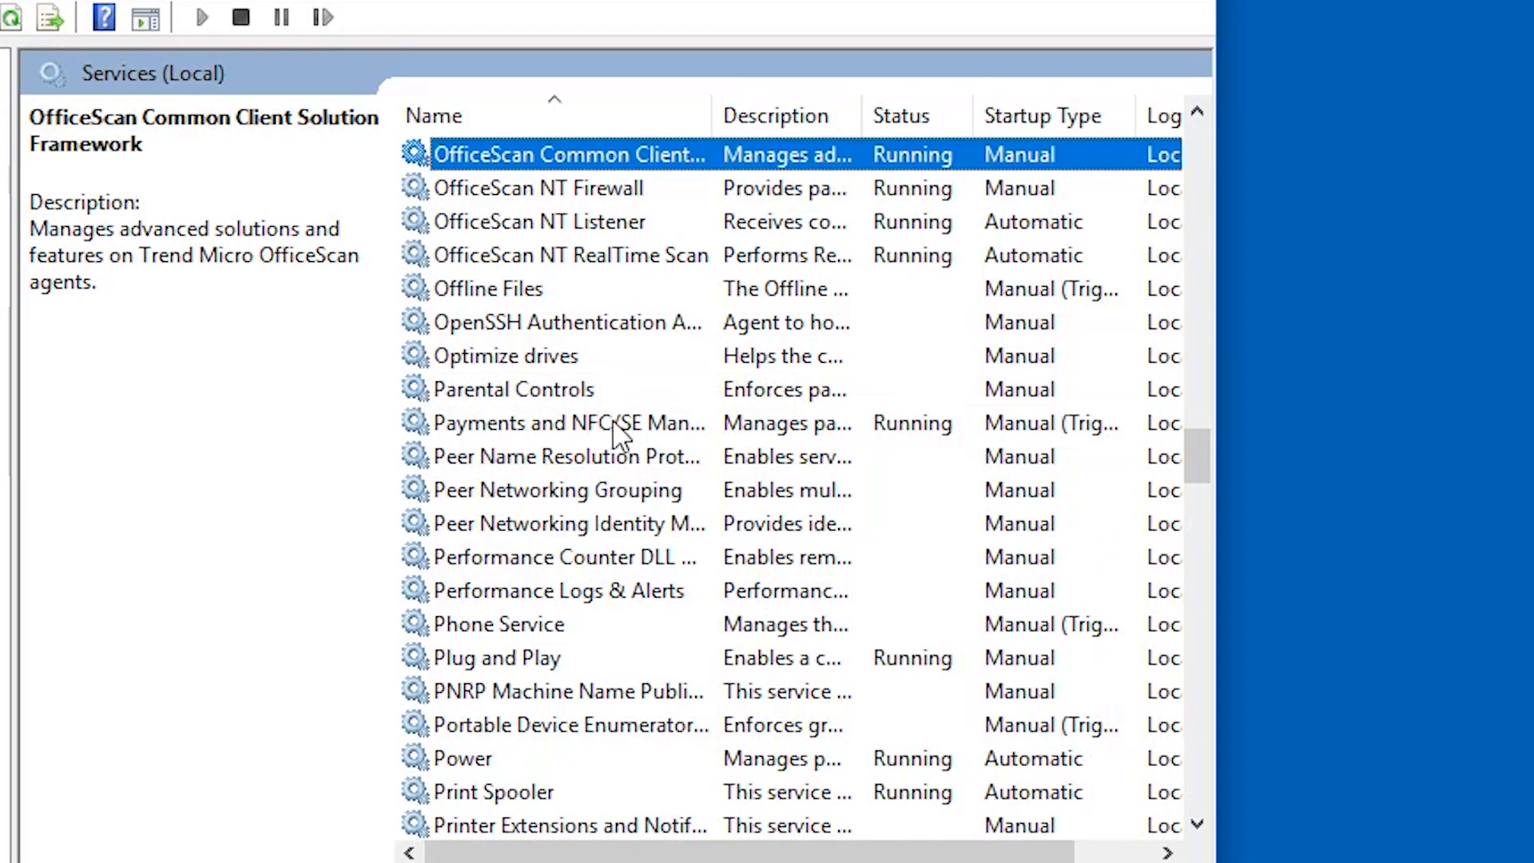
pyautogui.moveTo(650, 186)
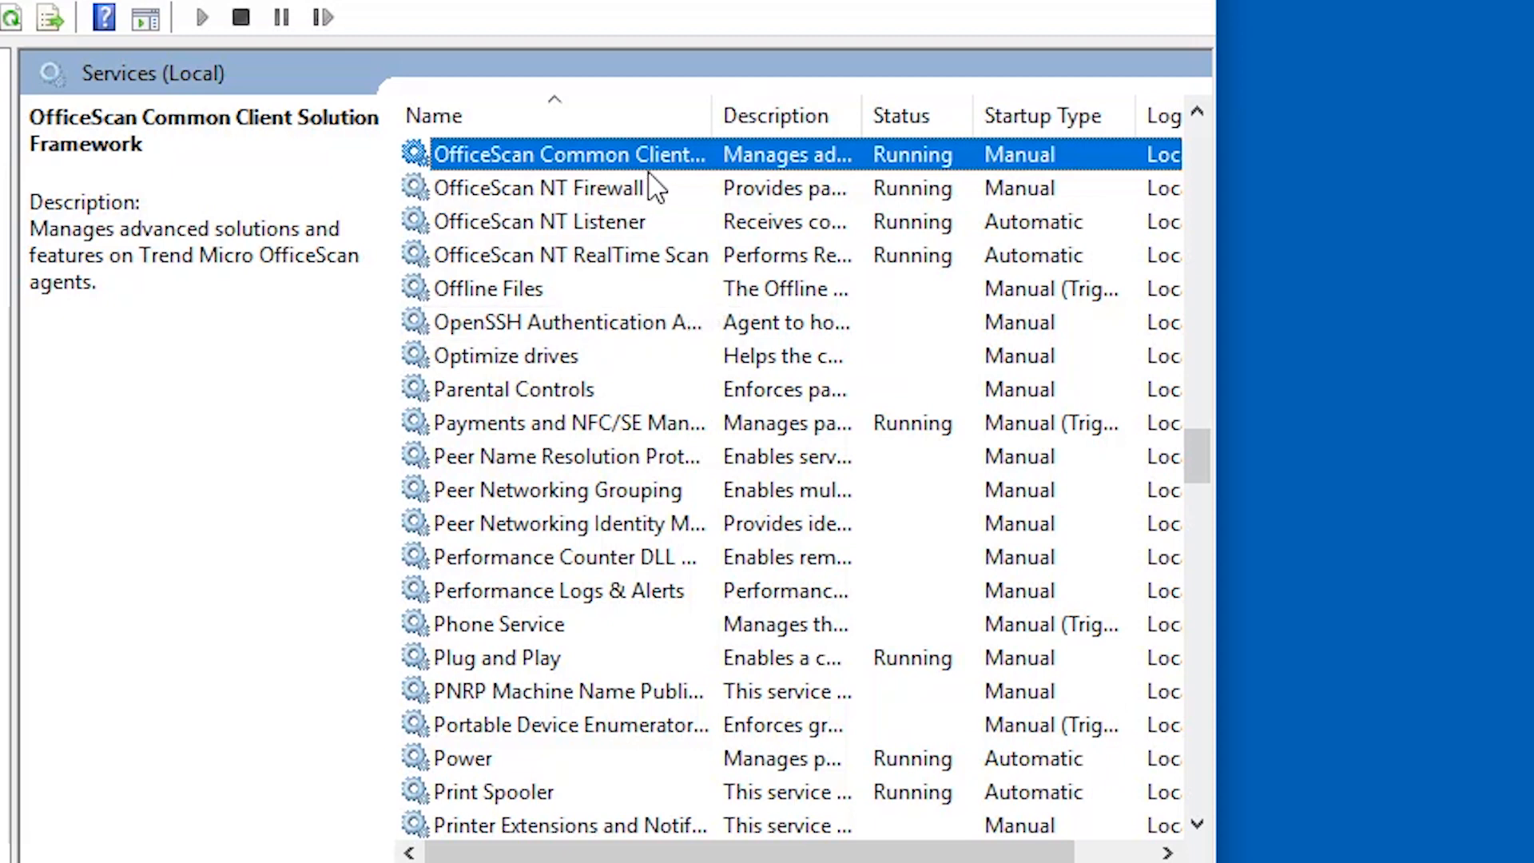
pyautogui.click(548, 188)
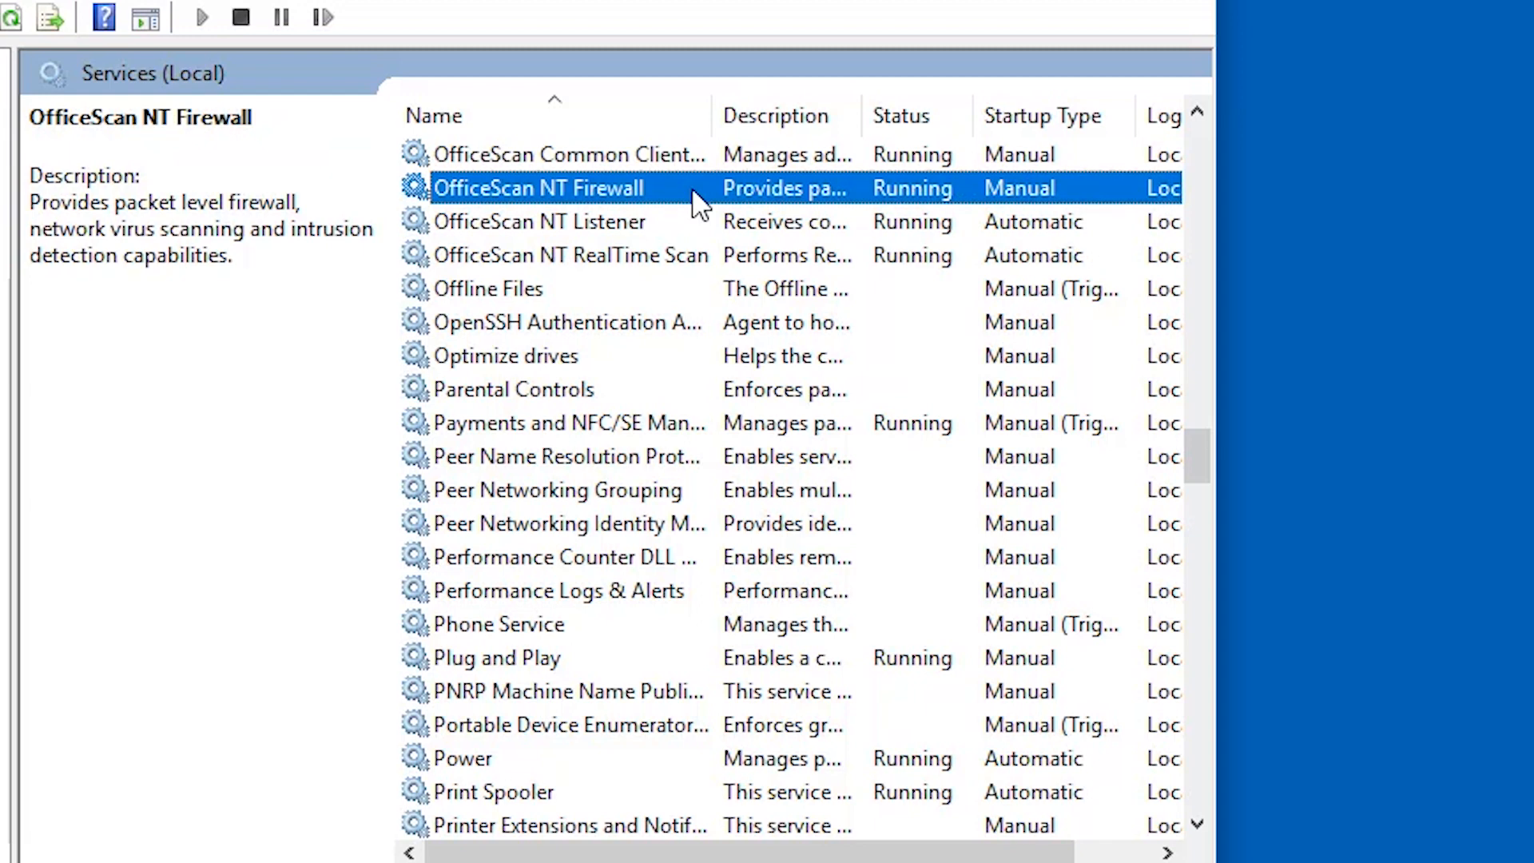
pyautogui.click(538, 222)
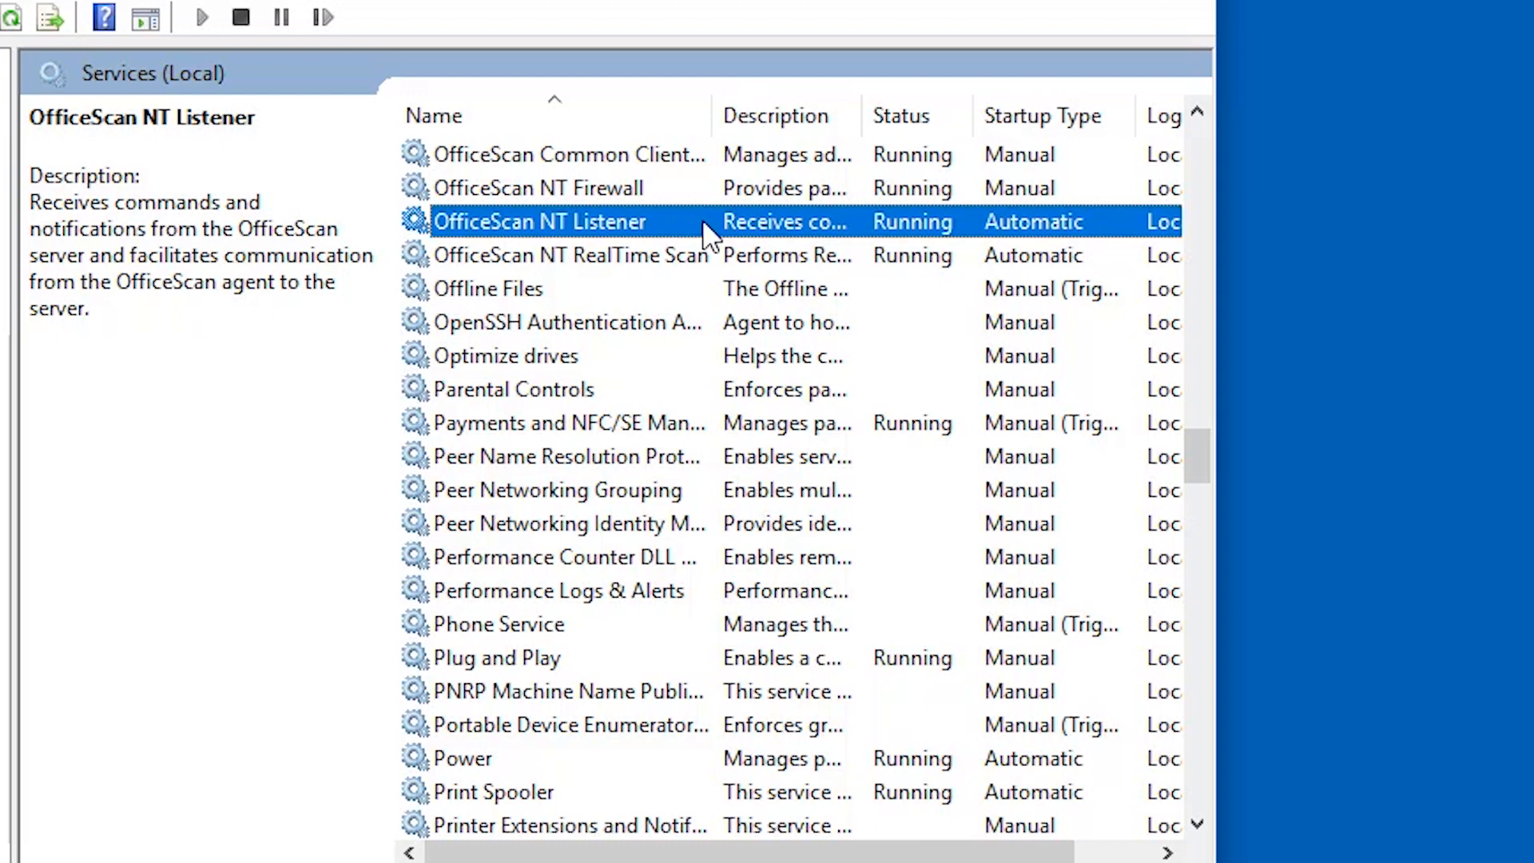
pyautogui.click(570, 254)
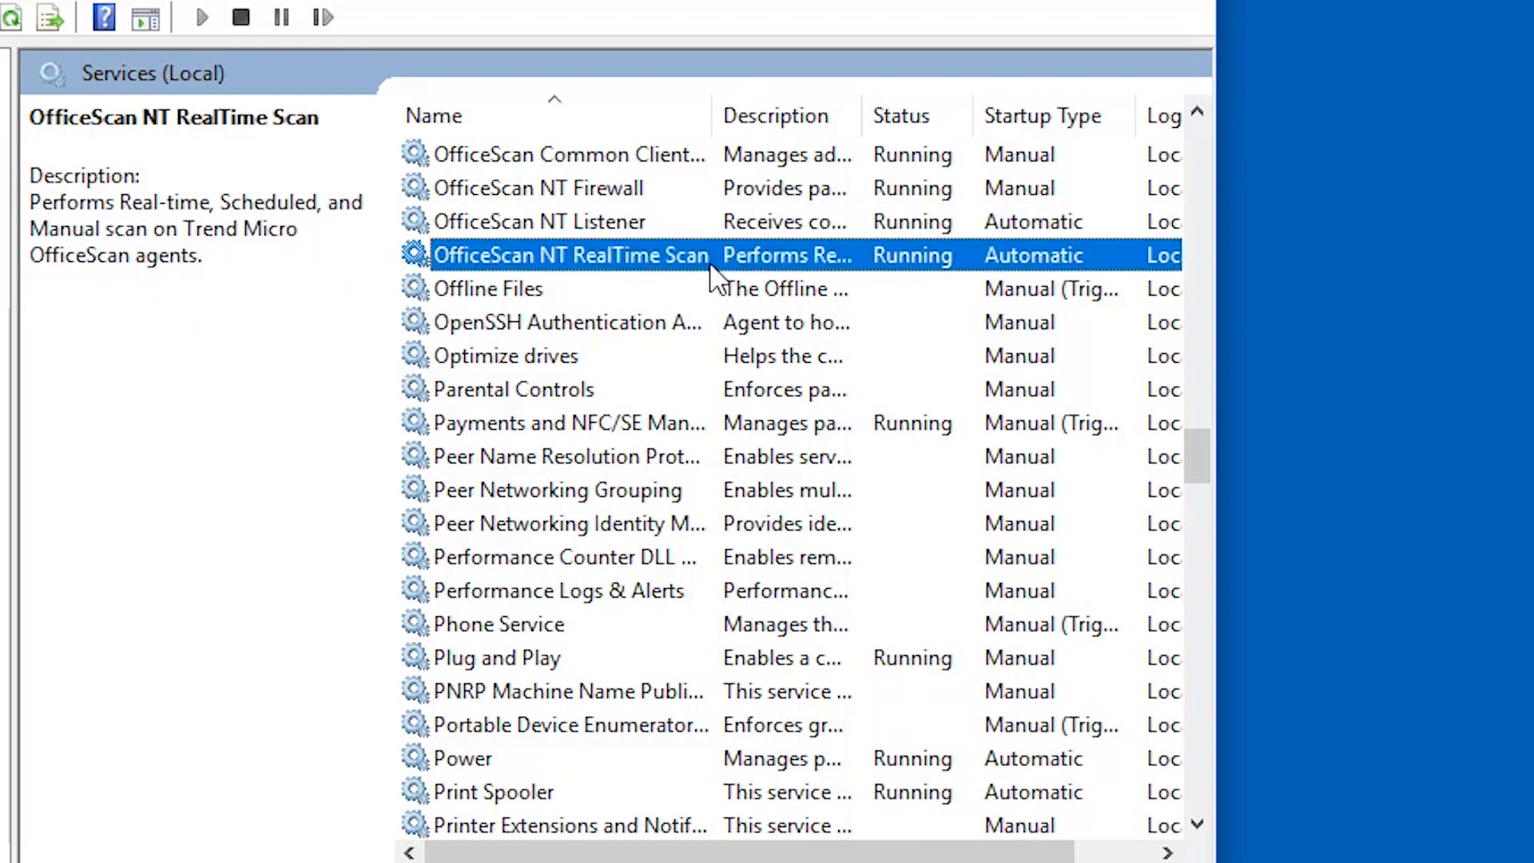